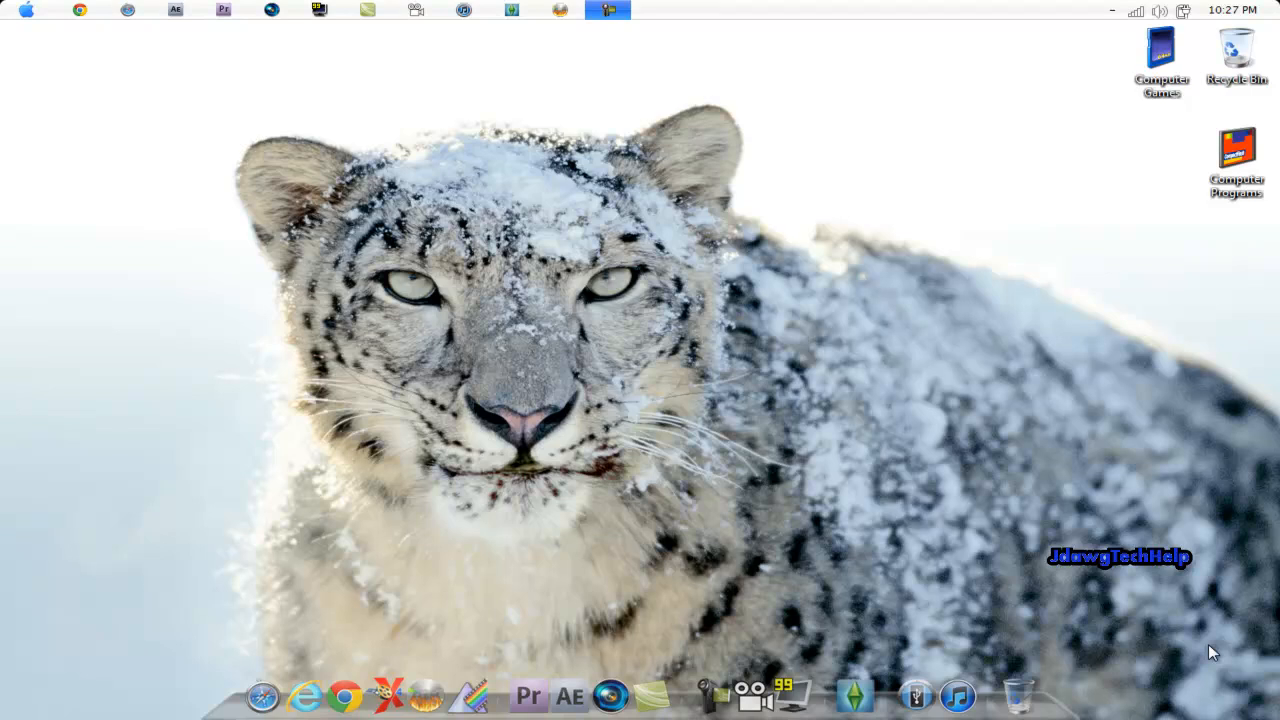
mouse_move(1100, 22)
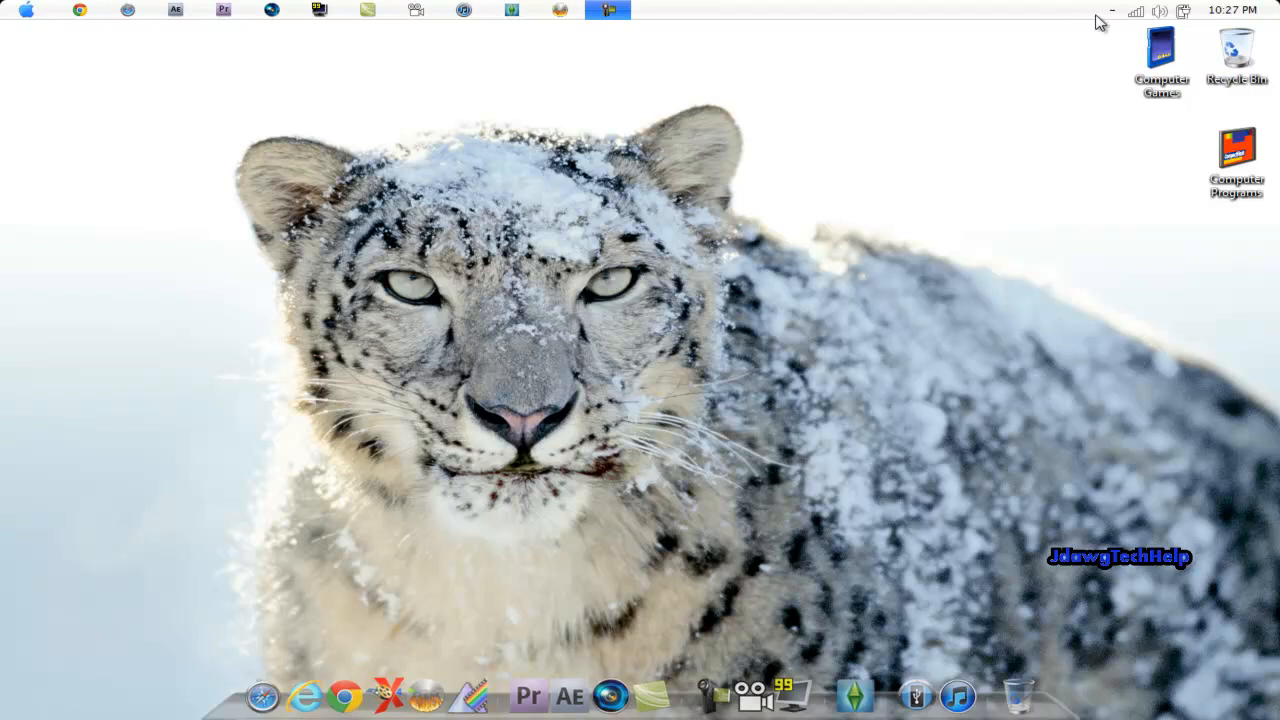
mouse_move(22, 18)
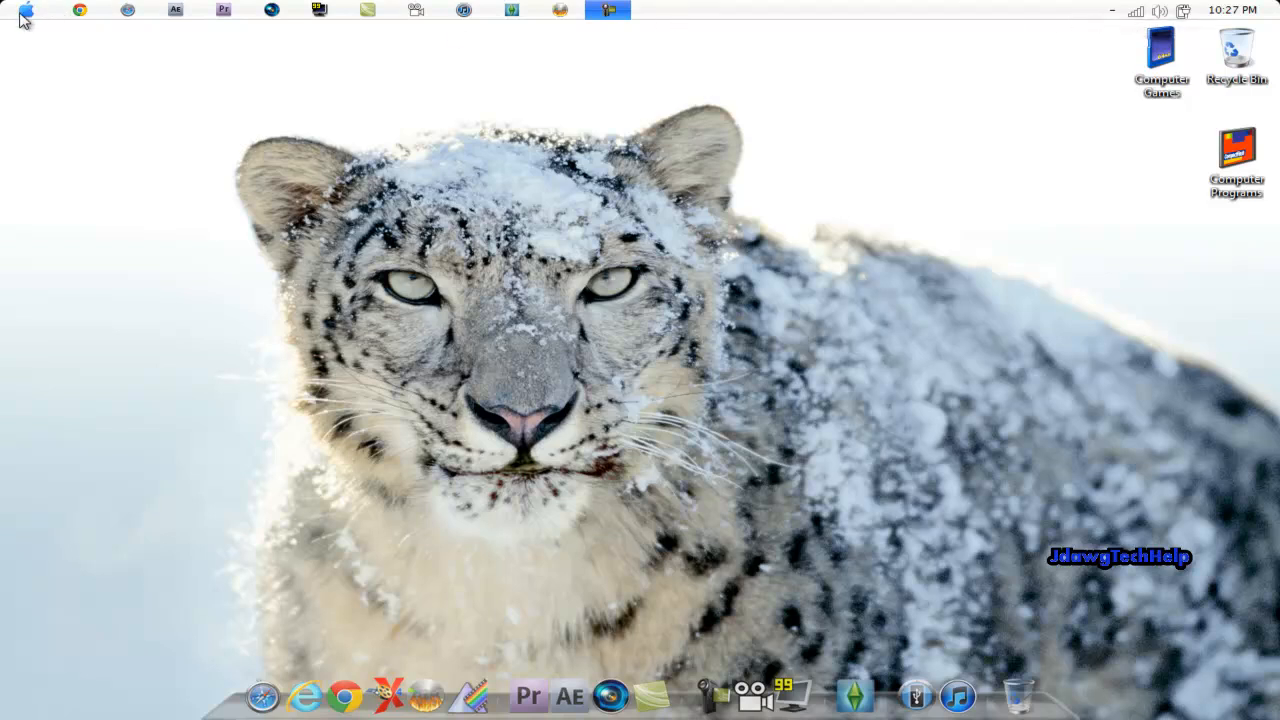
Open the Computer Games folder, nudge its window right, and close it.
click(14, 14)
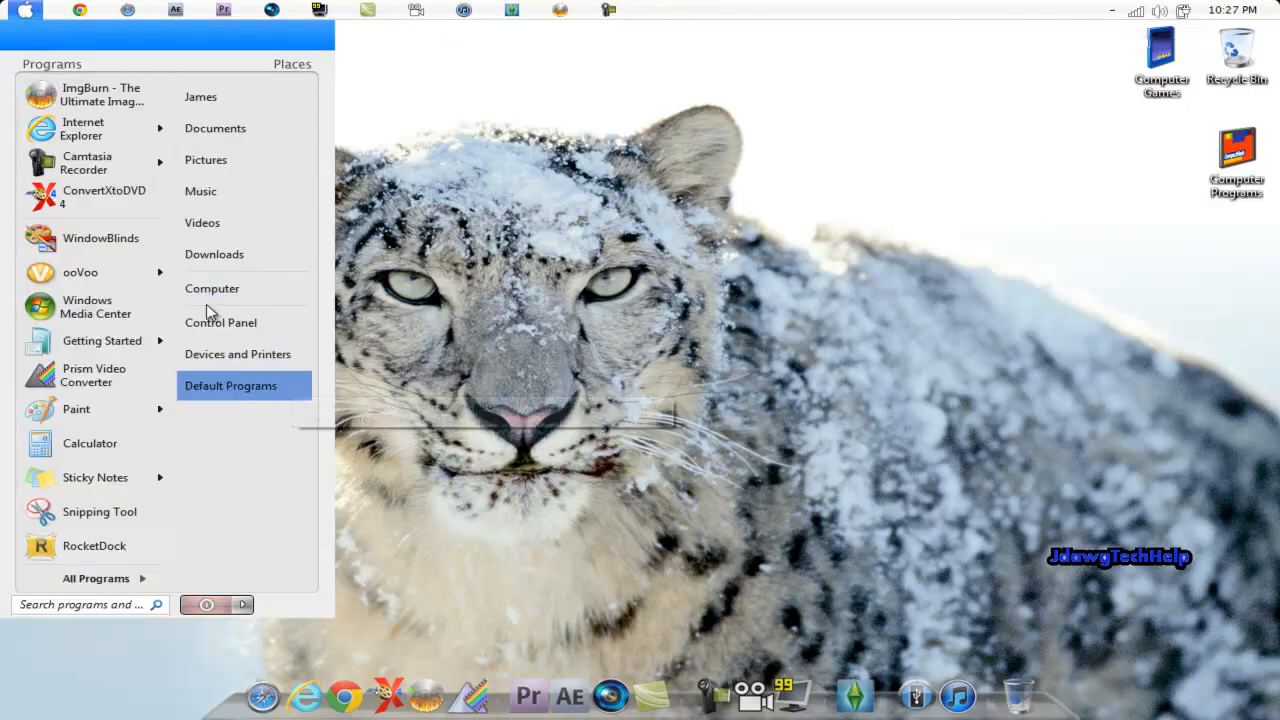
click(997, 160)
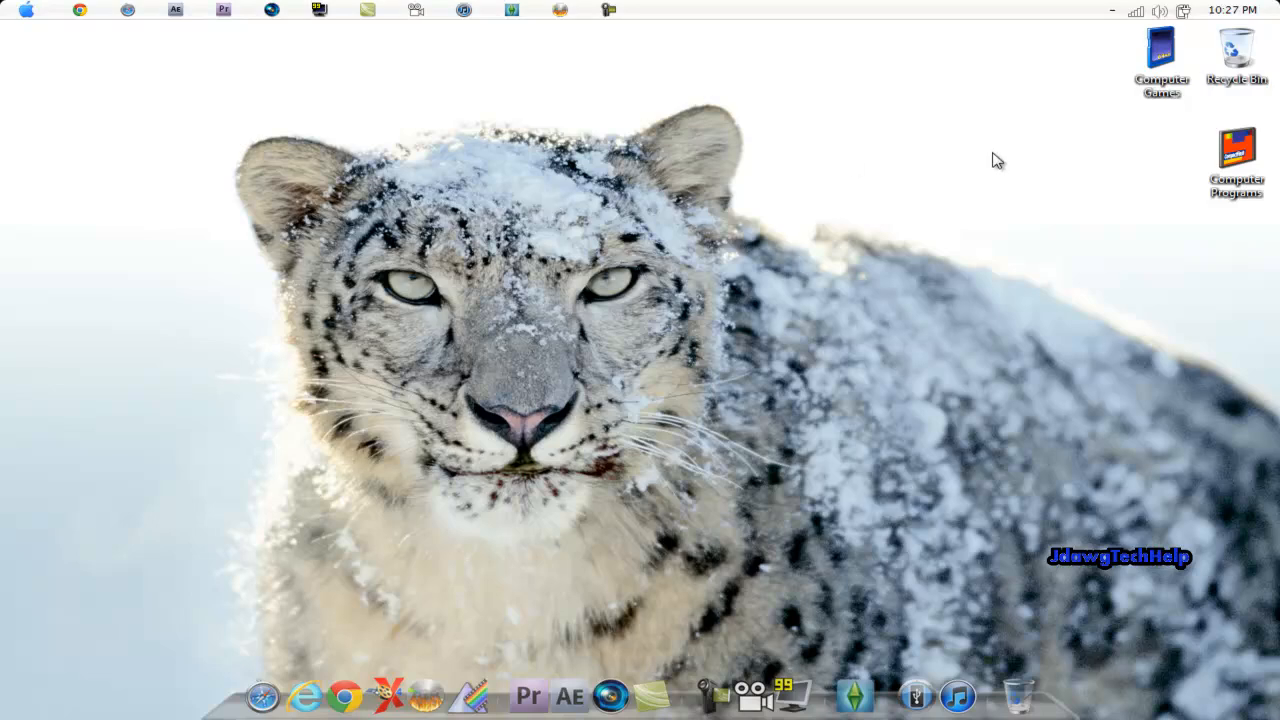
double_click(1161, 55)
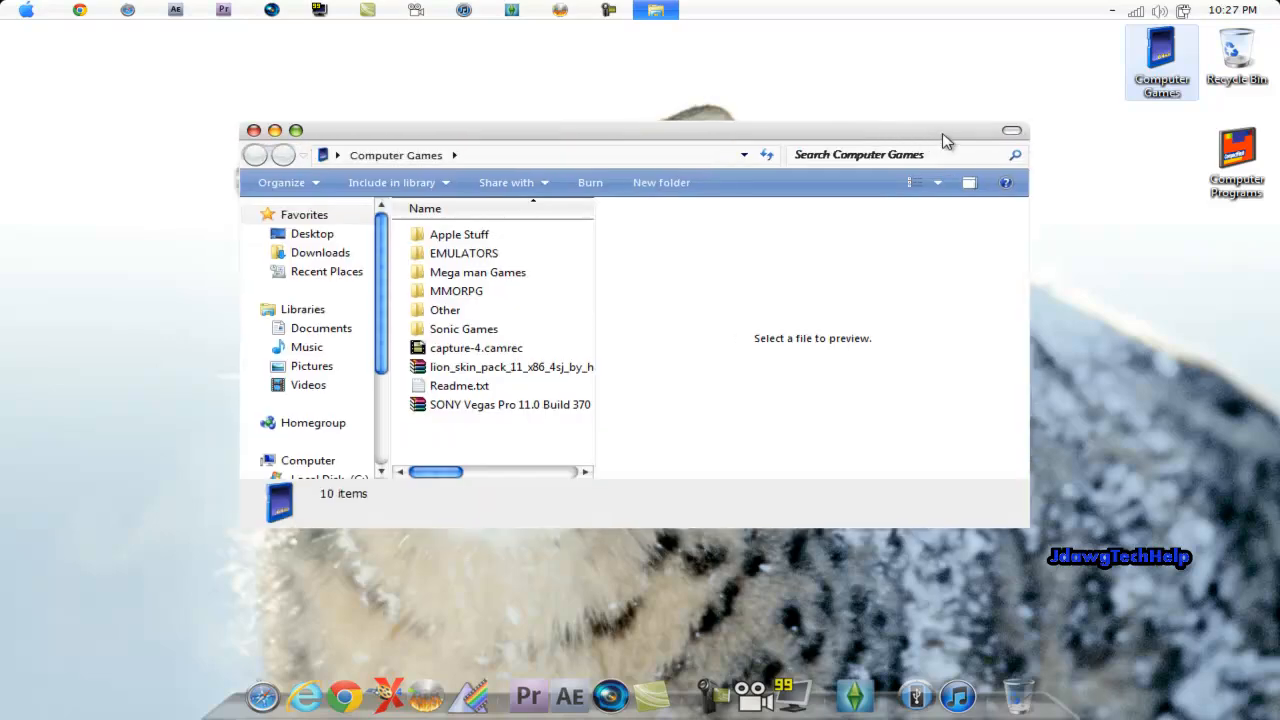
drag(940, 130, 1065, 127)
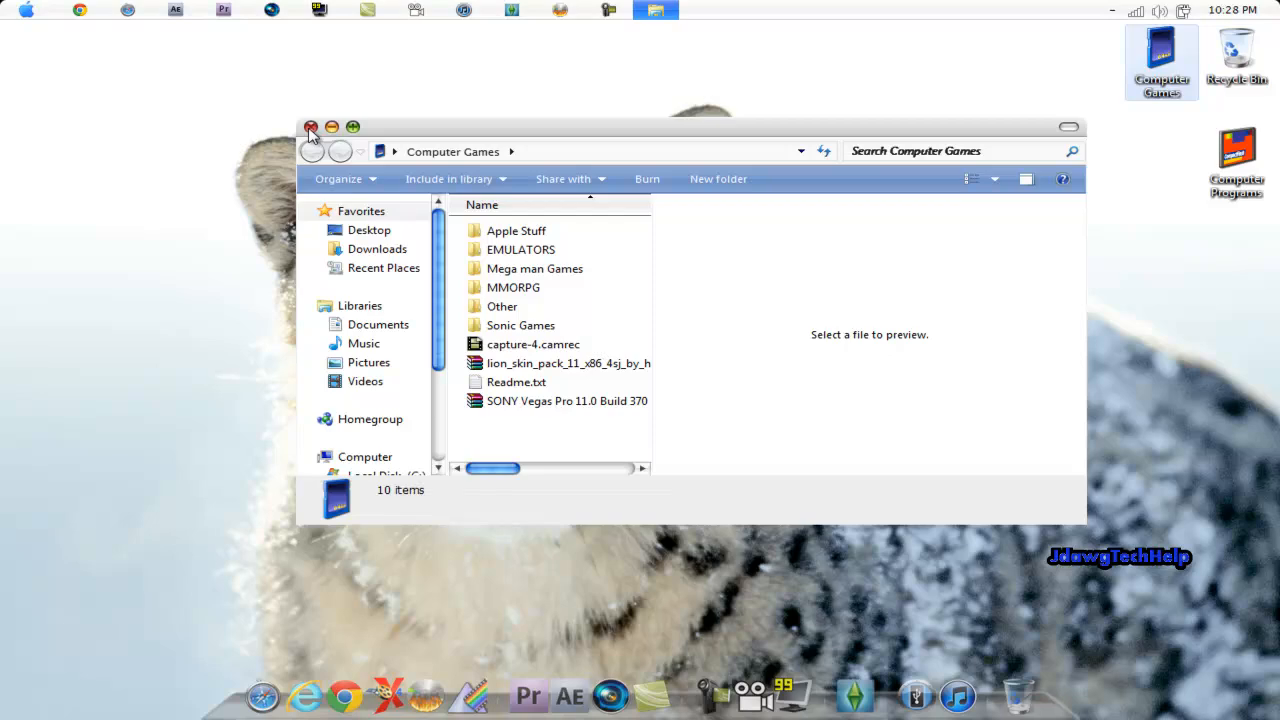
click(311, 127)
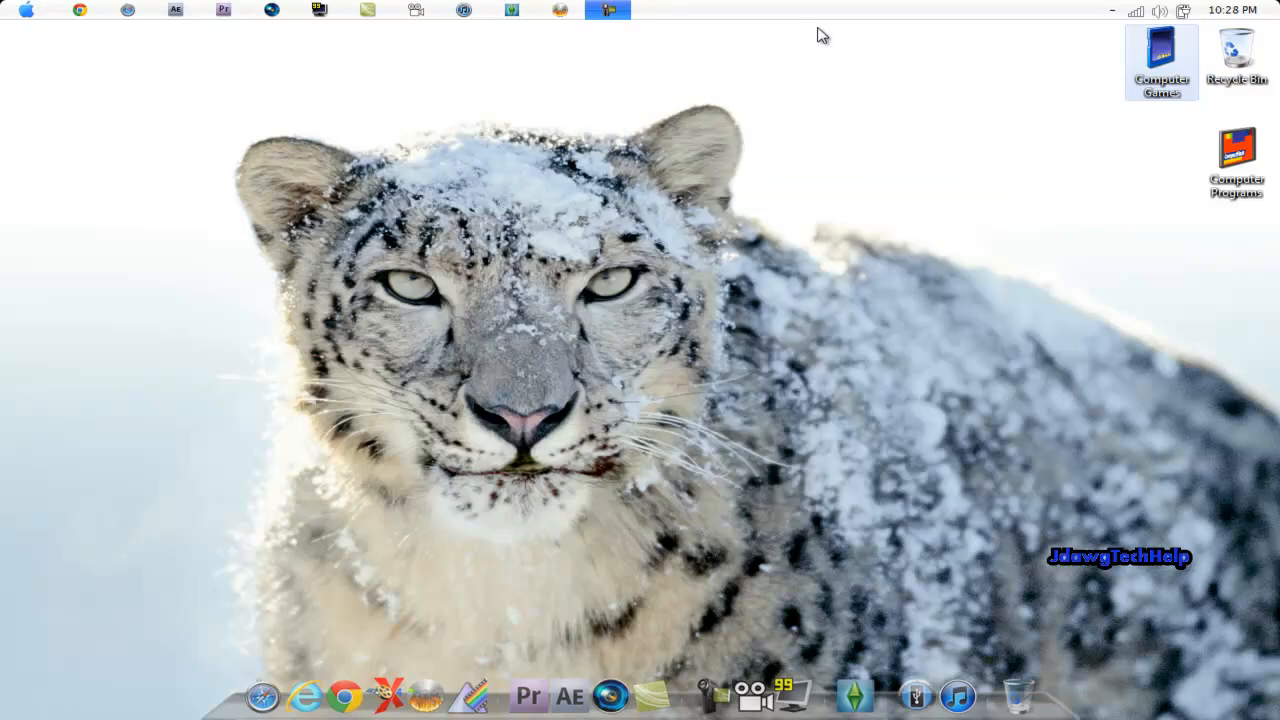
mouse_move(660, 440)
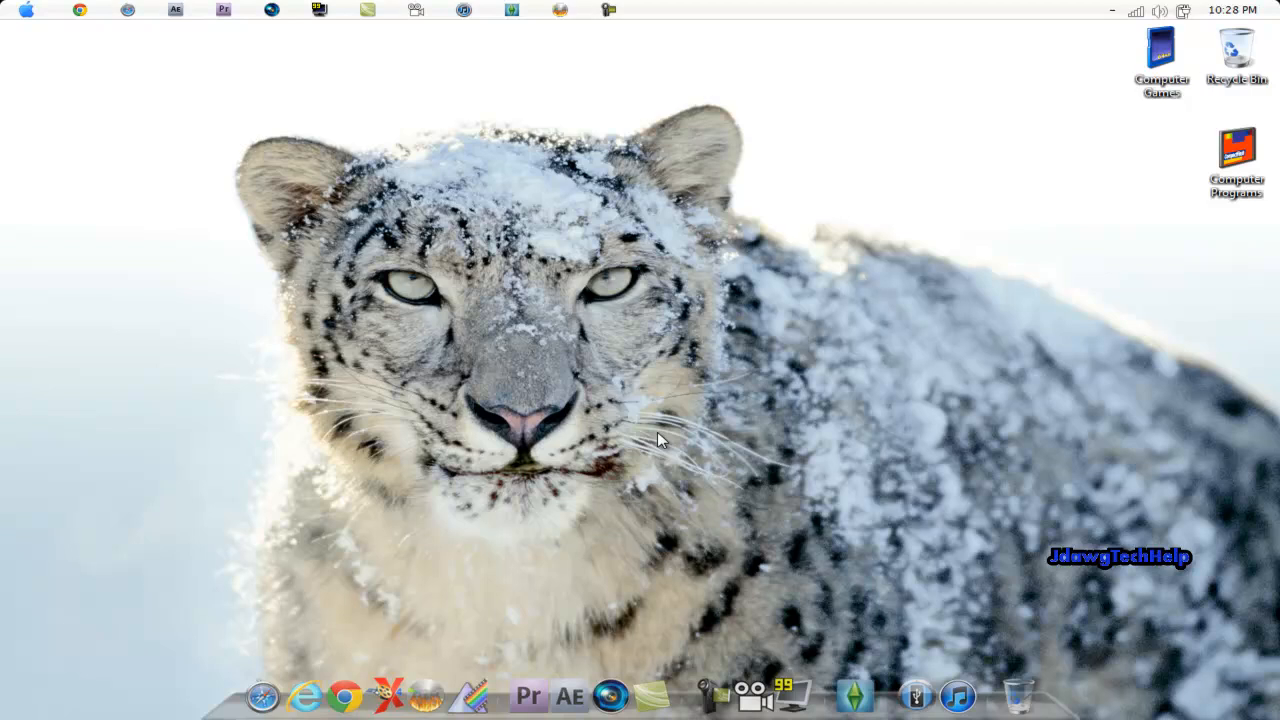
mouse_move(635, 513)
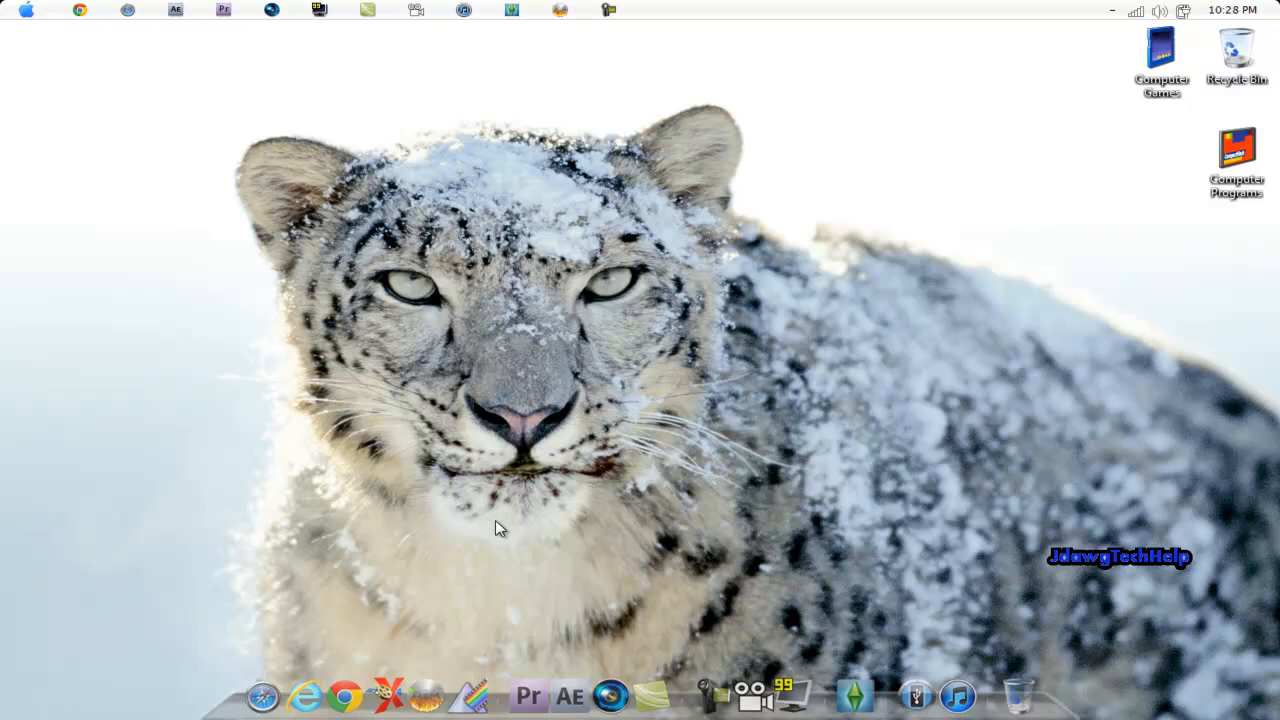
mouse_move(335, 632)
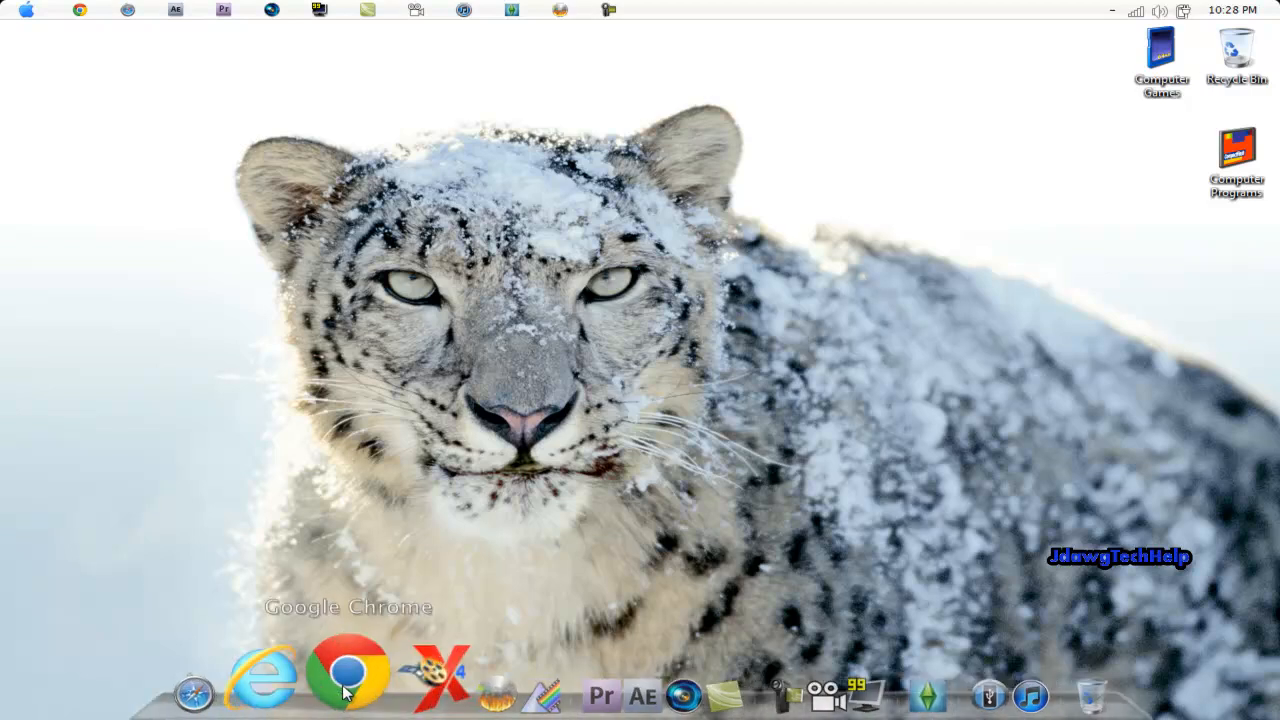
Launch Chrome, search Google for 'WindowBlinds 7', and open the Stardock result.
right_click(345, 670)
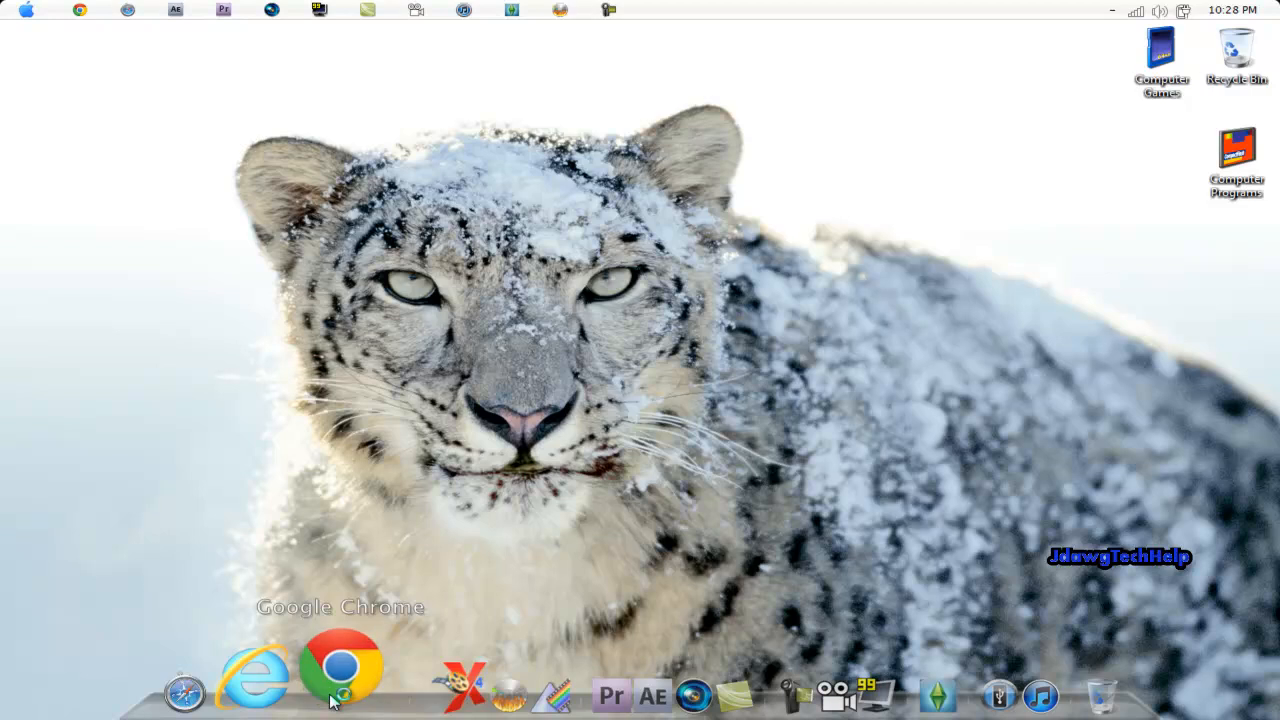
click(342, 670)
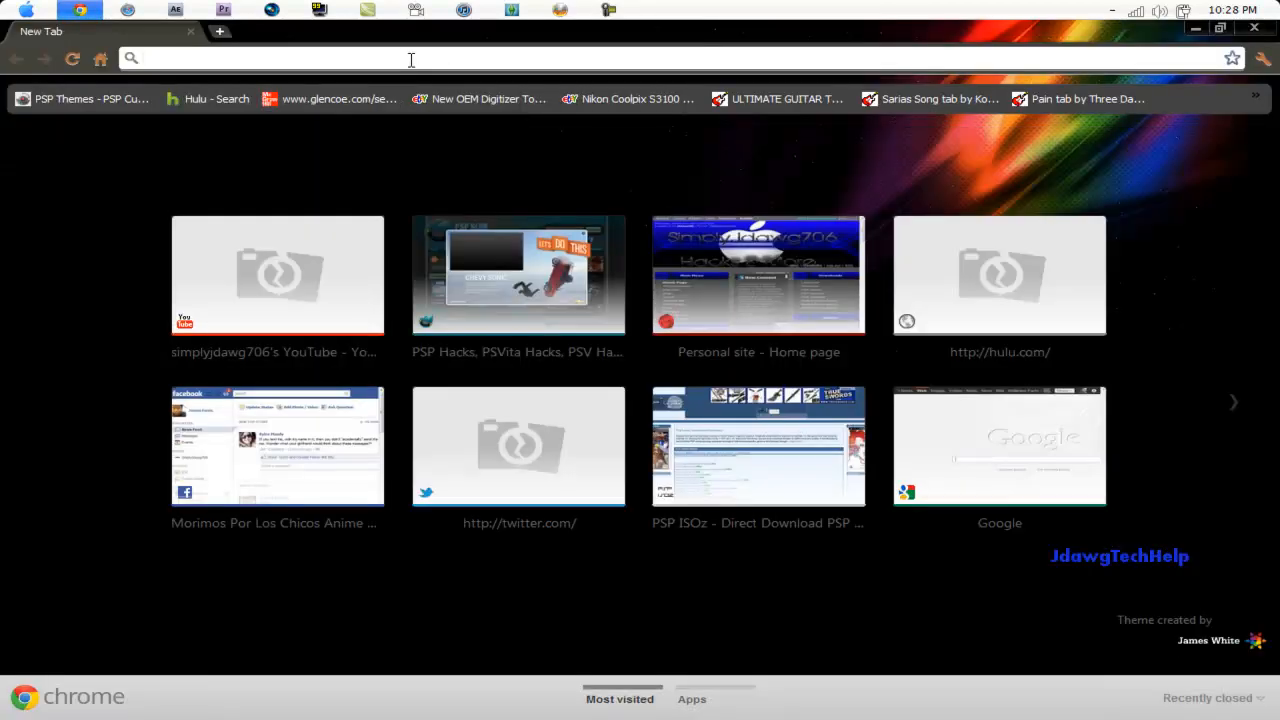
text(google.com)
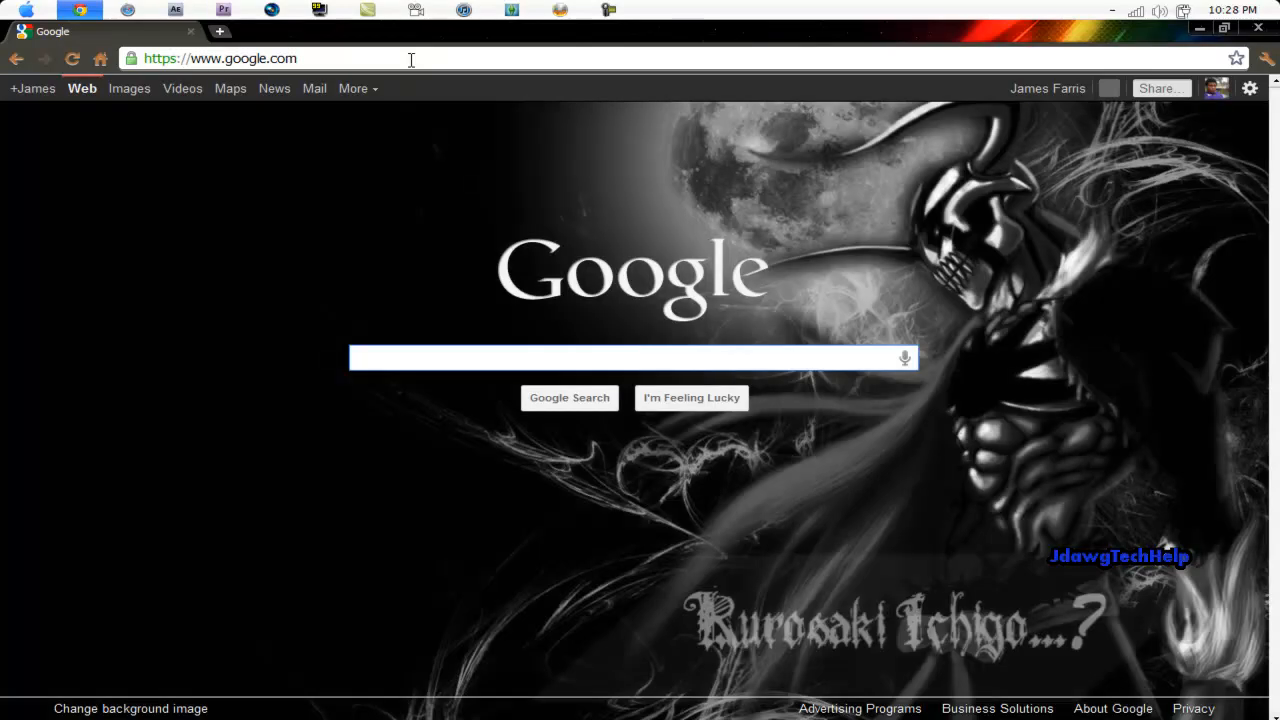
text(WindowBlinds)
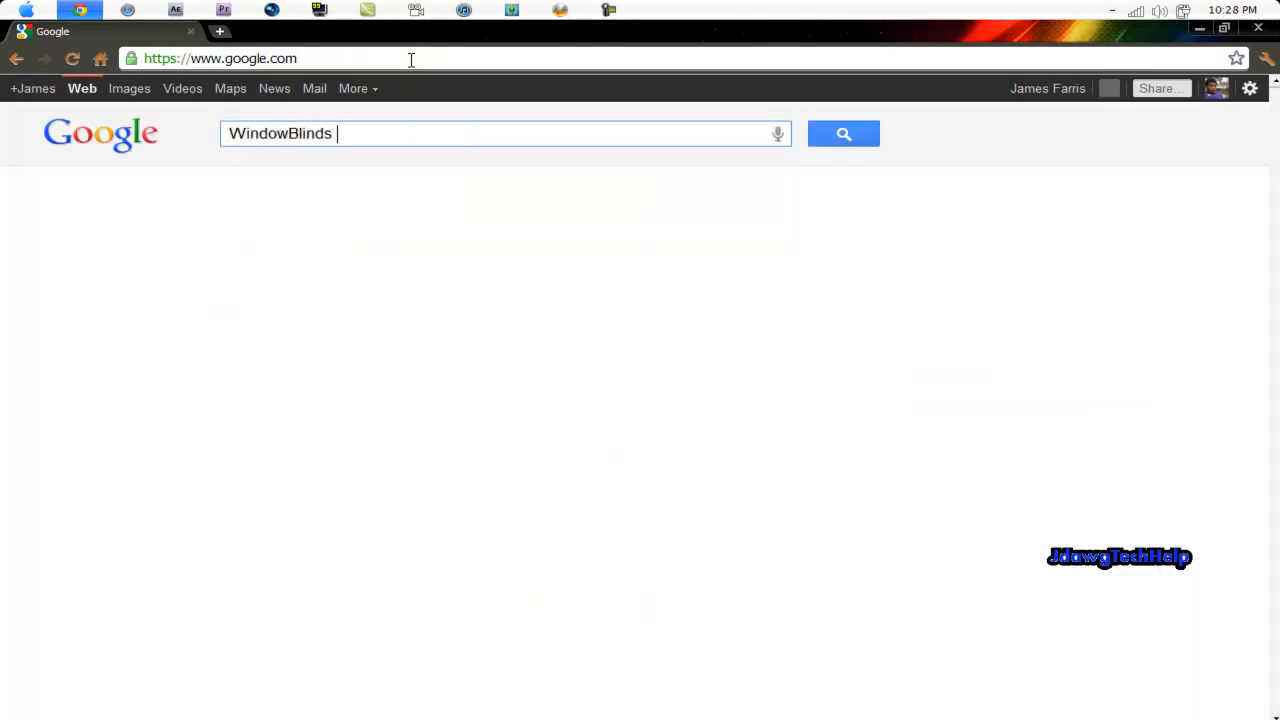
text(7)
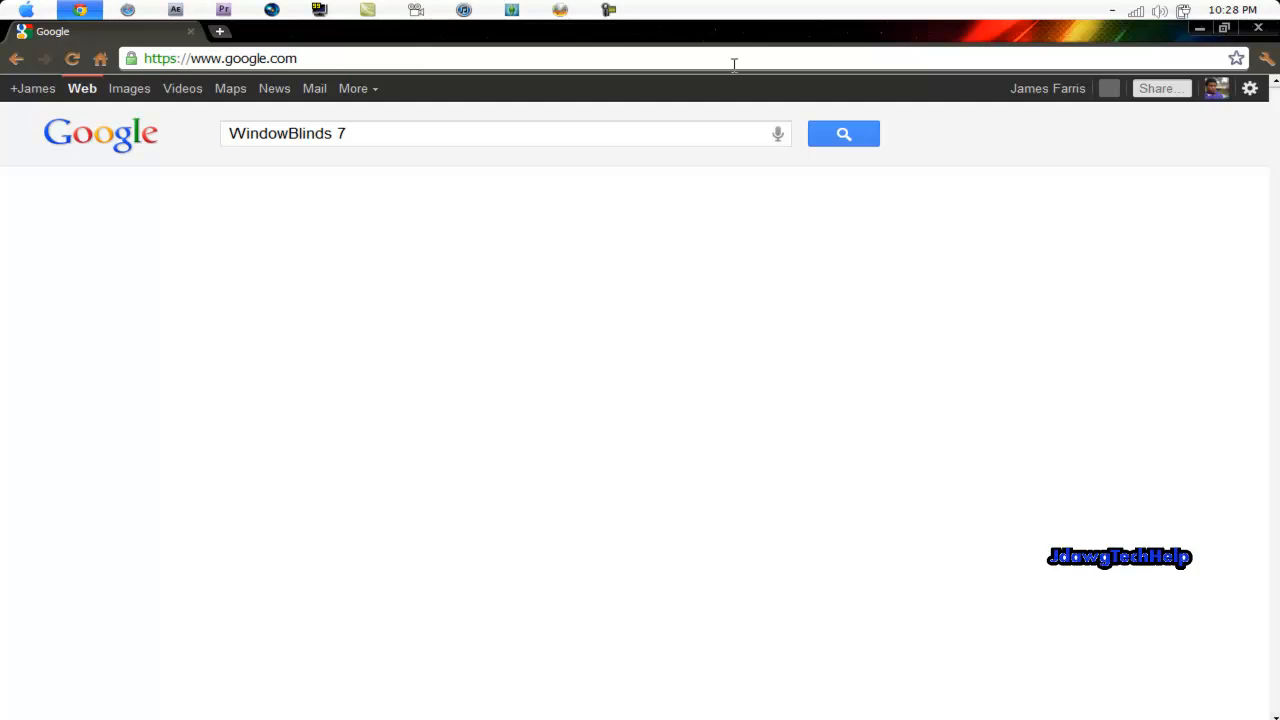
click(843, 133)
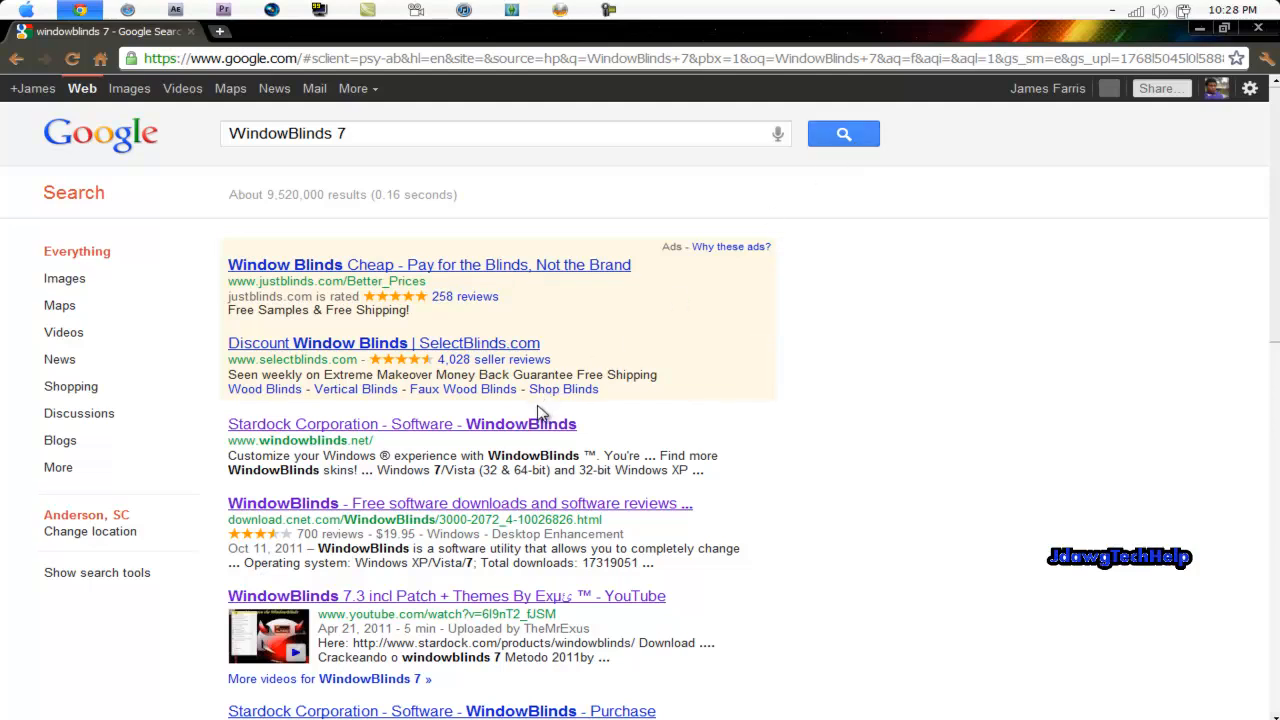
click(401, 423)
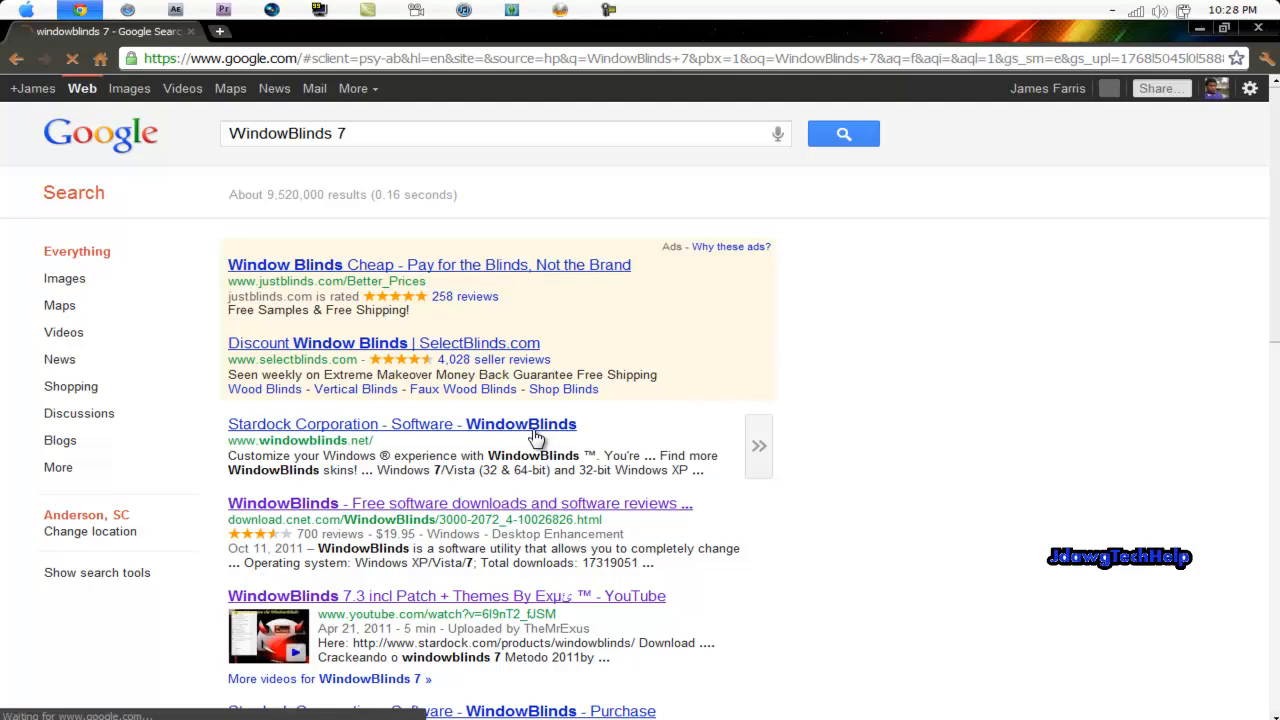
Go from Stardock's WindowBlinds product page to its Free Download page.
click(401, 424)
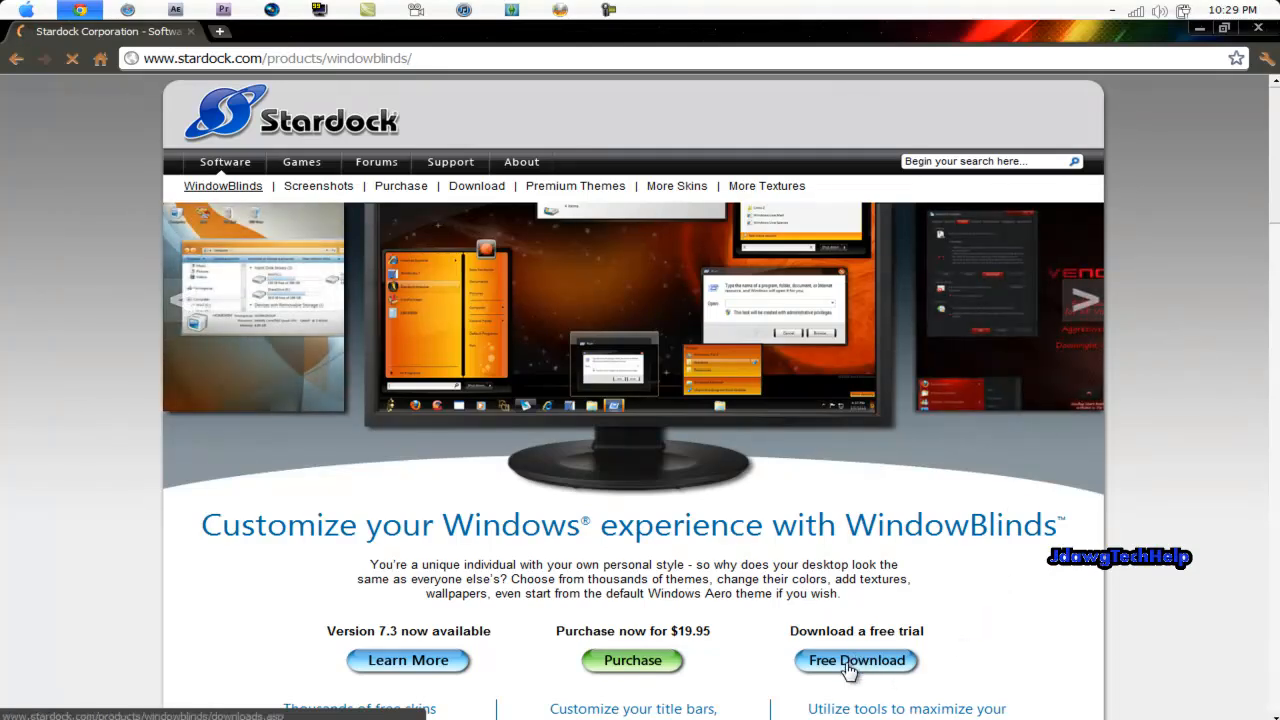
click(856, 660)
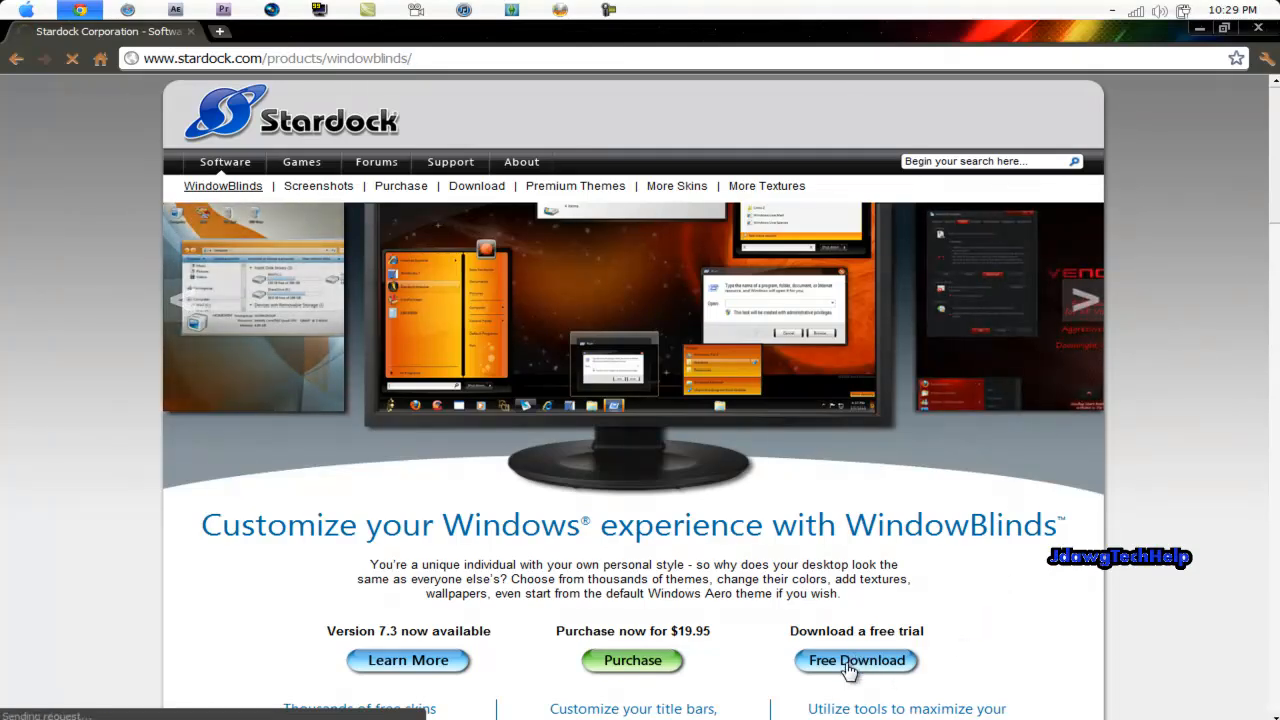
click(856, 660)
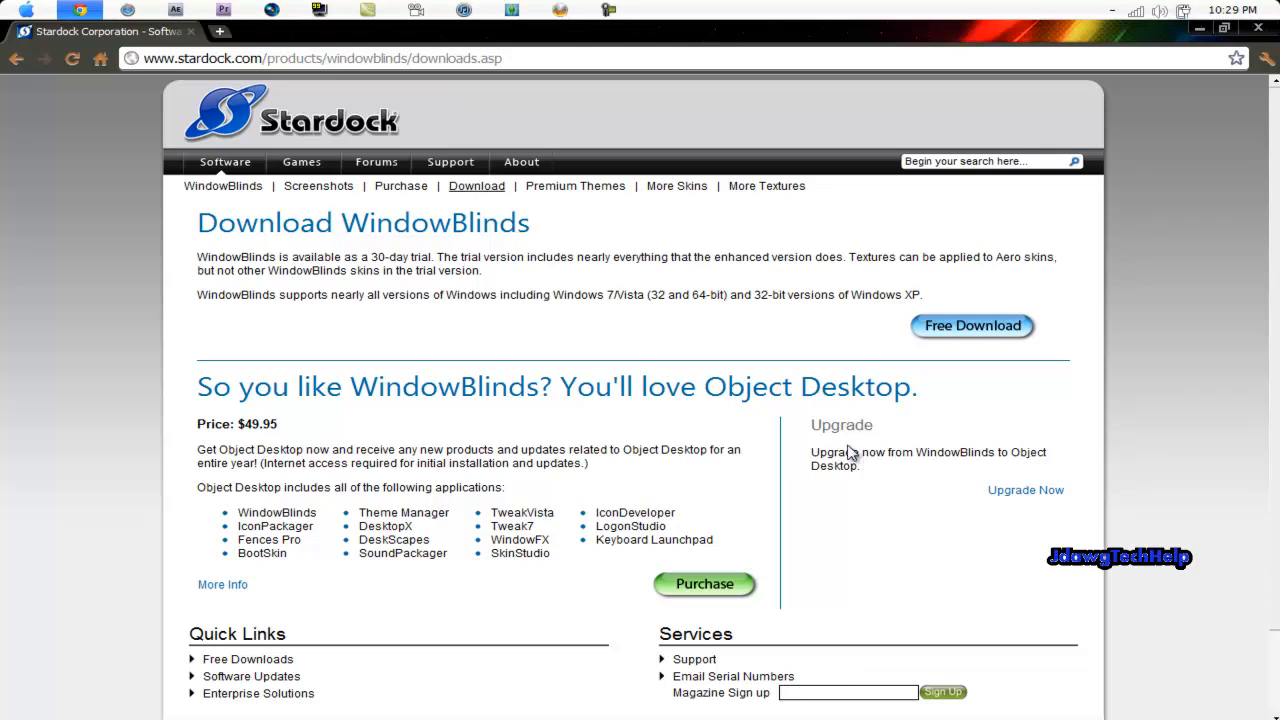
mouse_move(655, 85)
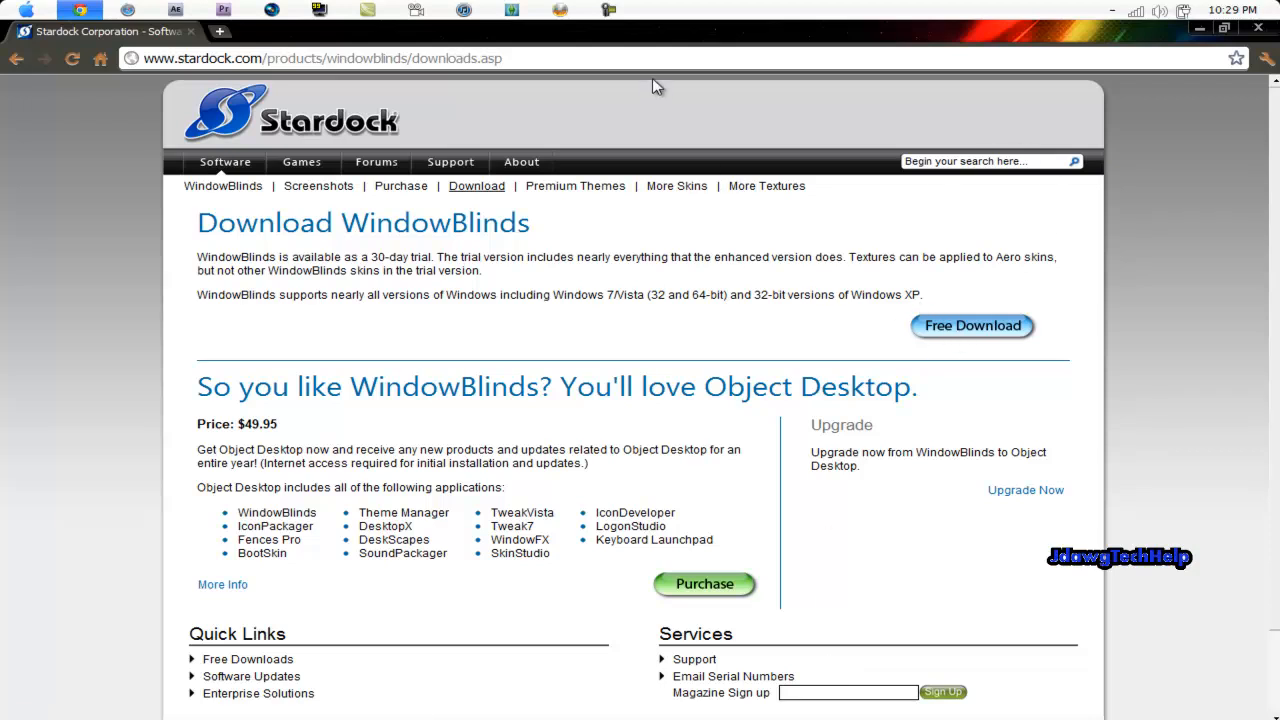
click(320, 58)
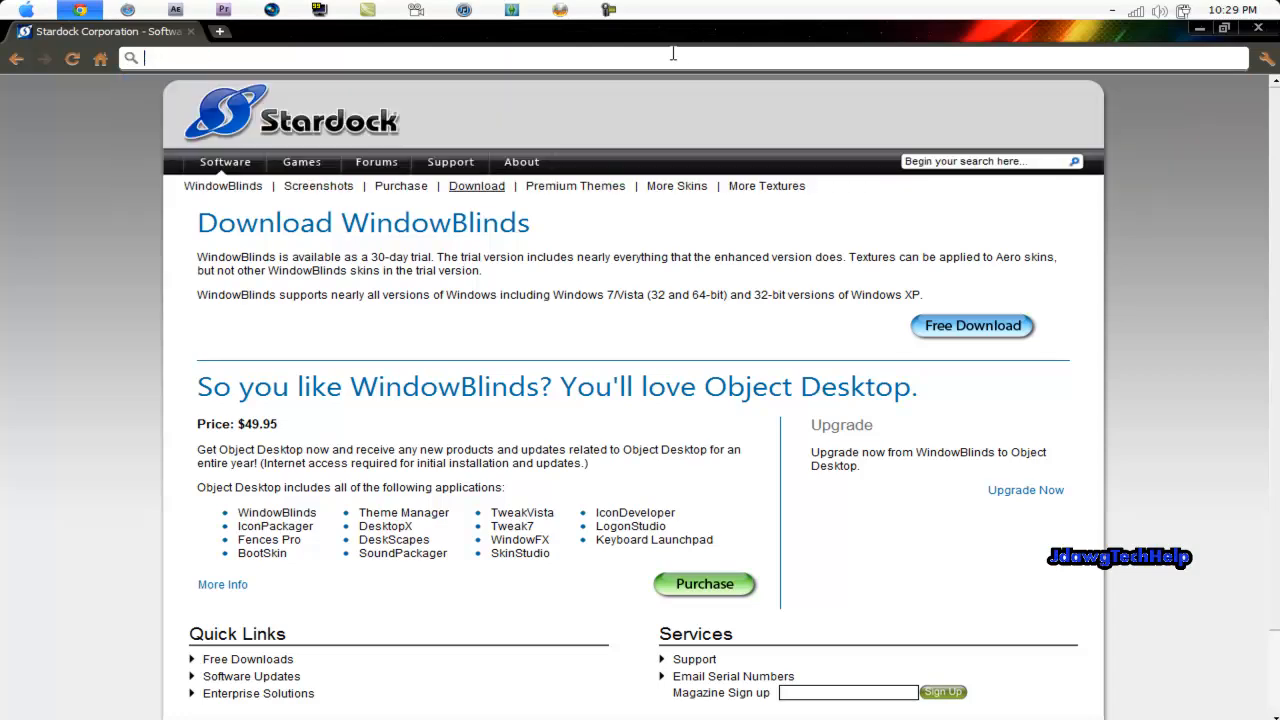
Search Google Images for 'Snow Leopard HD wallpaper' and open the first image.
text(google.com)
text(Snow Leopard HD wallpaper)
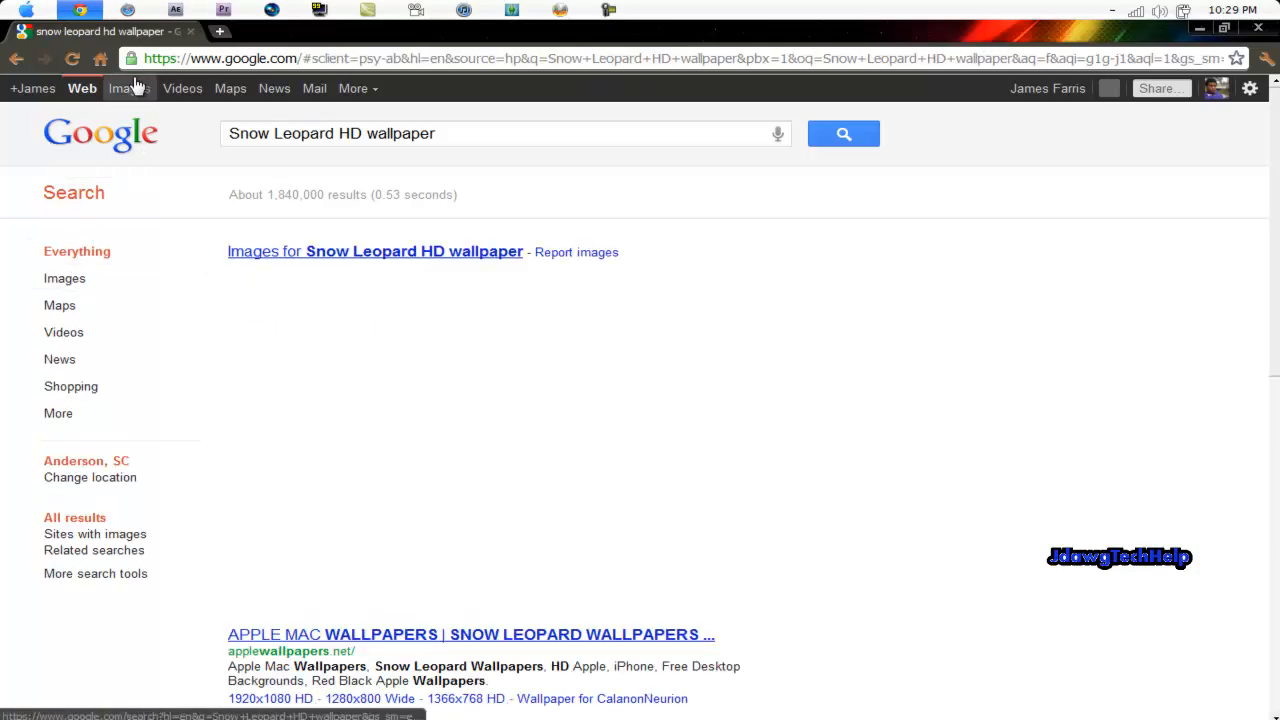
click(129, 88)
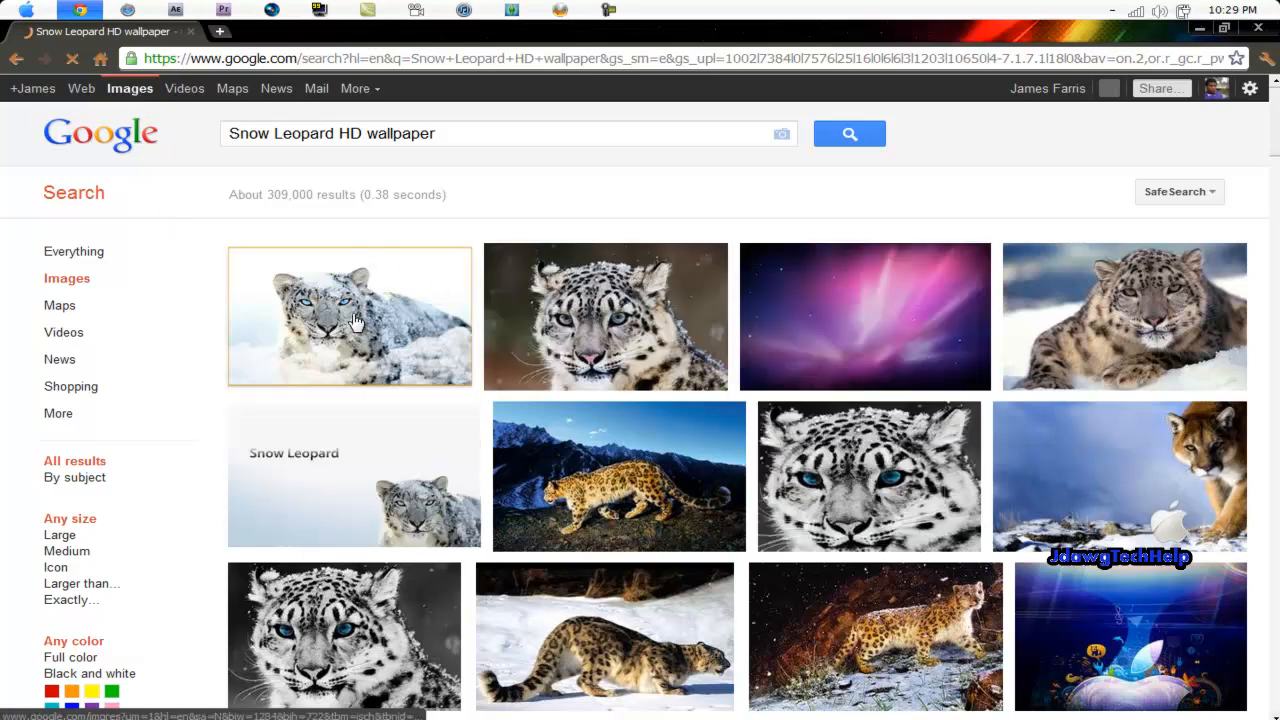
click(349, 316)
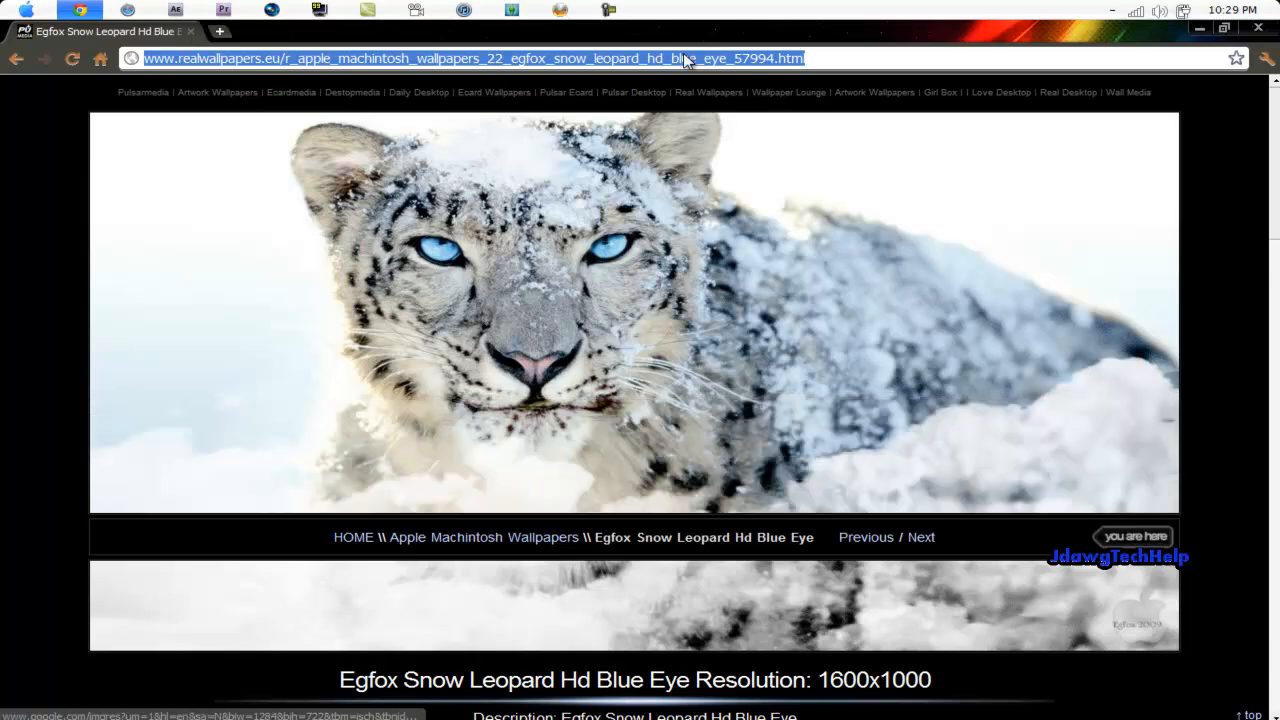
text(google.com)
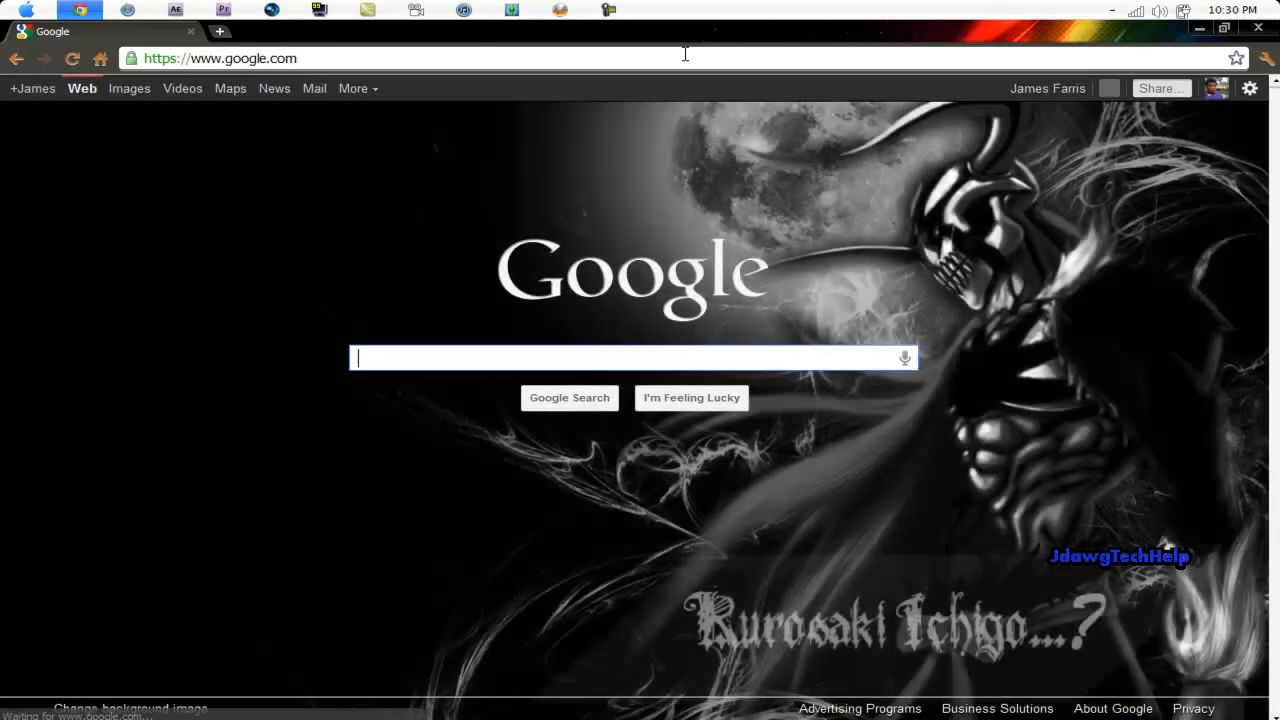
Search Google for 'rocketdock', open RocketDock.com, and go to its Download page.
text(rocketdock)
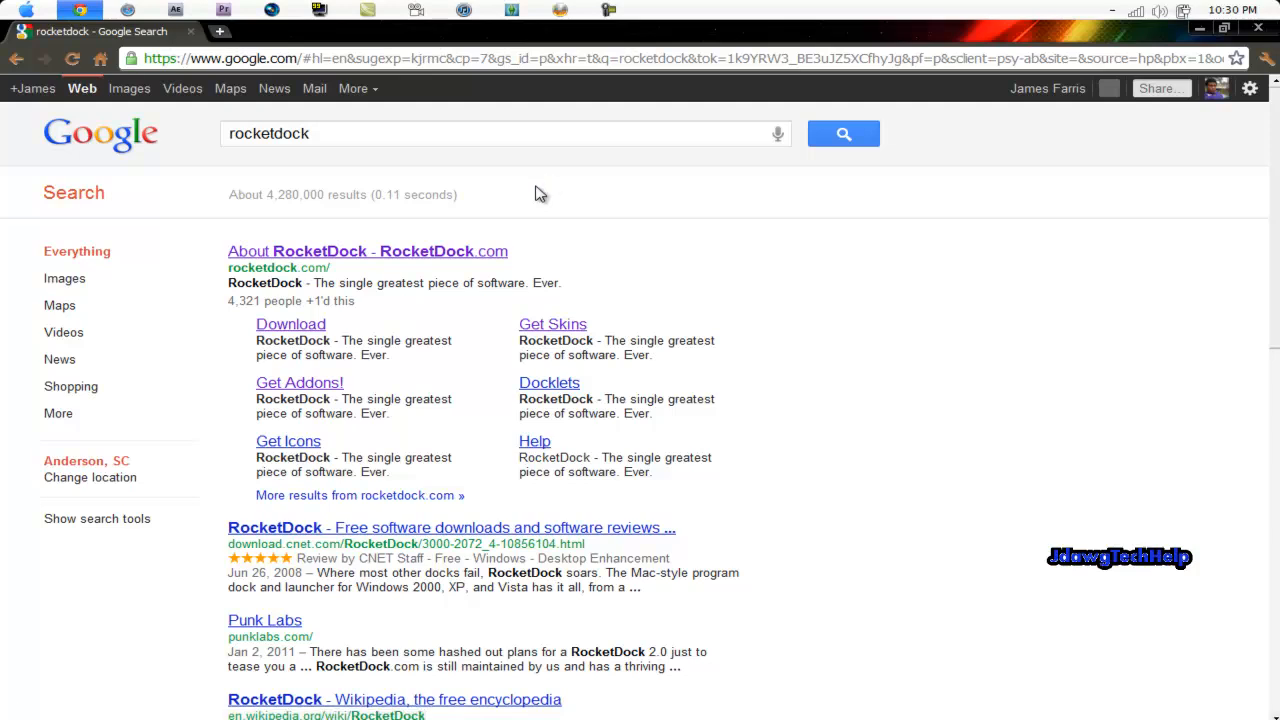
mouse_move(525, 178)
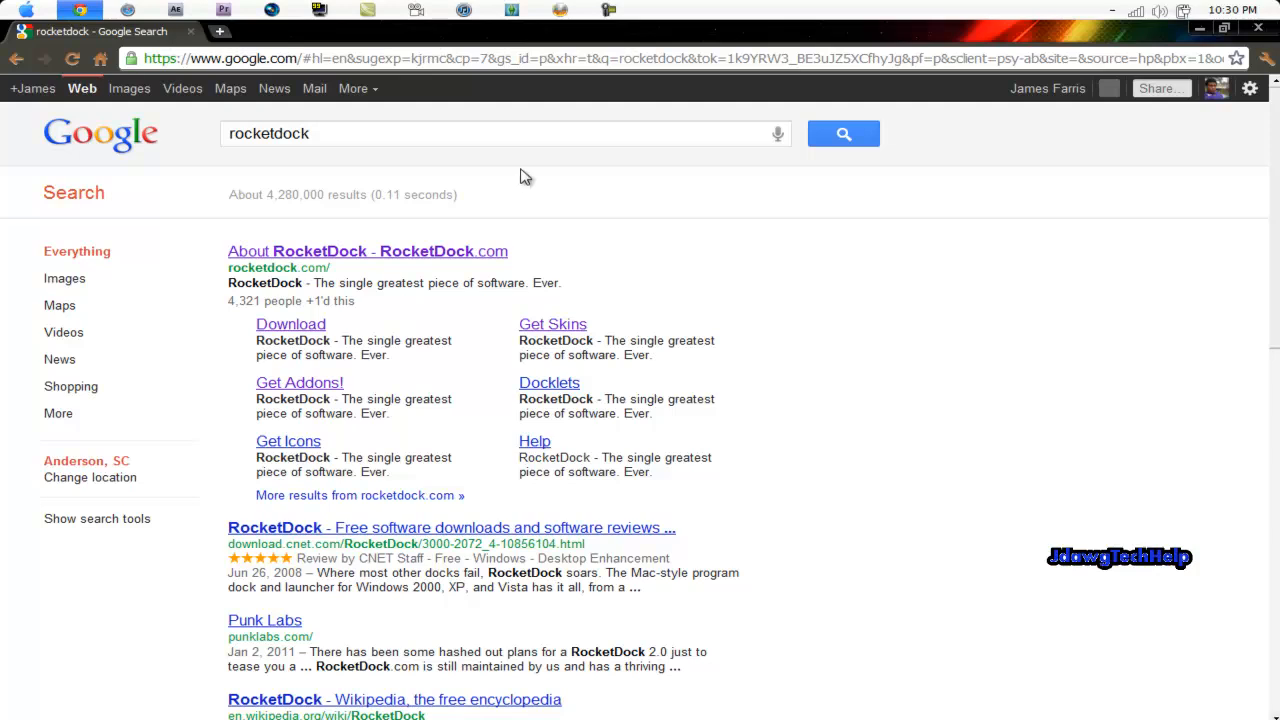
click(367, 251)
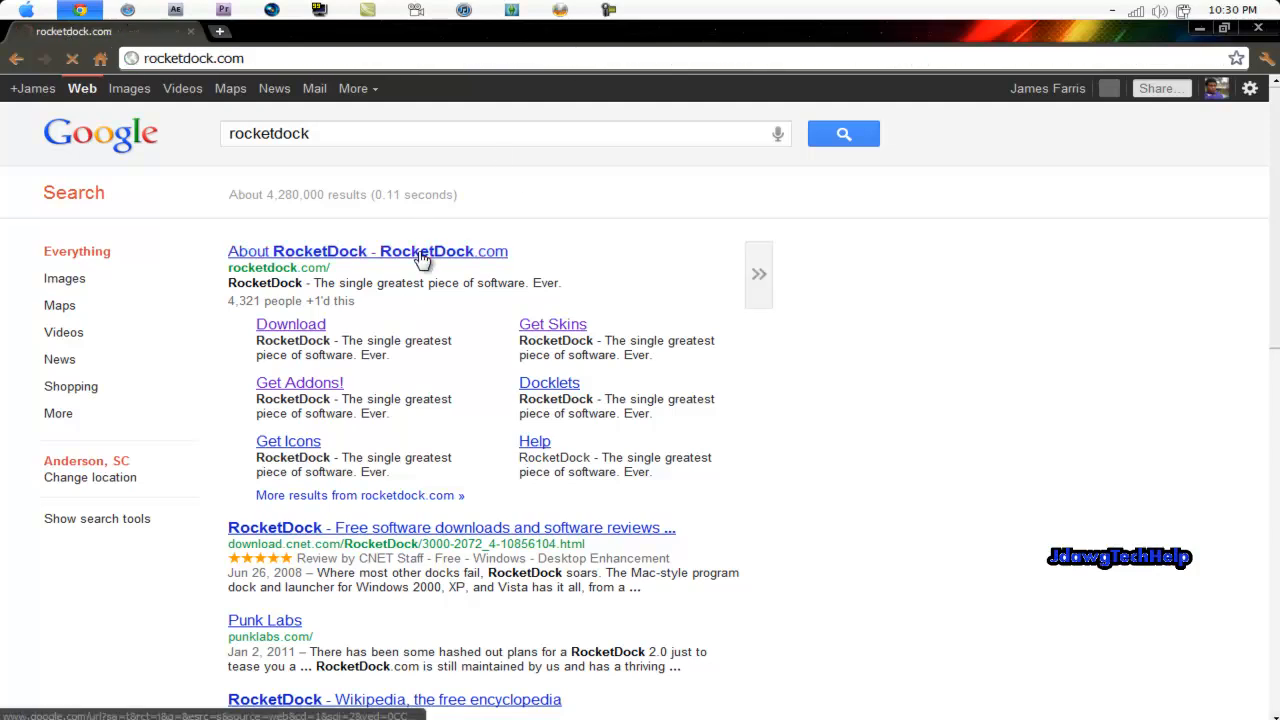
click(368, 251)
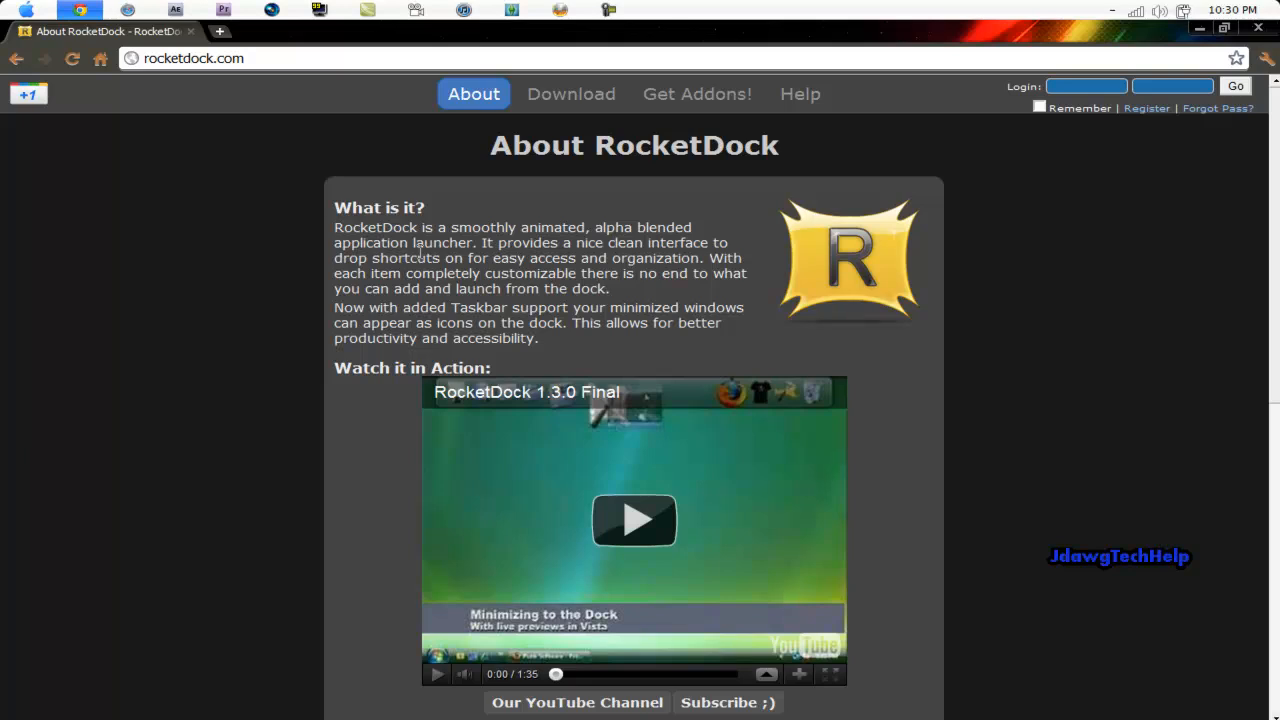
scroll(down, 3)
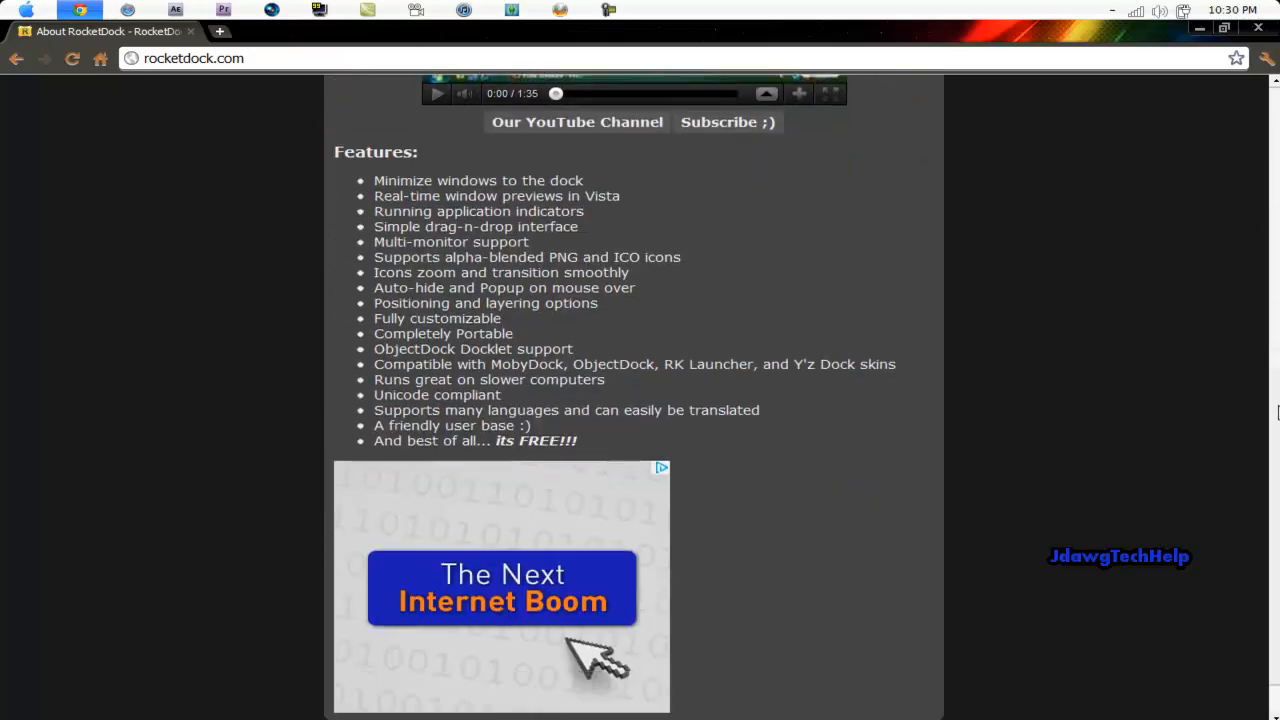
scroll(up, 3)
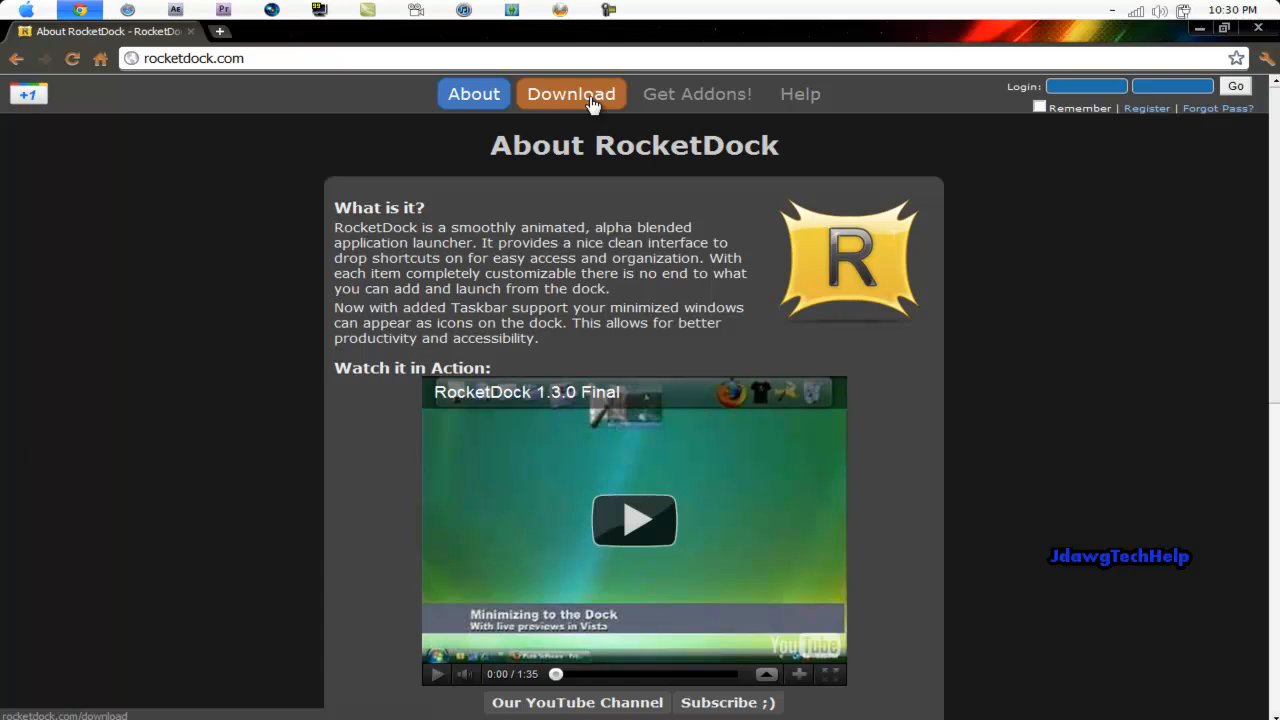
click(571, 93)
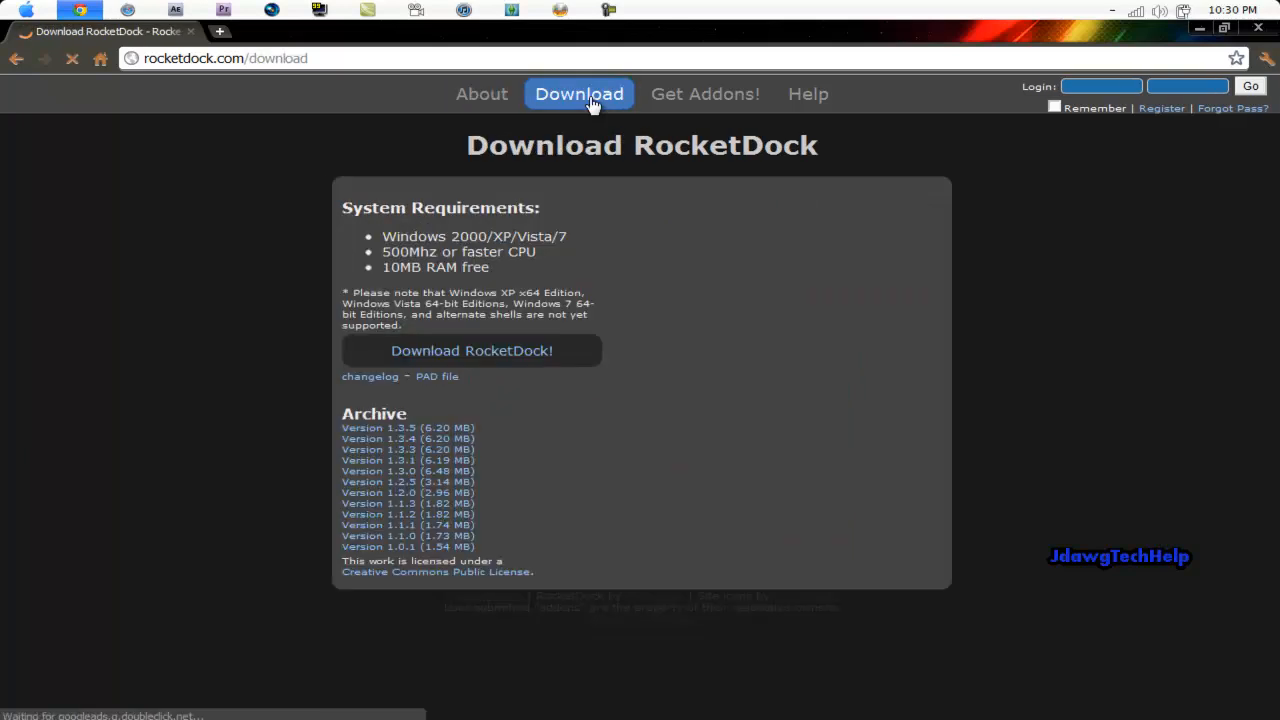
click(471, 350)
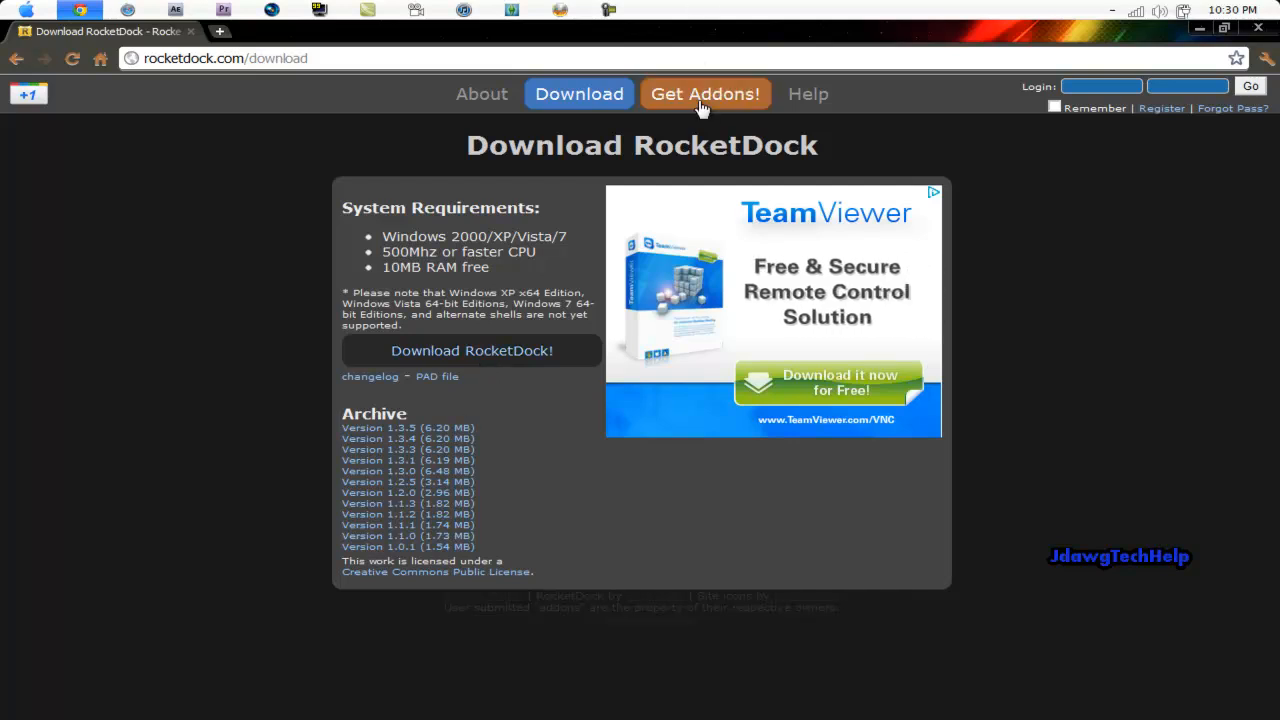
Filter RocketDock add-ons to Skins, search 'Lion', and go to the next results page.
click(705, 93)
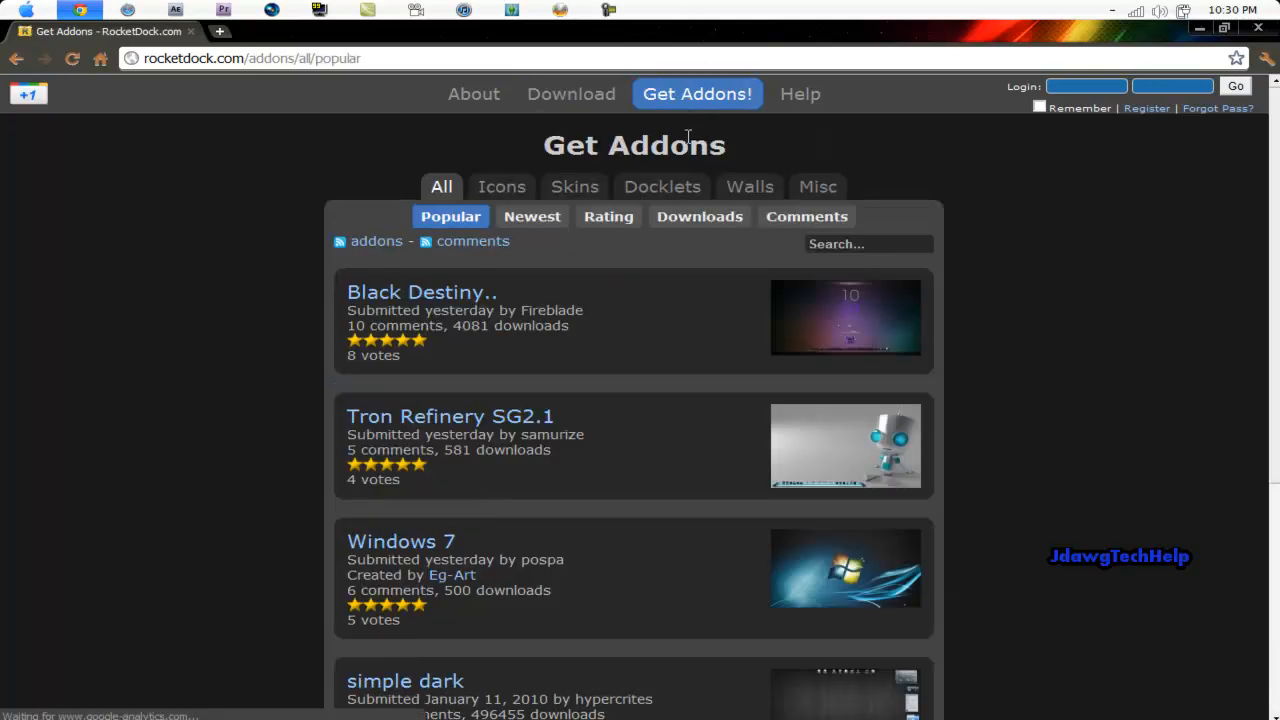
click(575, 187)
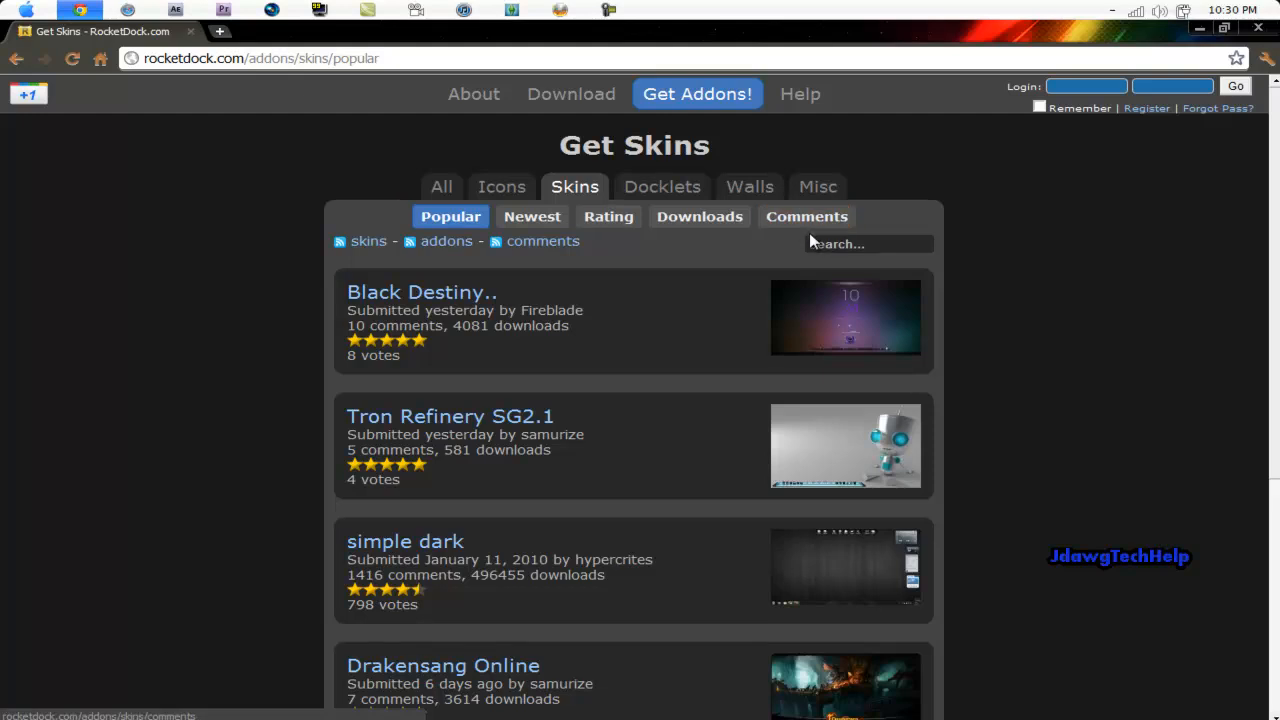
click(868, 243)
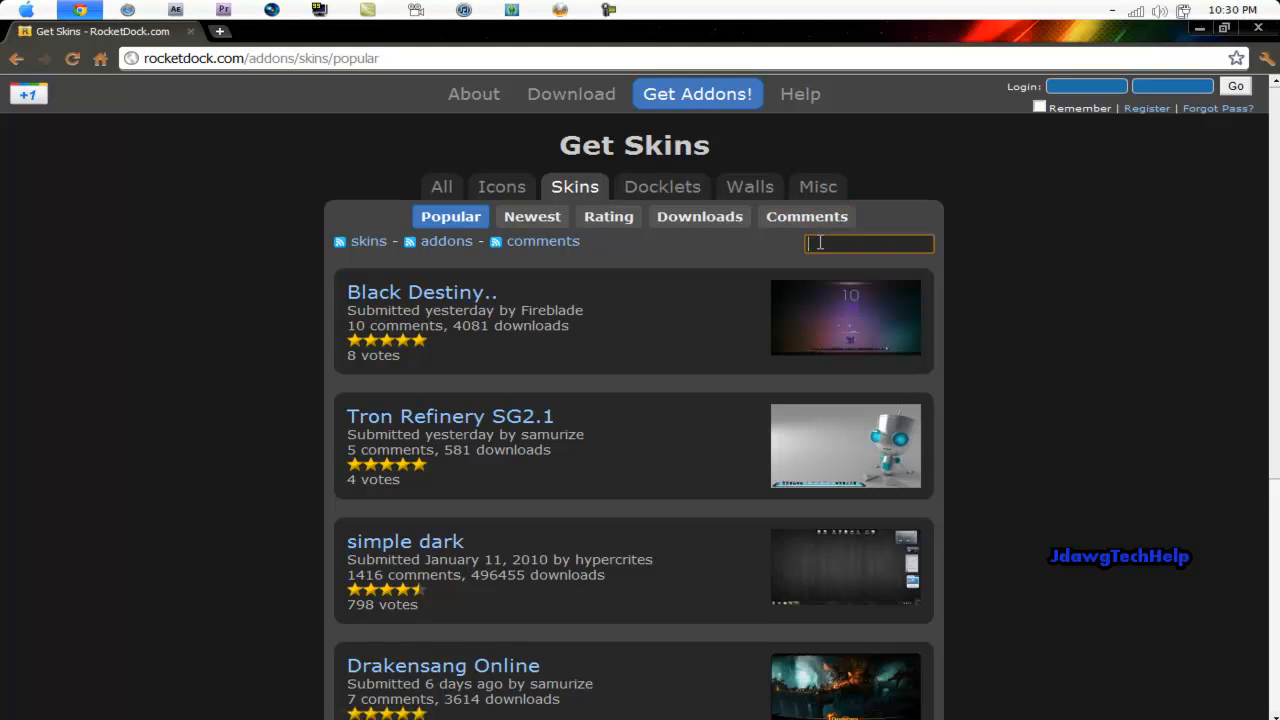
text(Lion)
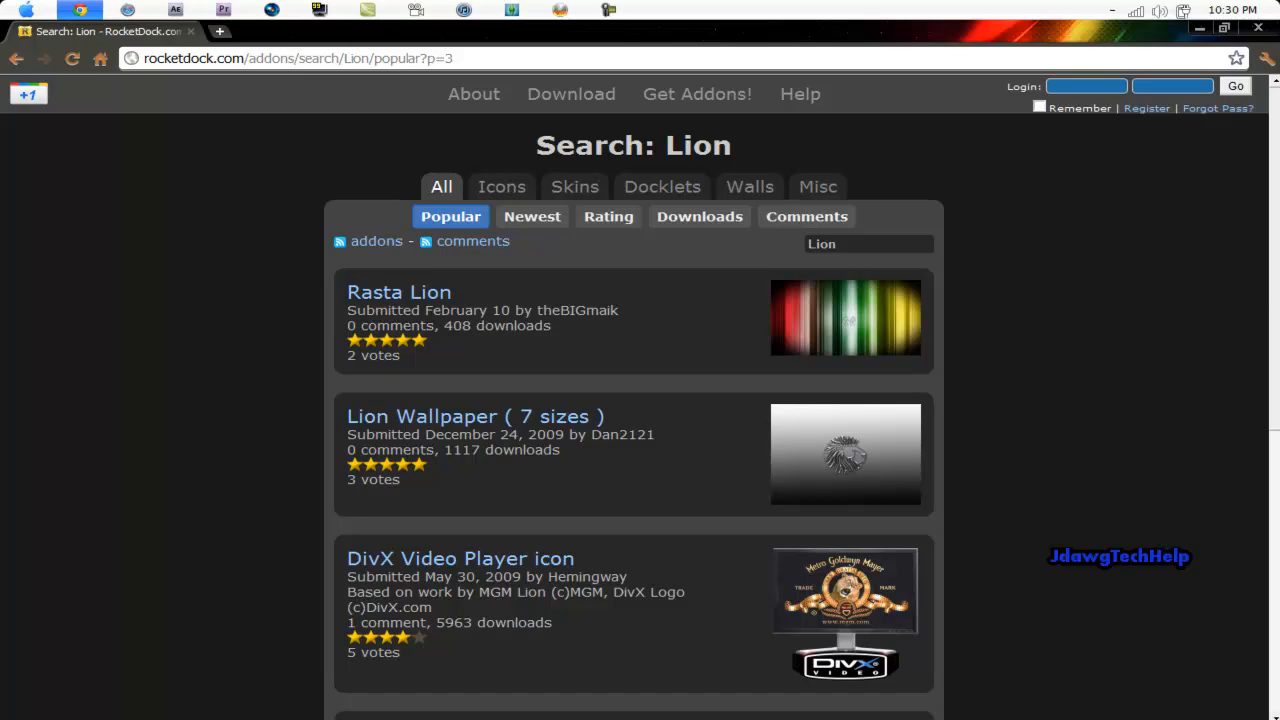
scroll(down, 3)
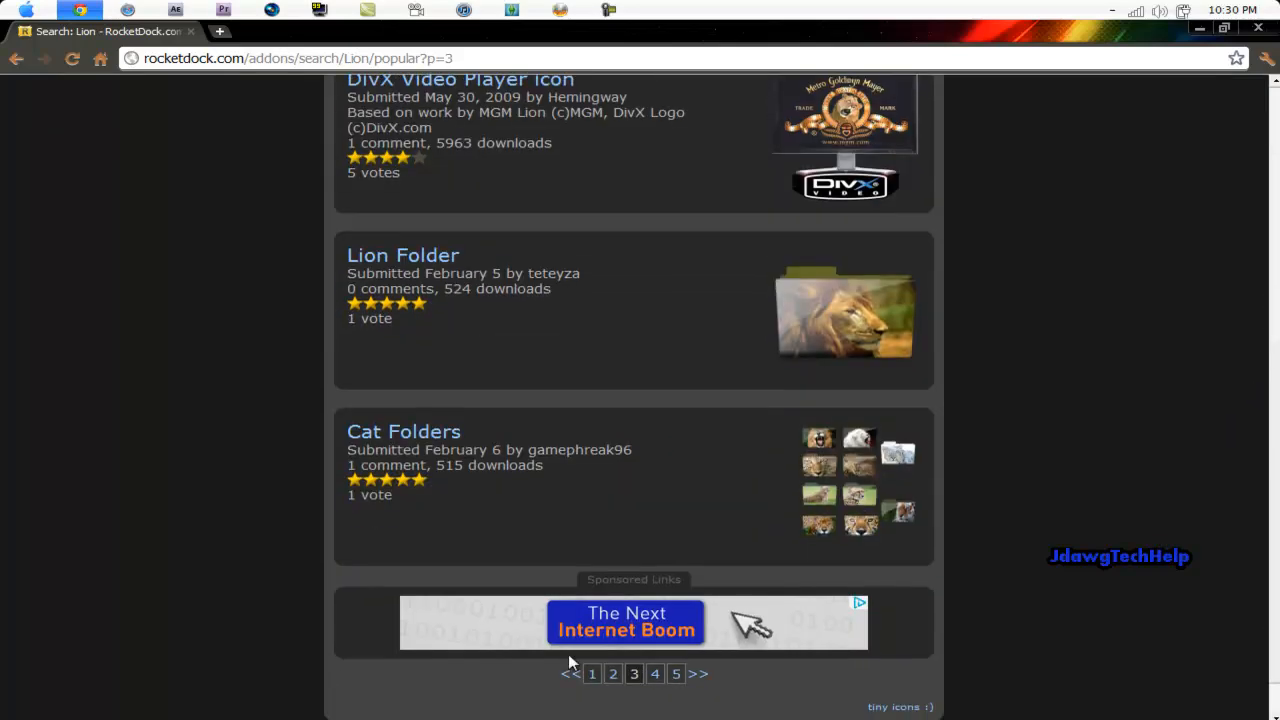
click(654, 673)
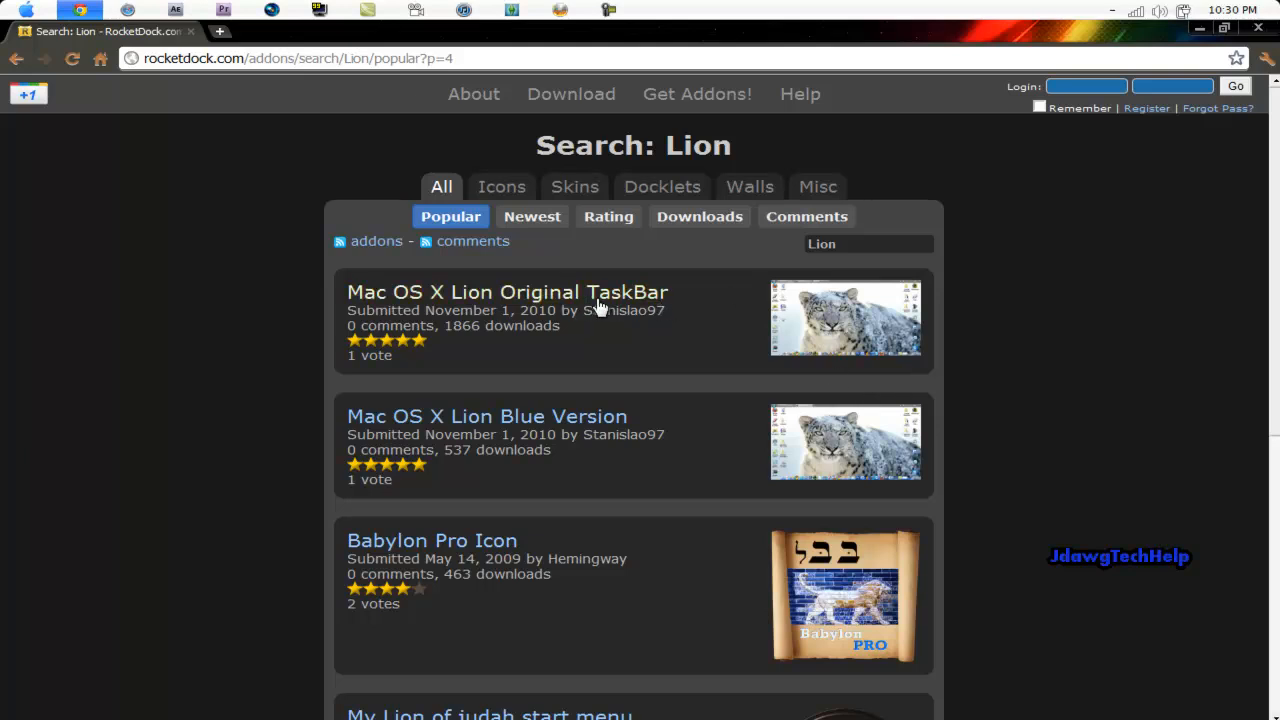
mouse_move(435, 433)
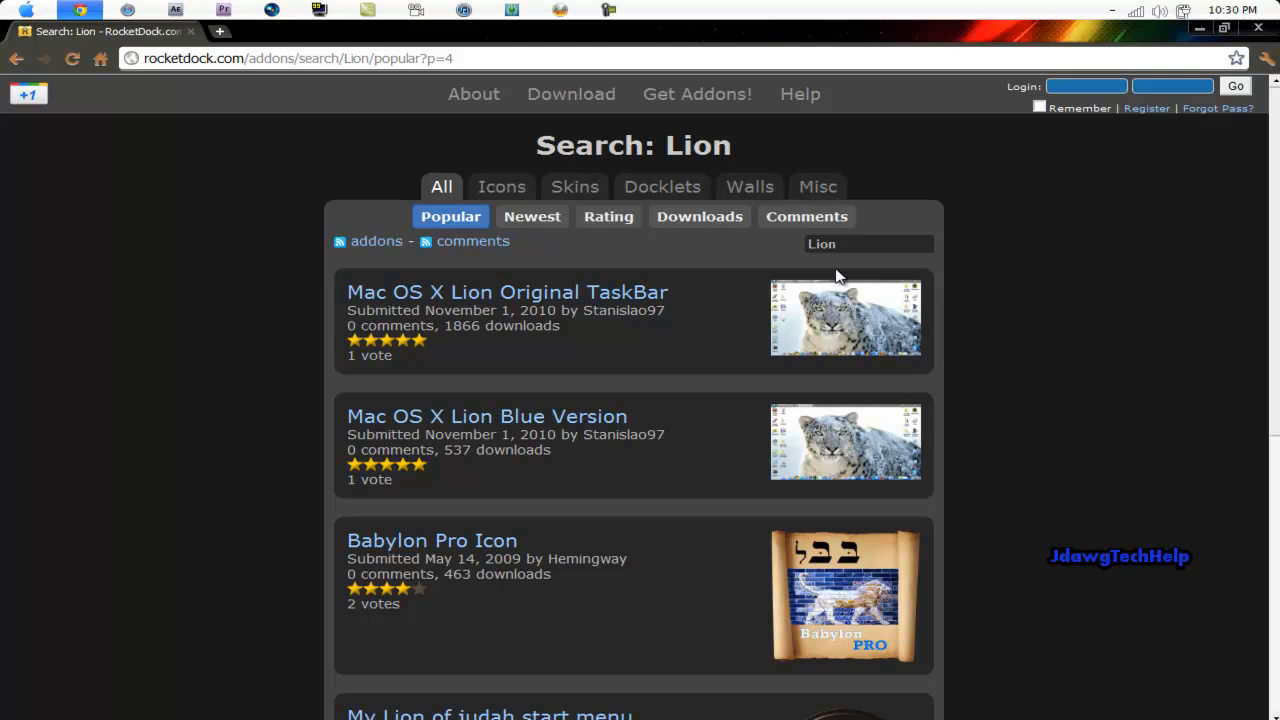
Open the Mac OS X Lion Original TaskBar skin and preview its screenshot.
click(507, 292)
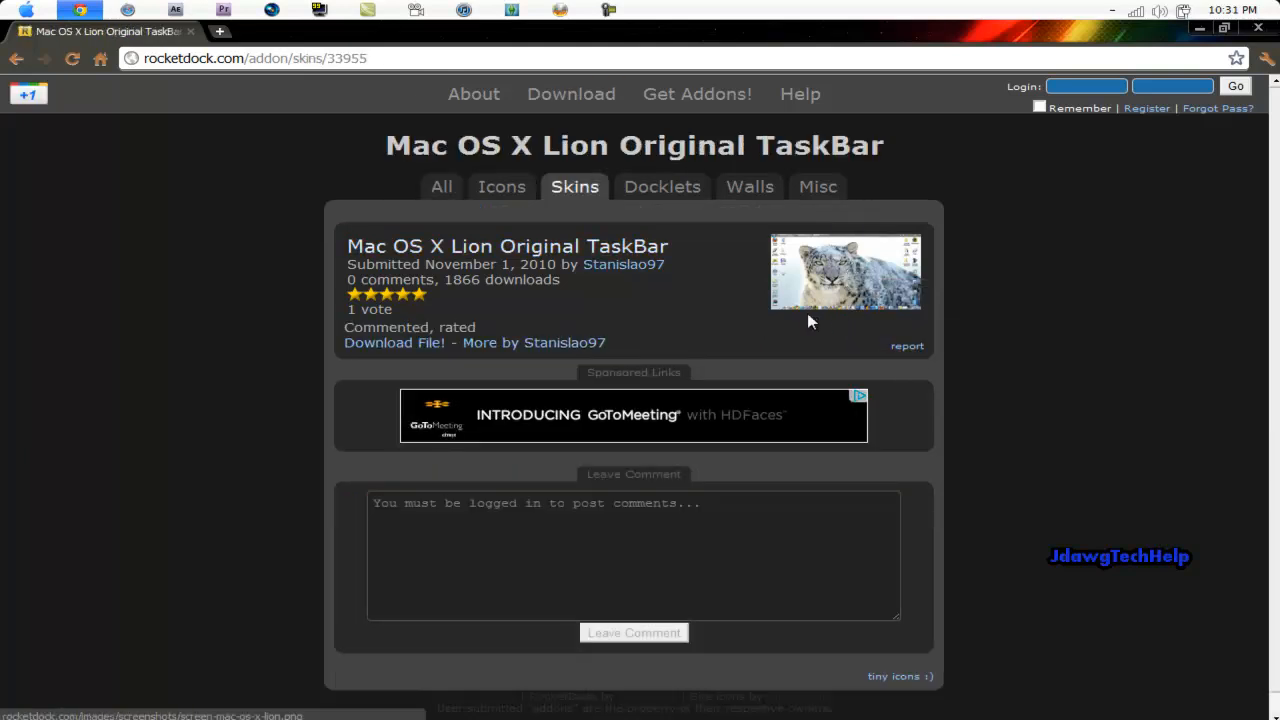
click(845, 271)
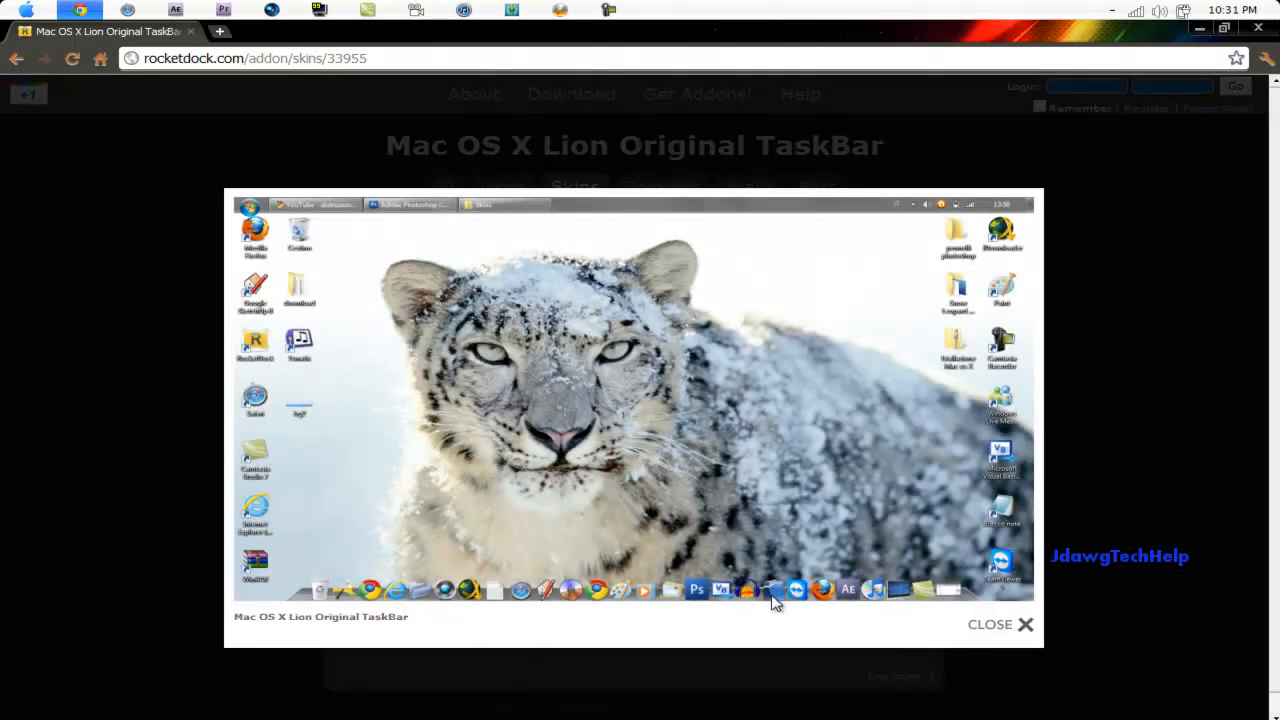
click(999, 624)
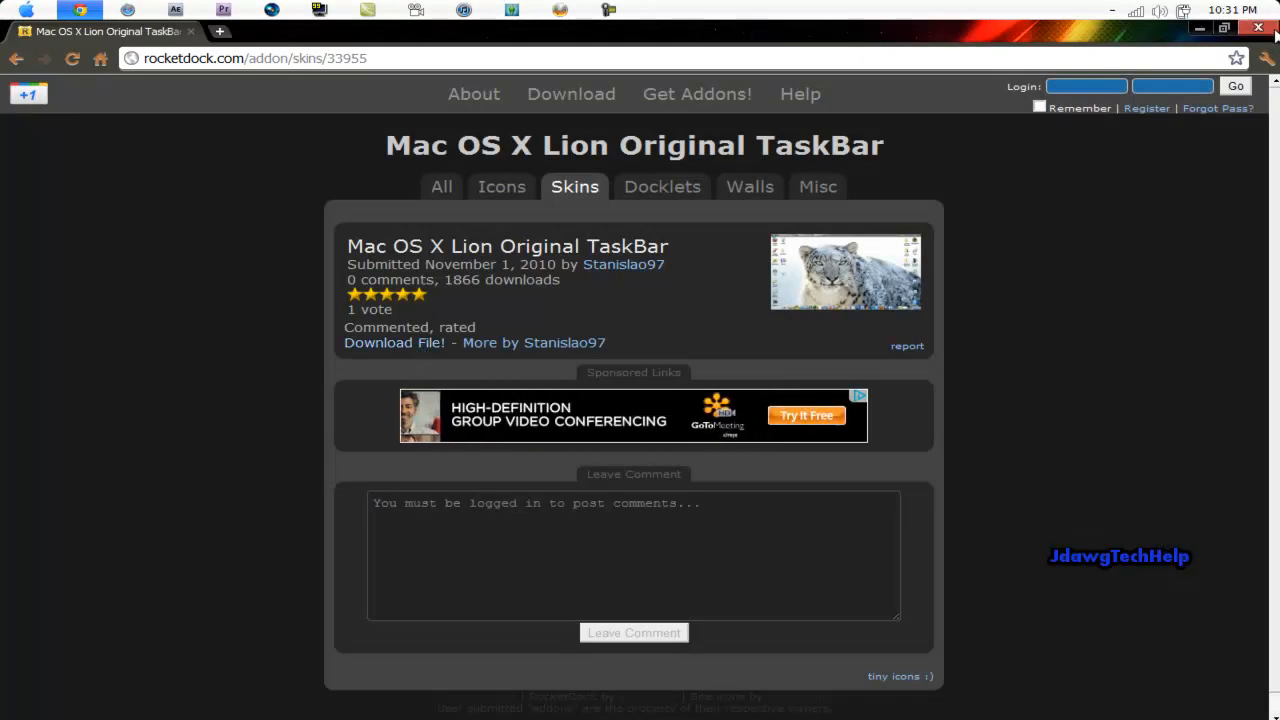
Open Downloads, then browse Computer to the RocketDock folder in Program Files.
click(10, 10)
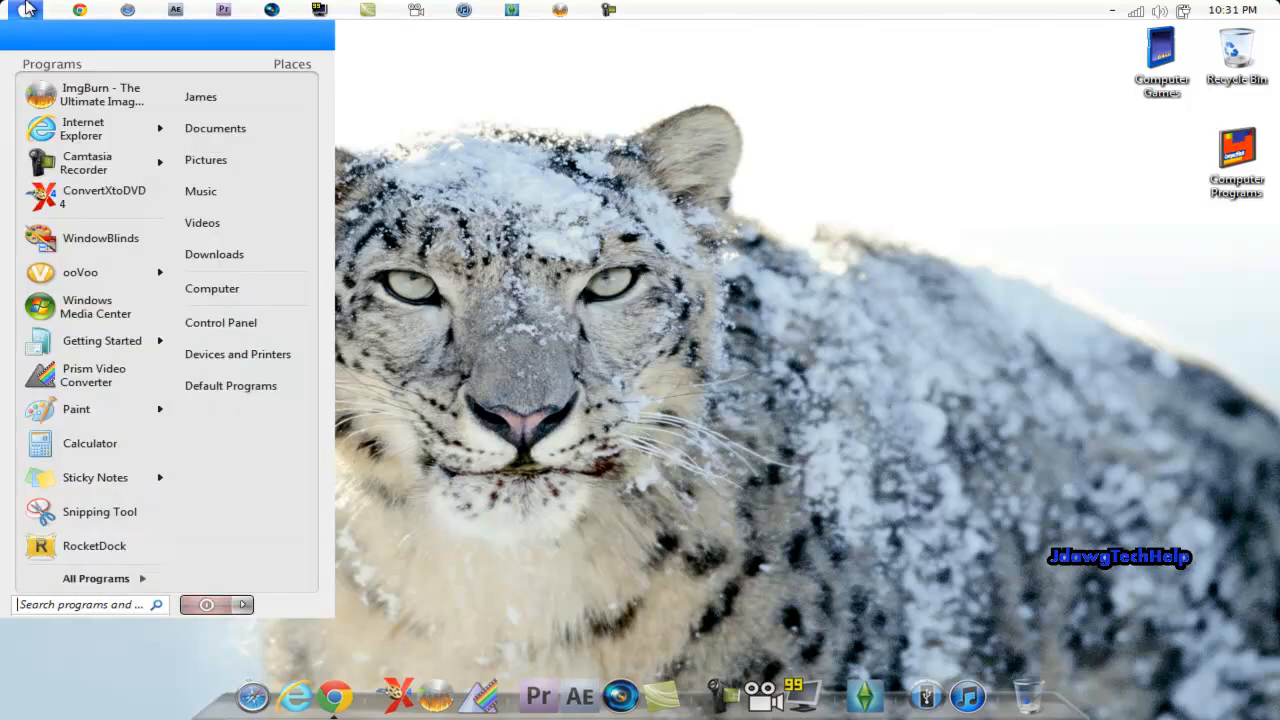
mouse_move(214, 254)
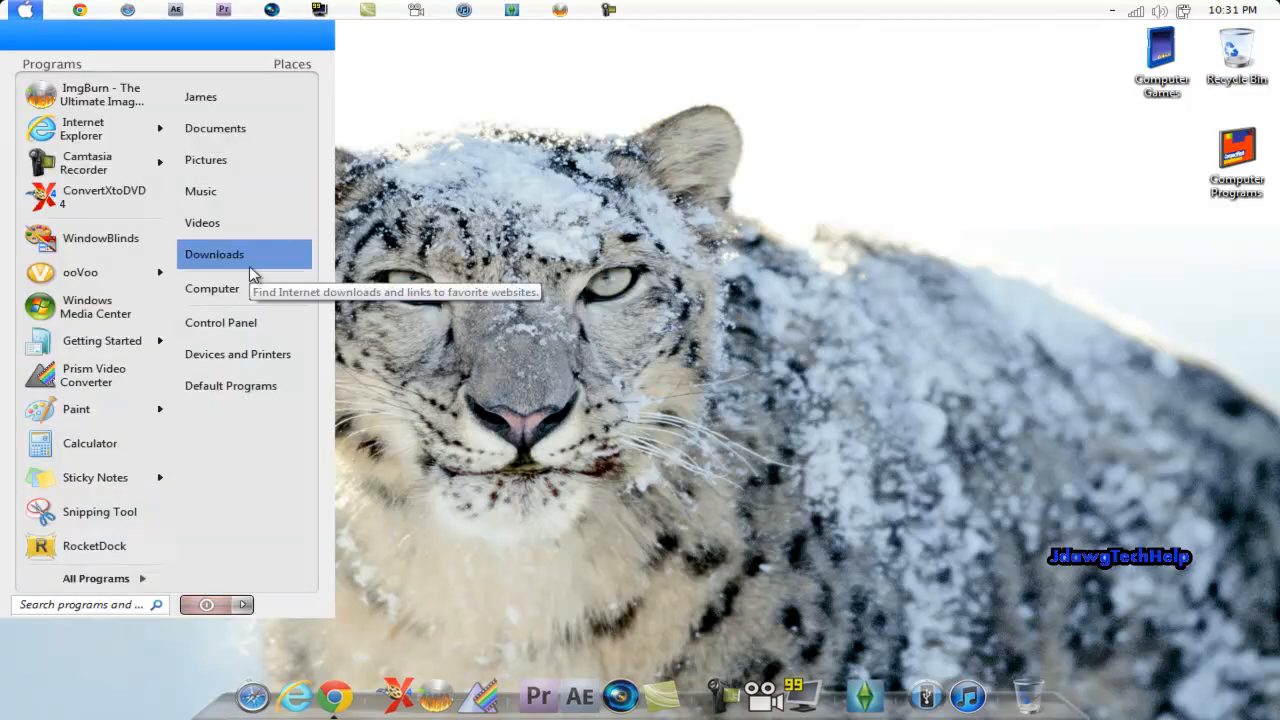
click(214, 253)
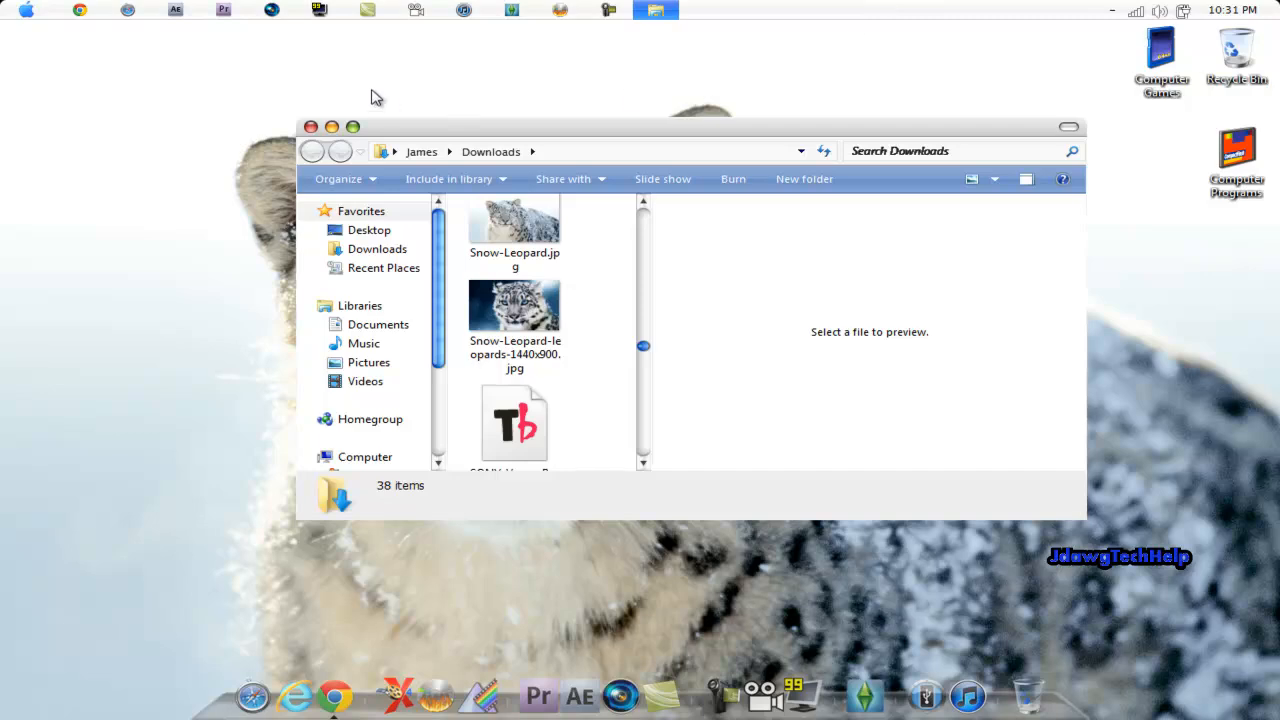
click(22, 12)
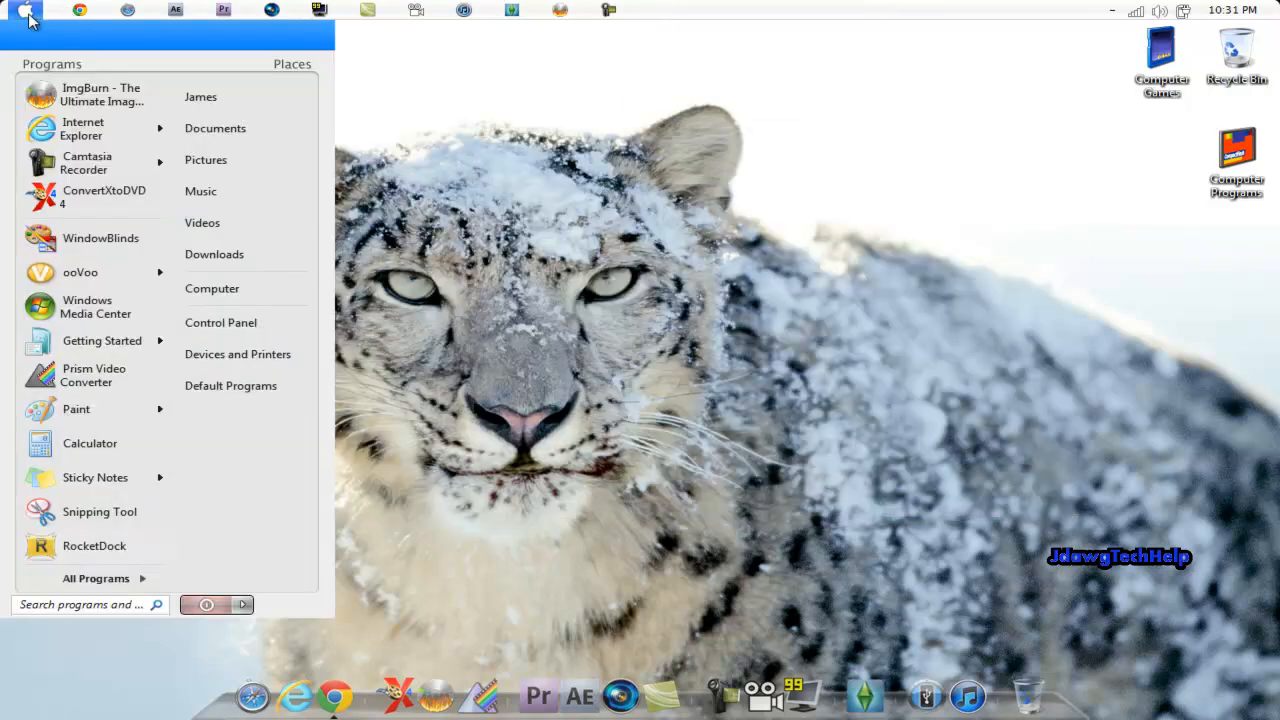
click(212, 288)
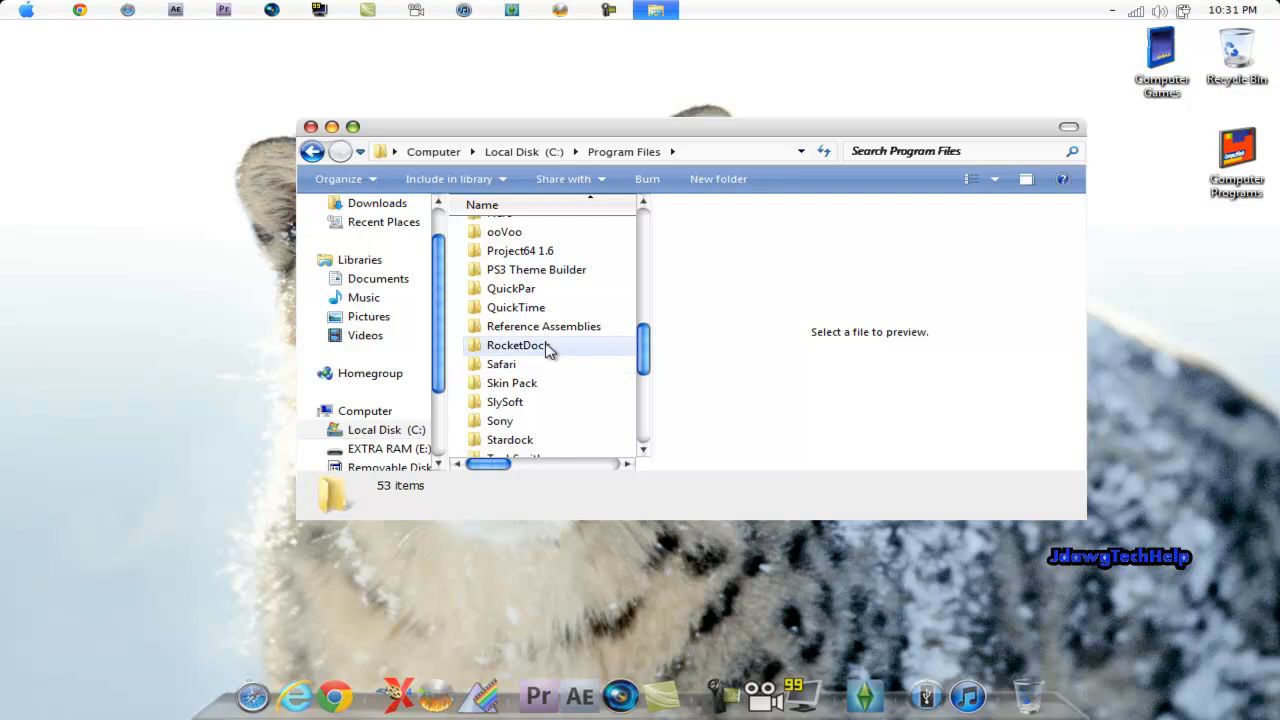
double_click(517, 345)
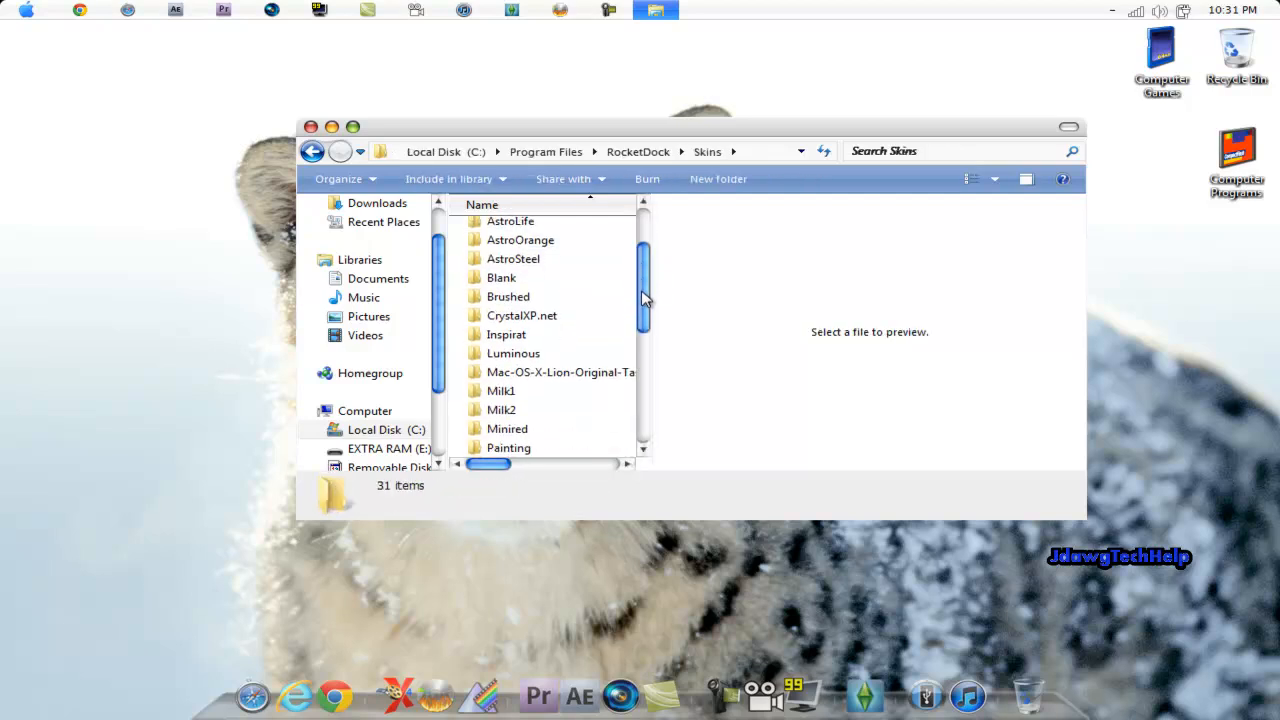
scroll(down, 3)
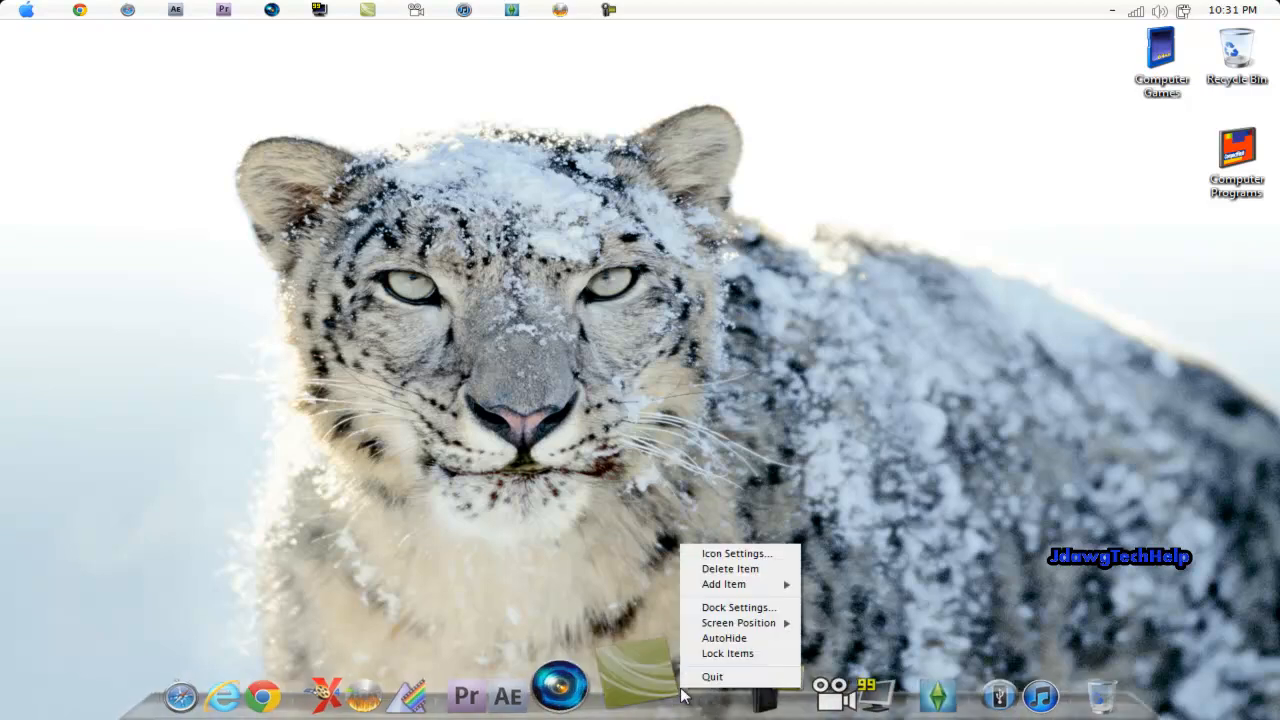
mouse_move(738, 607)
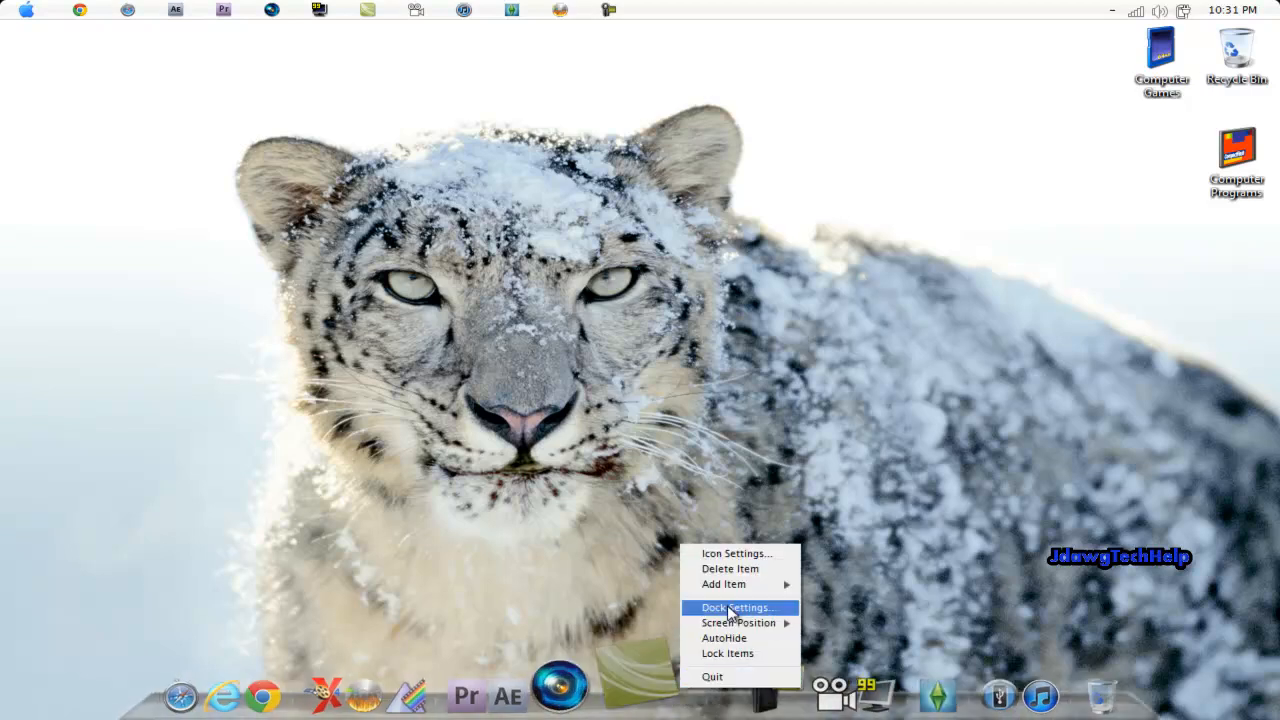
Browse the dock settings pages, set icon quality to low, and save.
click(737, 607)
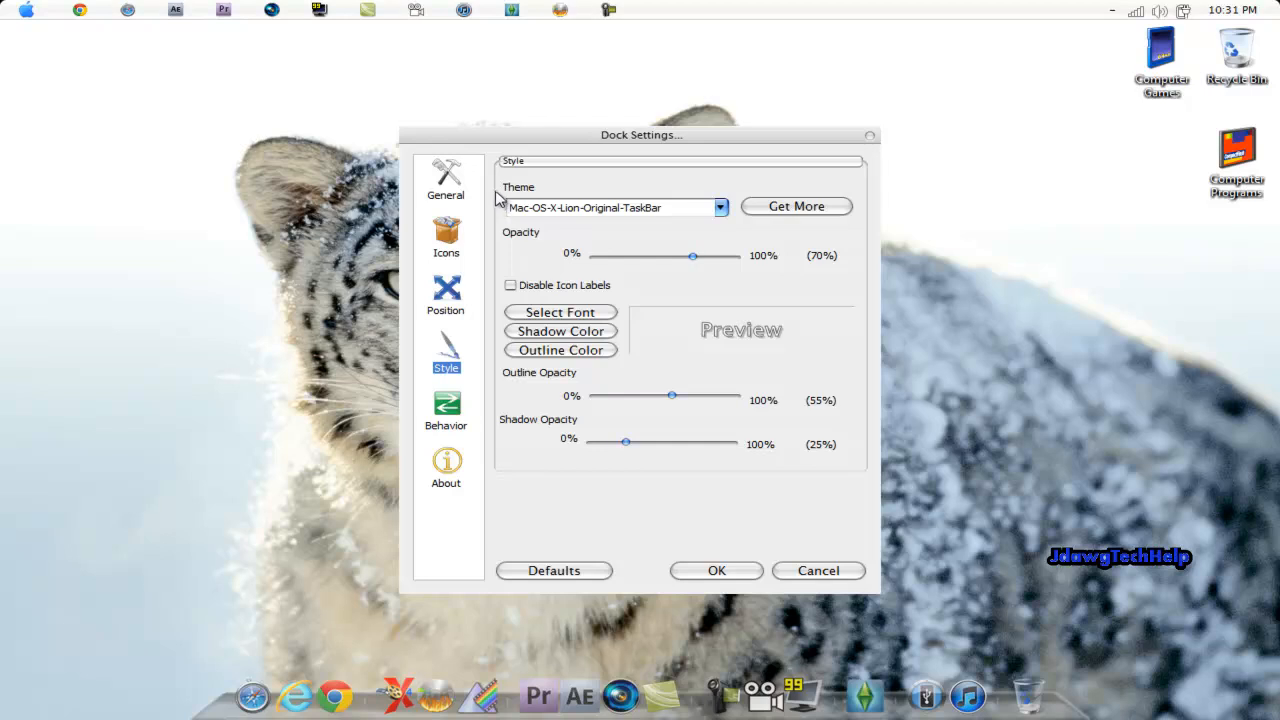
mouse_move(735, 215)
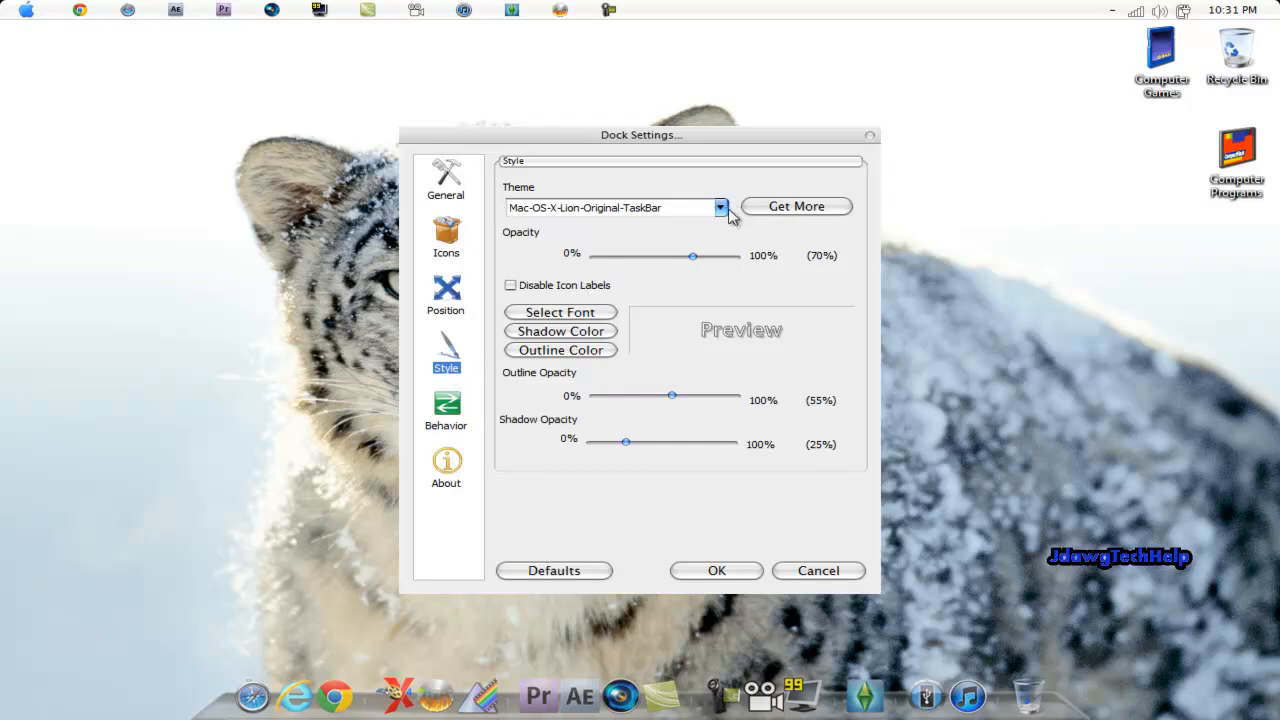
click(446, 180)
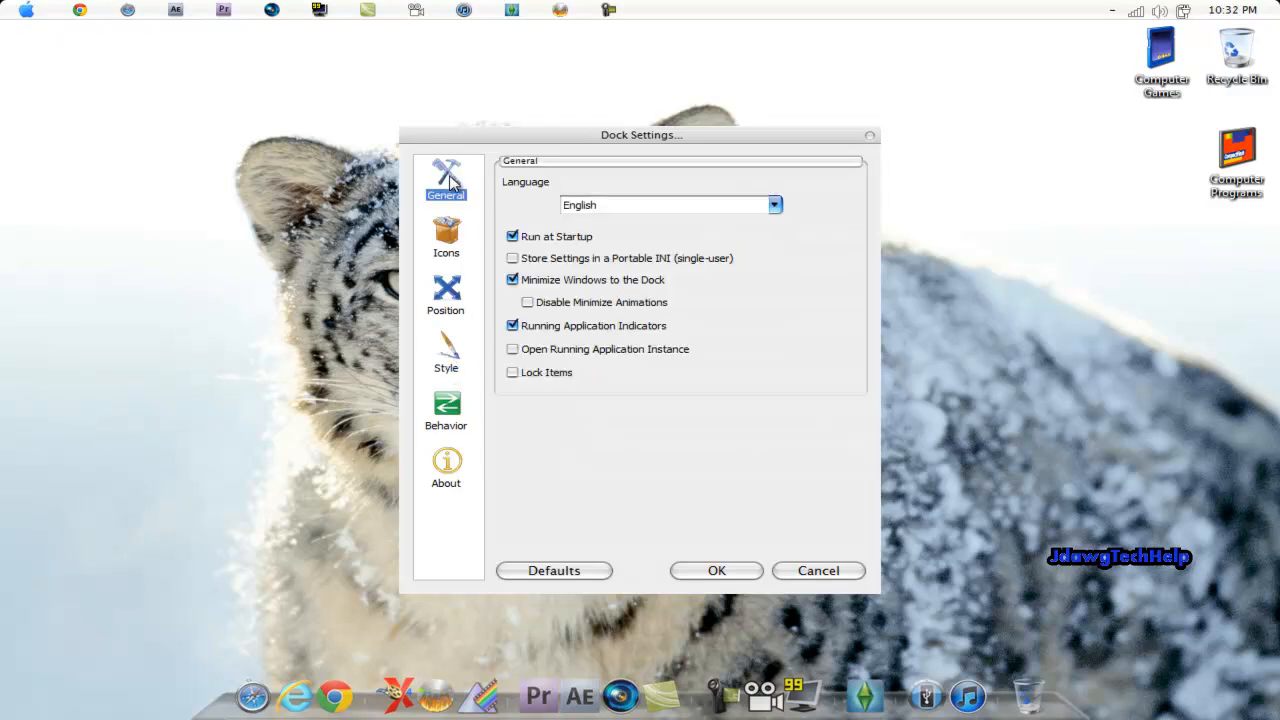
mouse_move(500, 262)
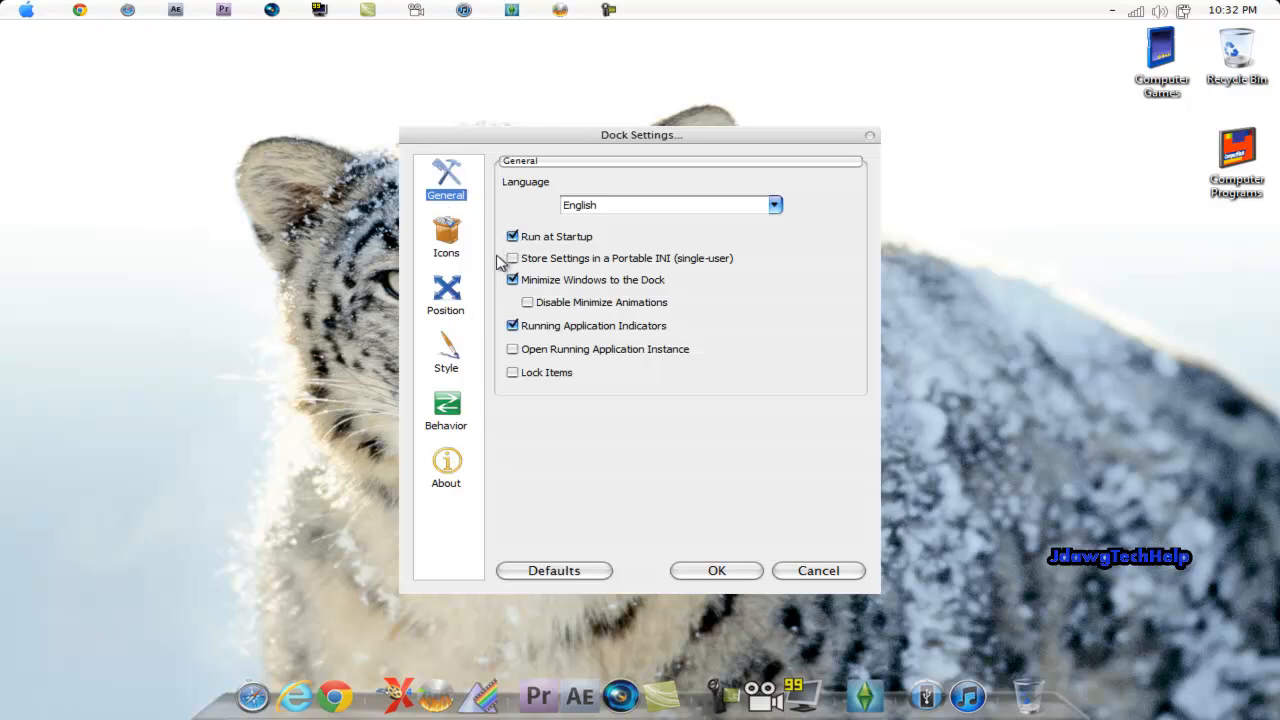
click(445, 295)
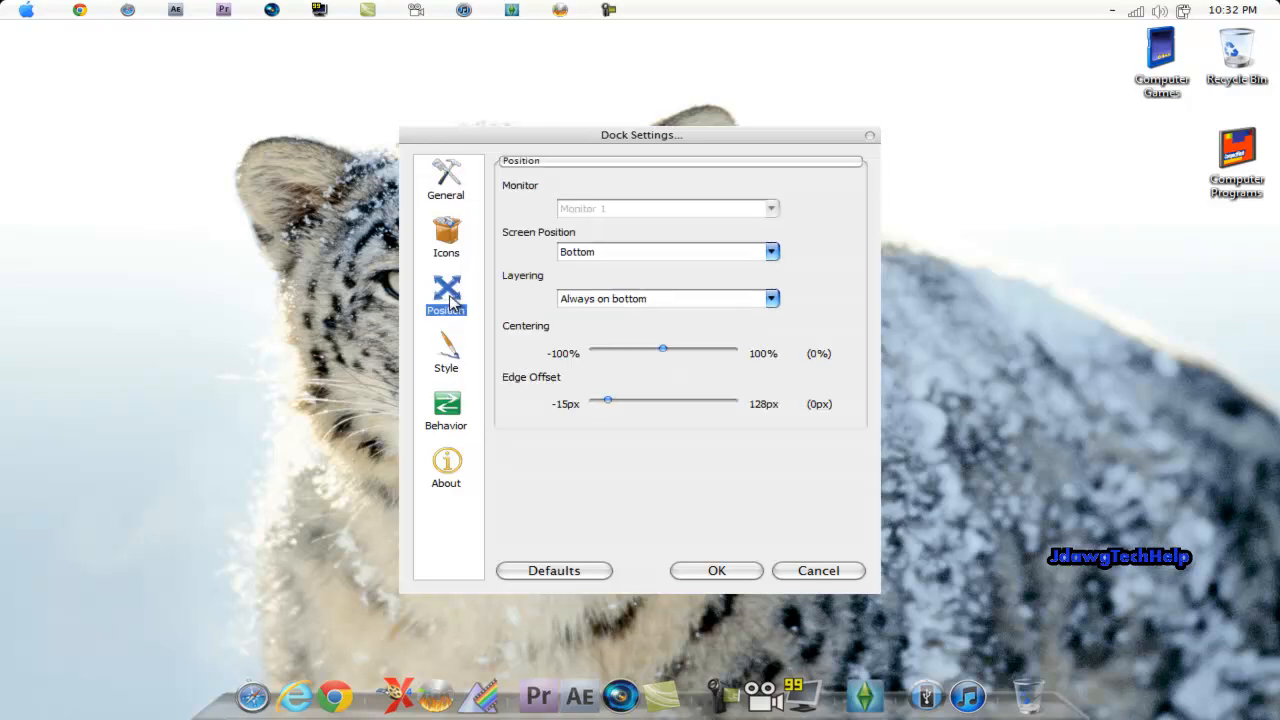
mouse_move(557, 261)
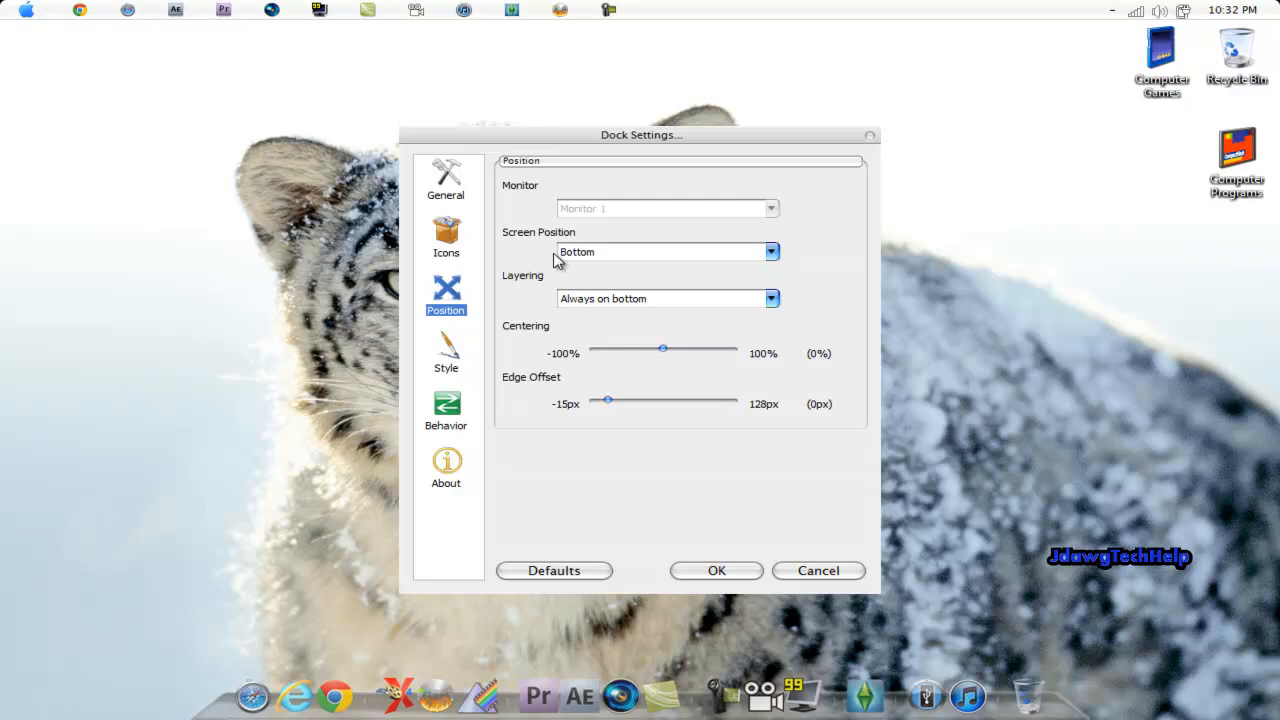
mouse_move(522, 298)
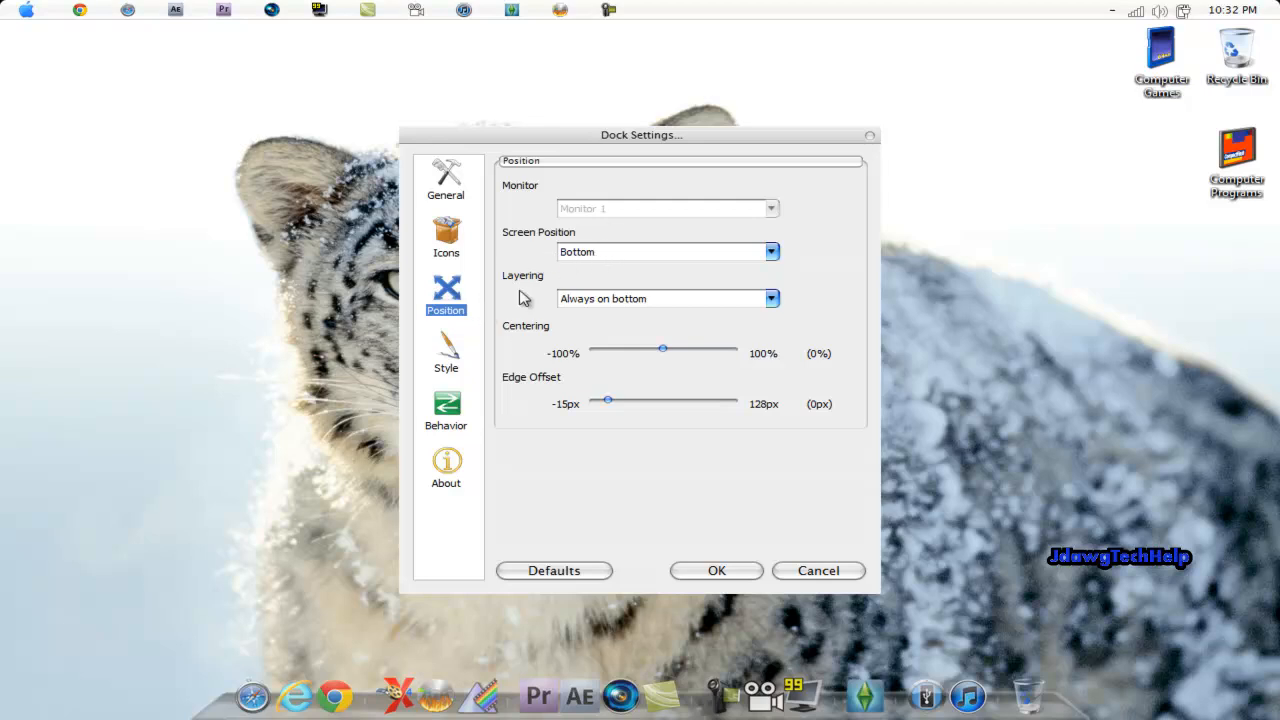
click(445, 237)
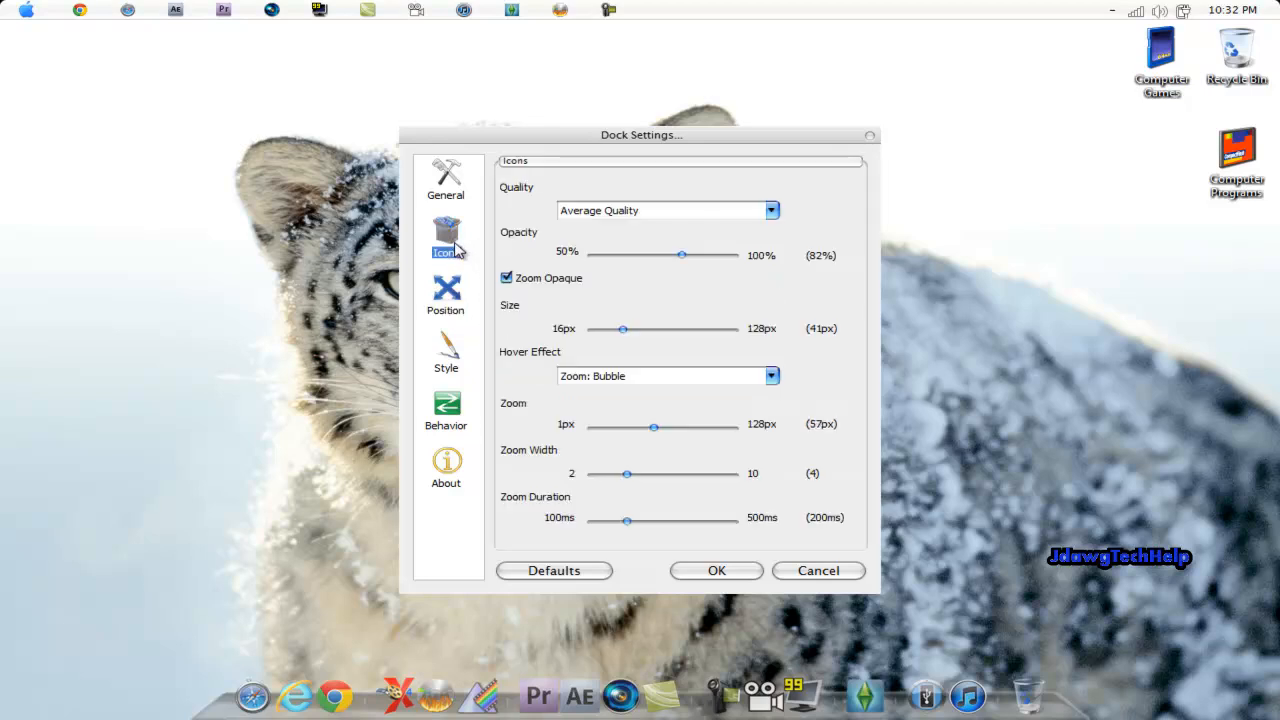
click(667, 210)
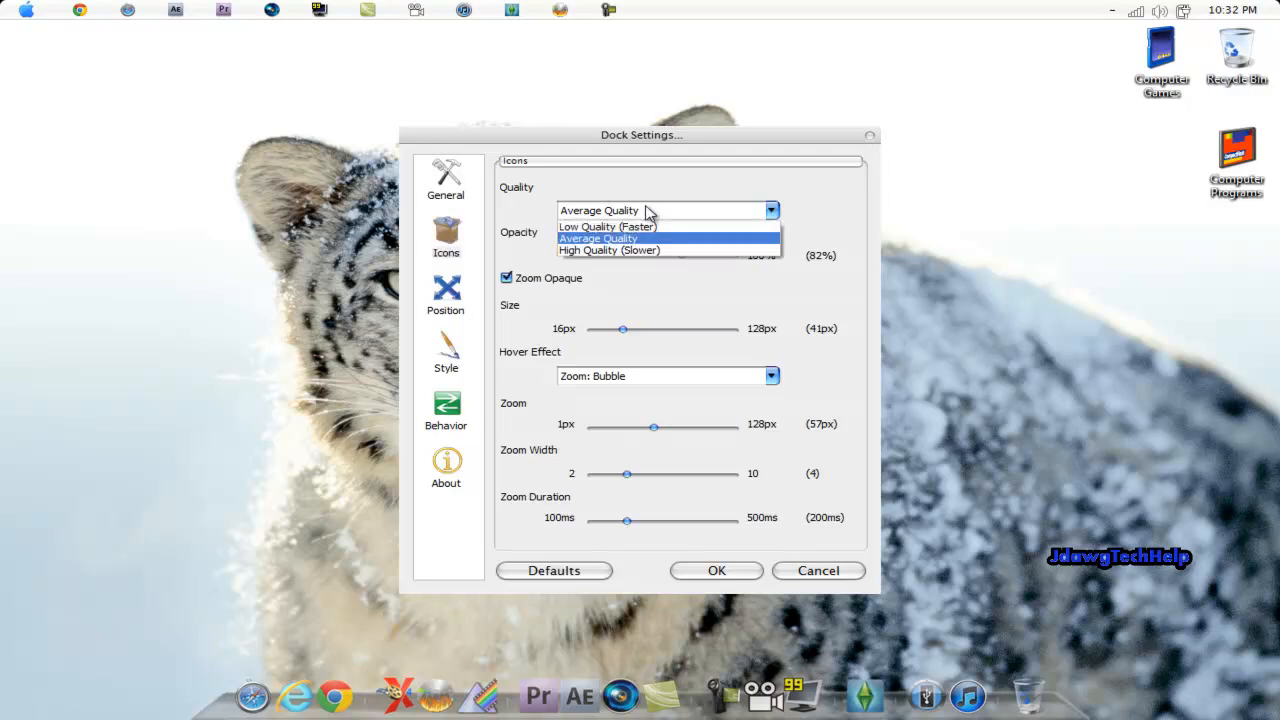
mouse_move(628, 250)
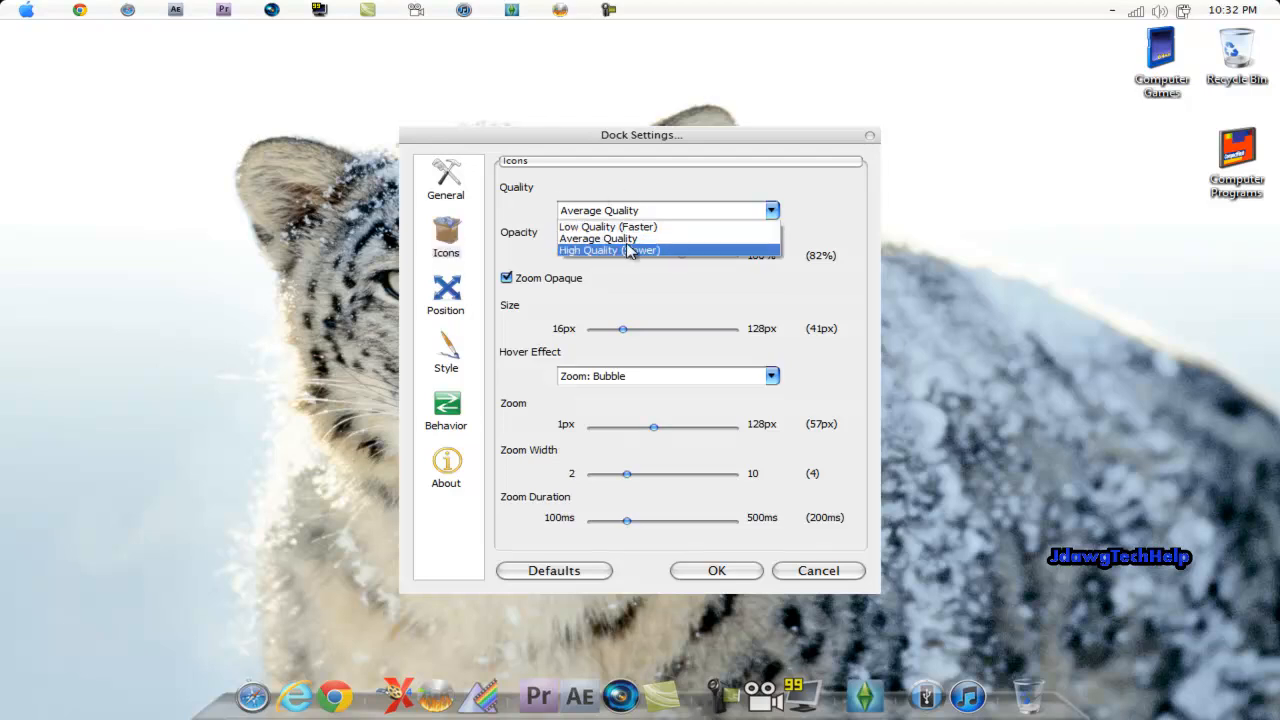
click(607, 226)
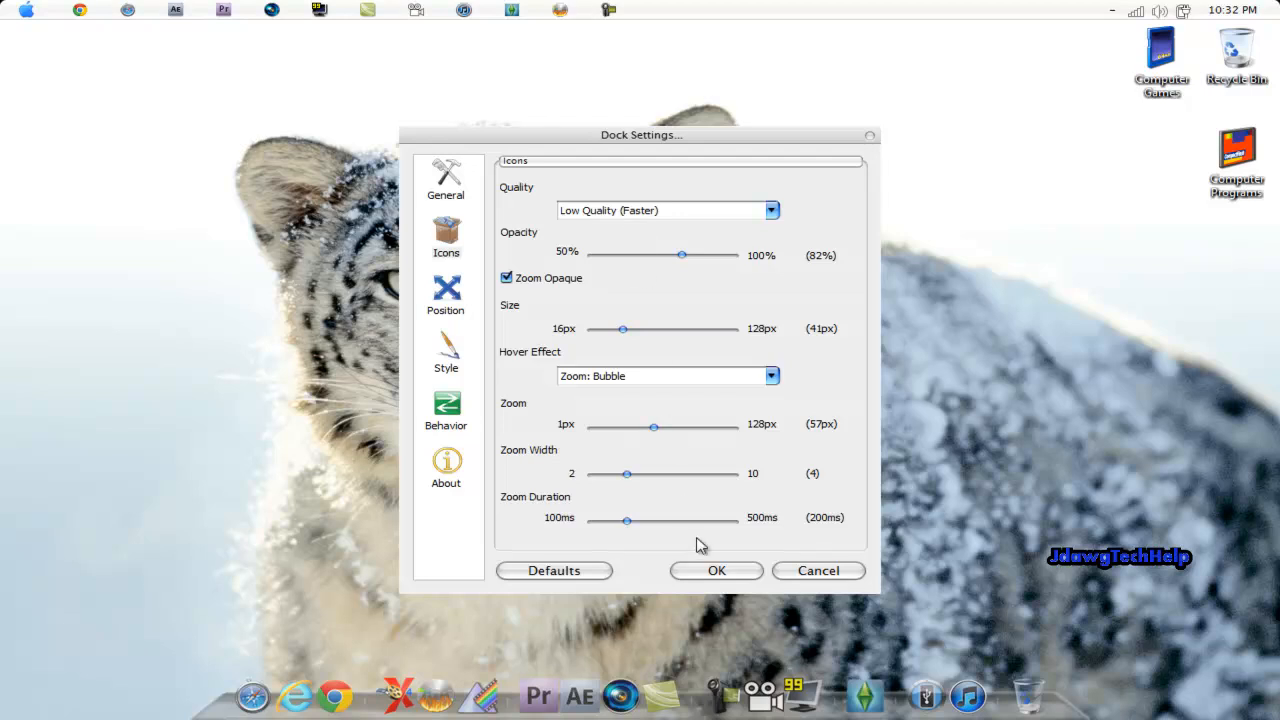
click(716, 570)
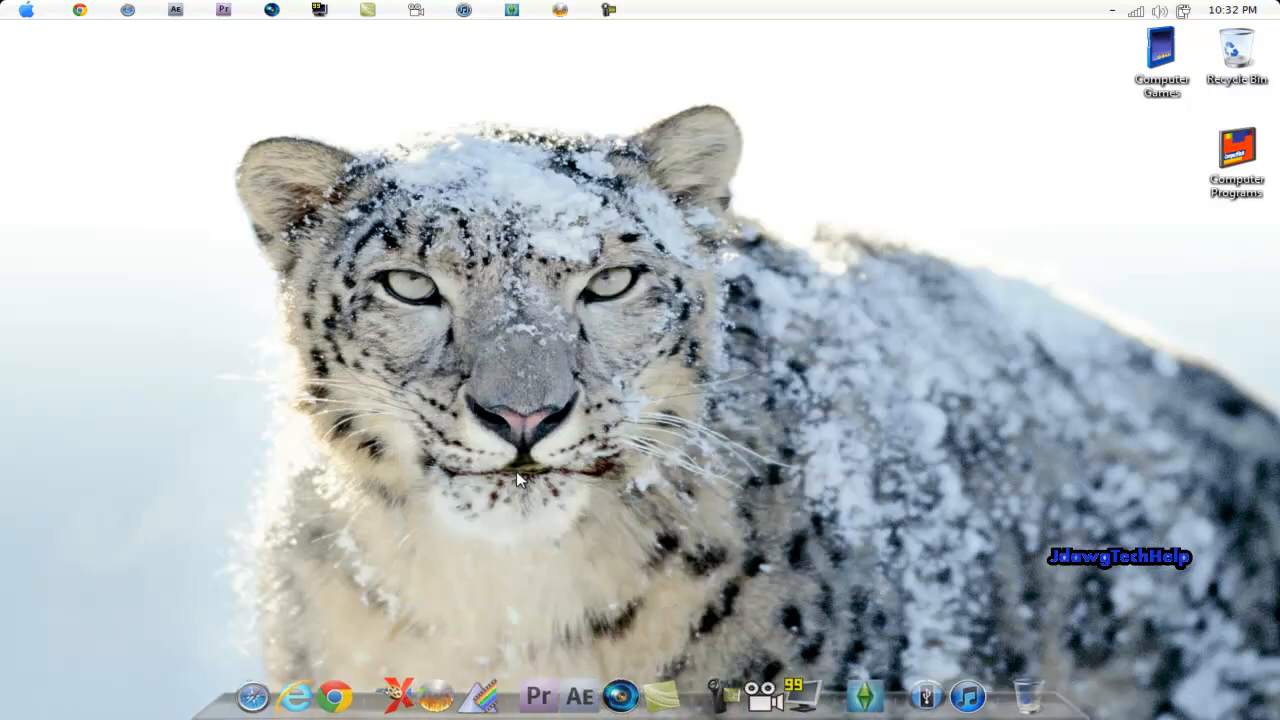
mouse_move(383, 231)
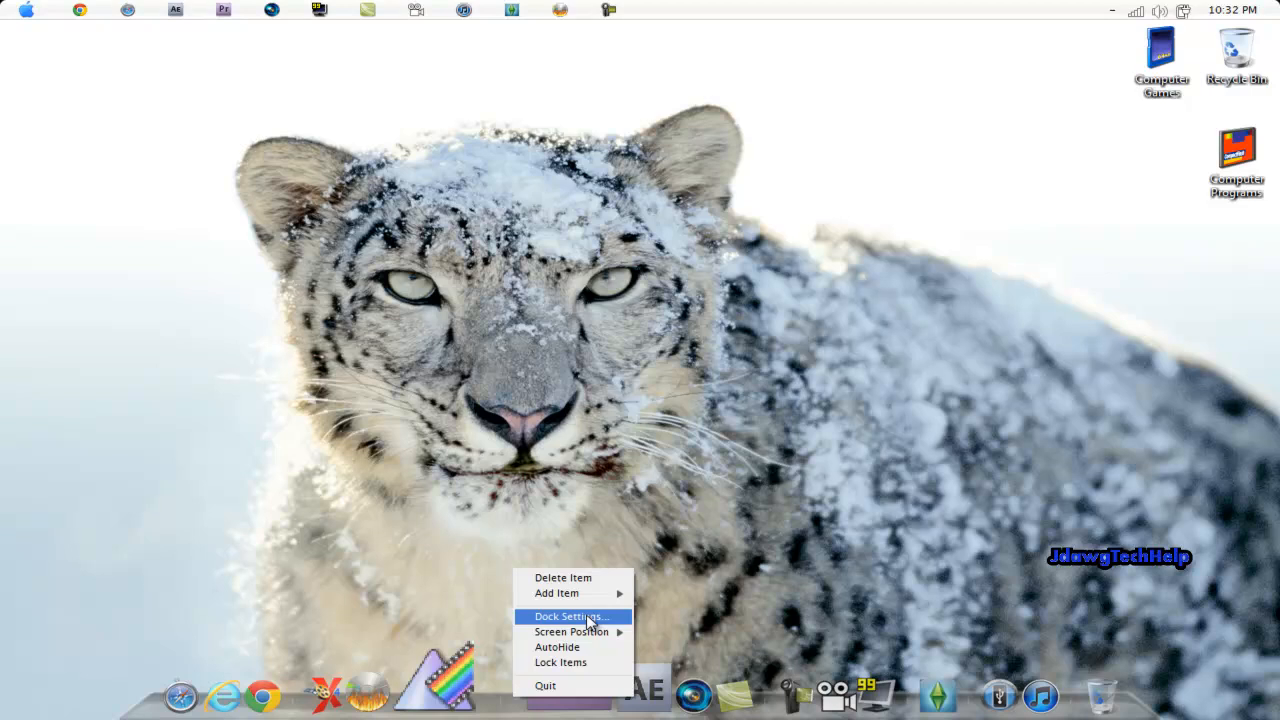
Reopen dock settings, change icon quality to Average Quality, and save.
click(571, 616)
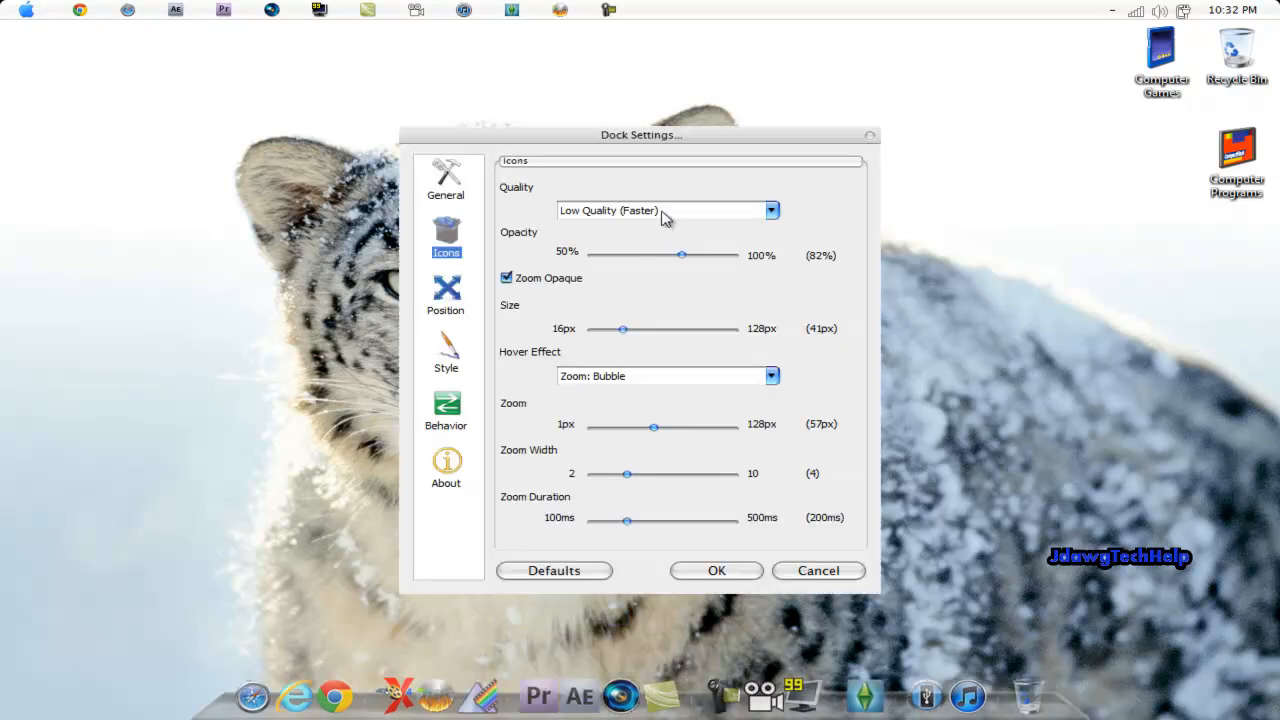
click(665, 210)
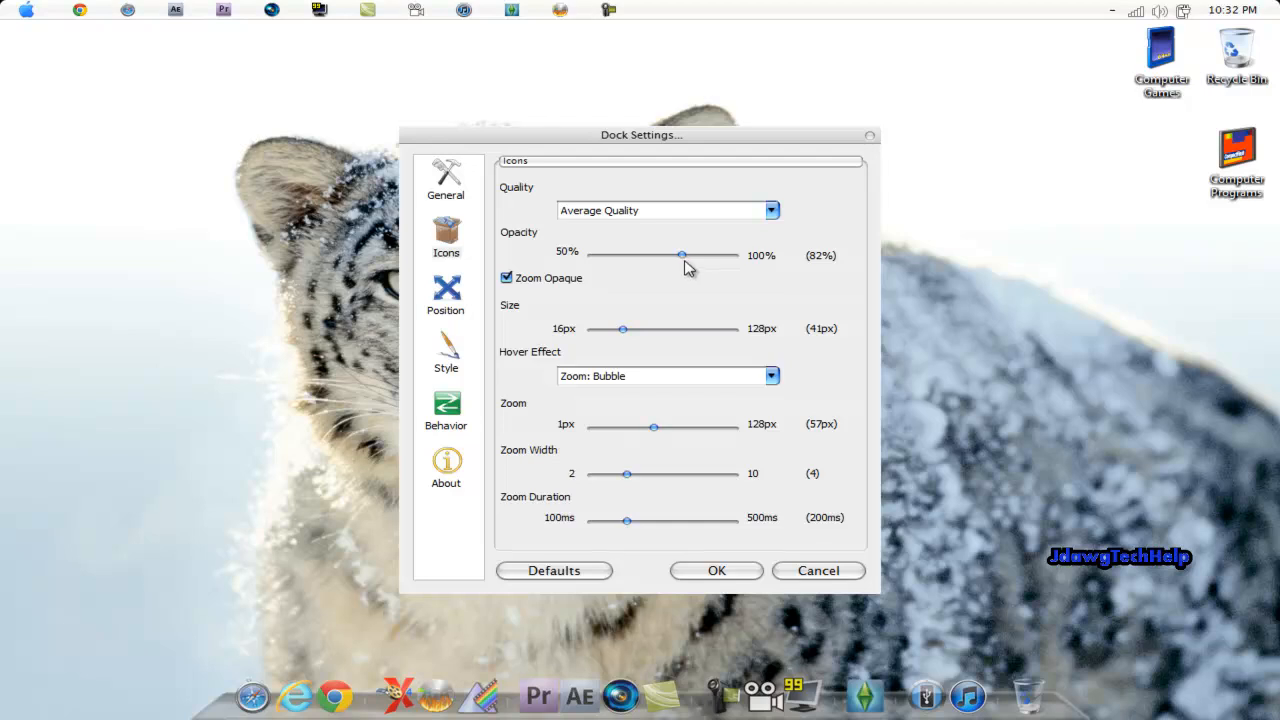
mouse_move(698, 268)
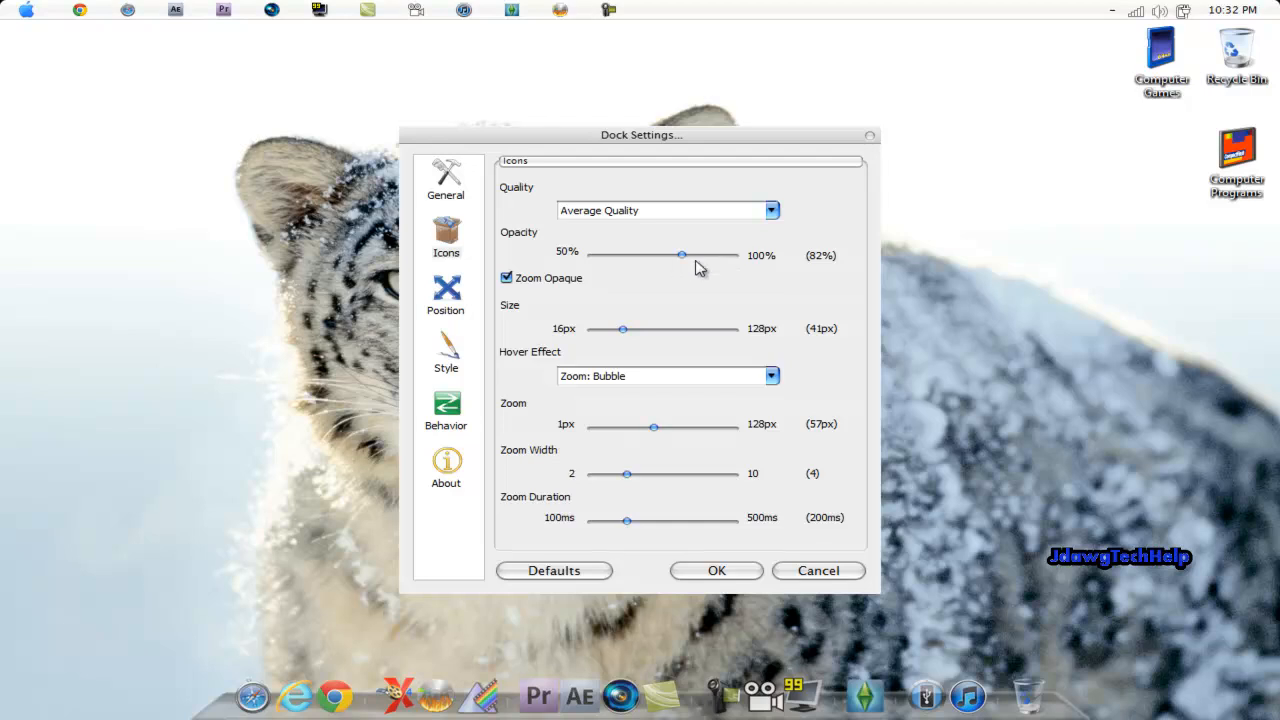
mouse_move(773, 333)
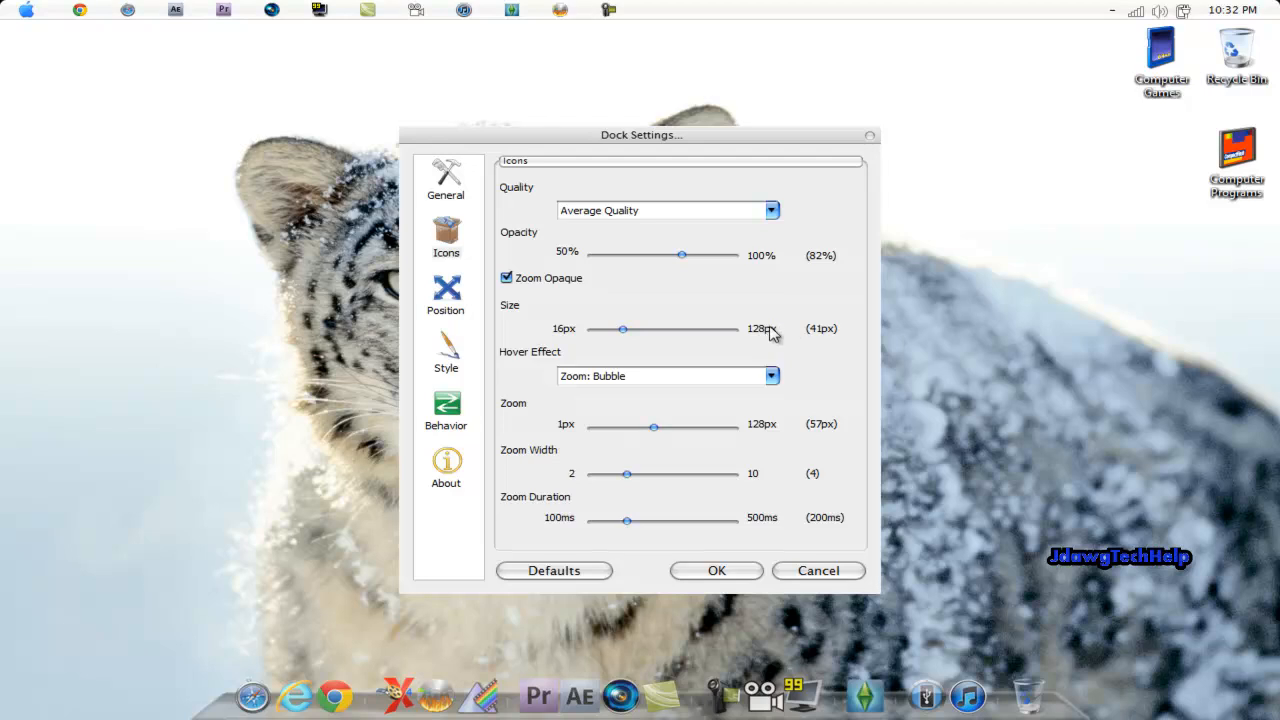
mouse_move(716, 570)
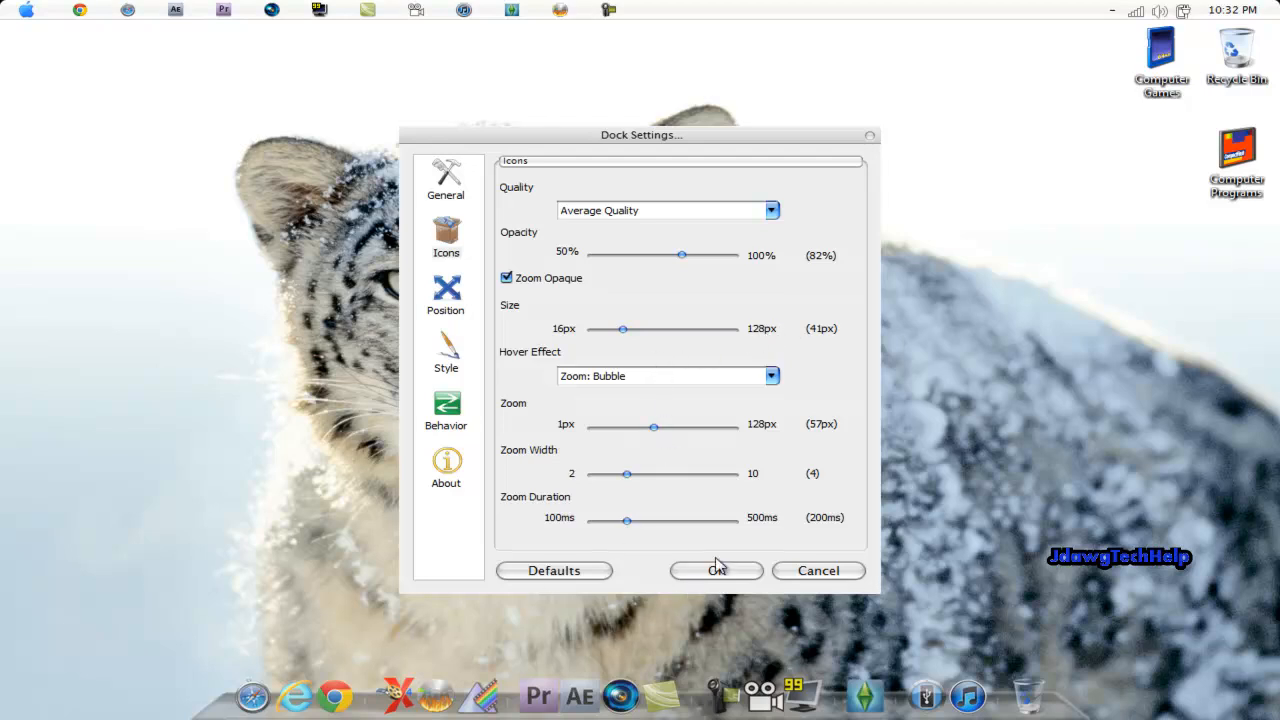
click(716, 570)
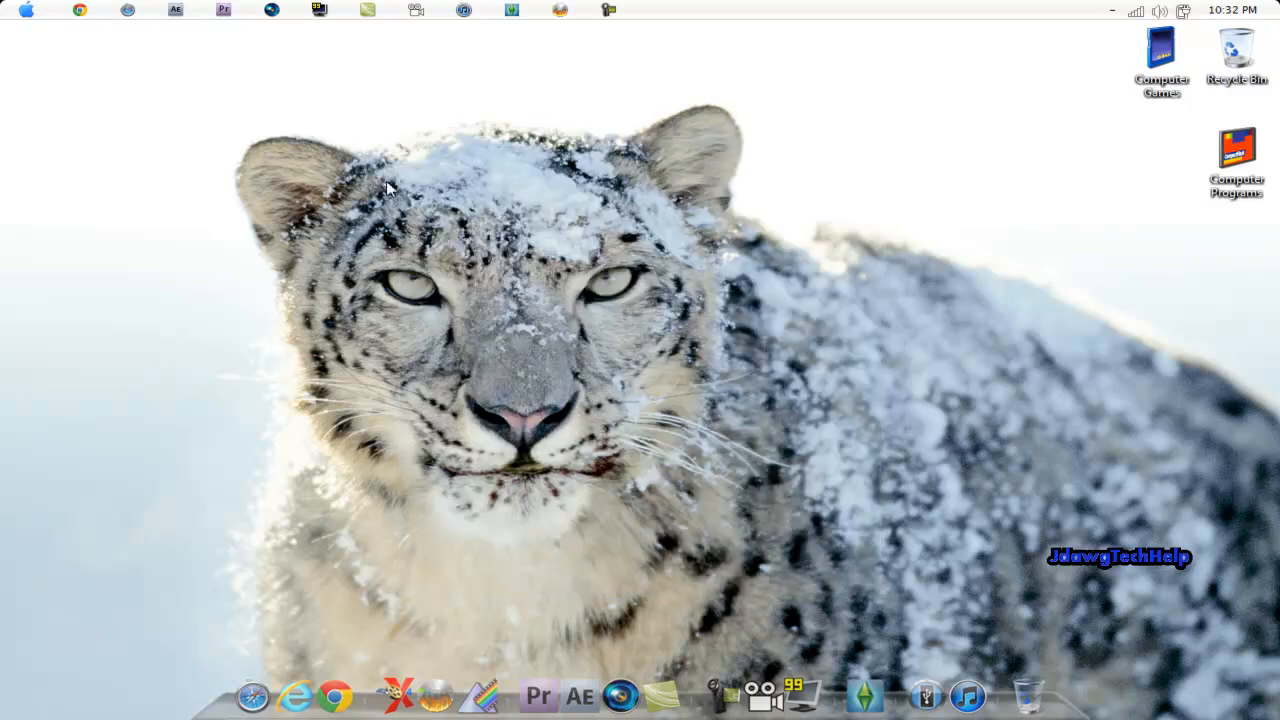
mouse_move(258, 256)
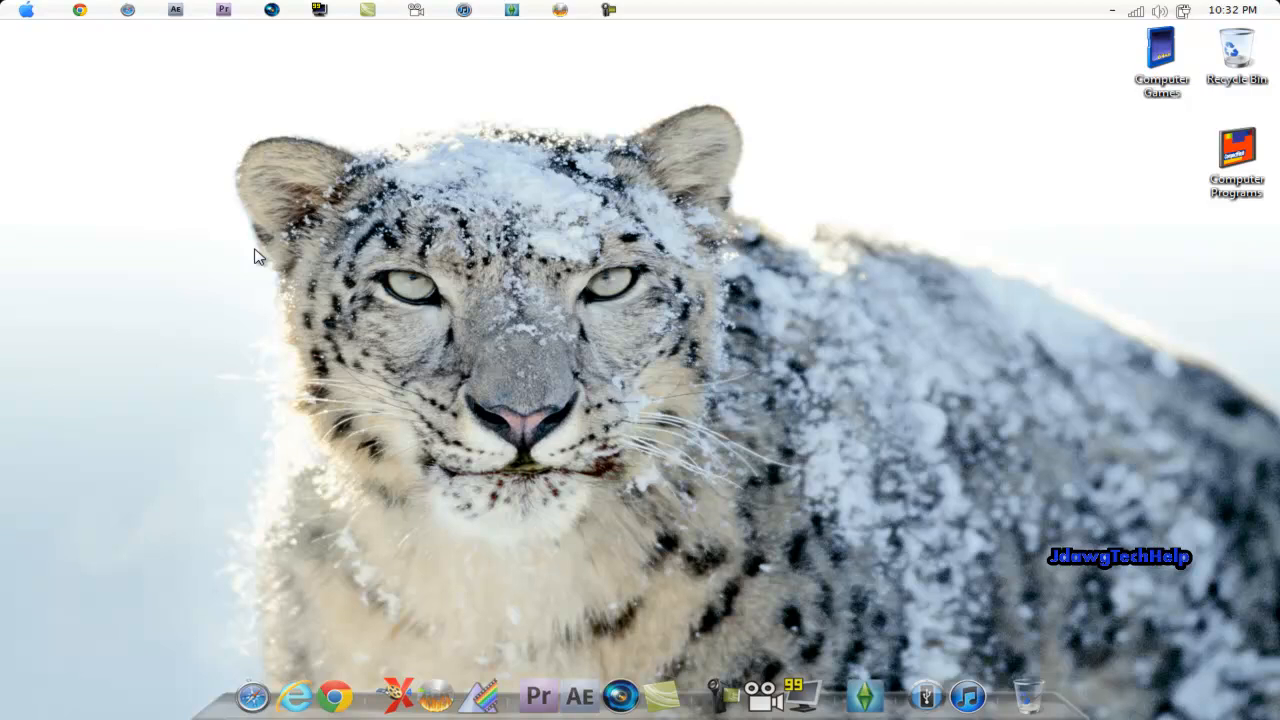
mouse_move(200, 233)
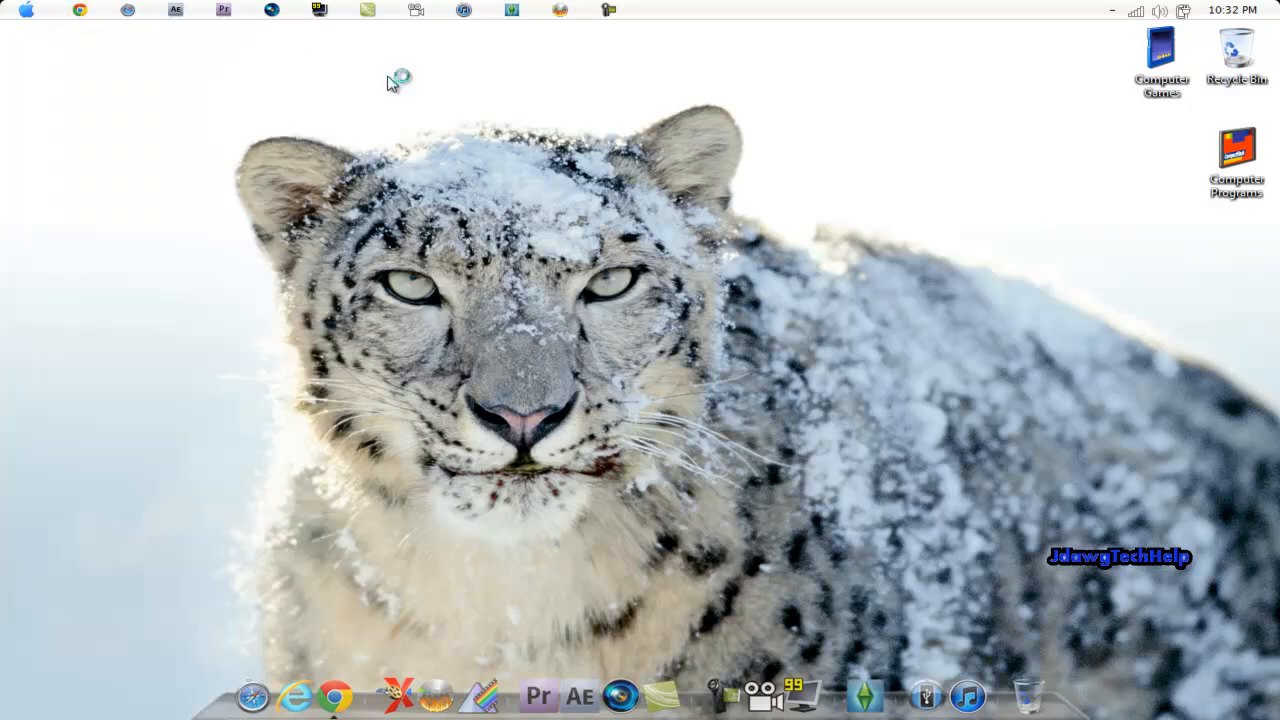
Launch Chrome to bring up the WinCustomize homepage.
click(338, 695)
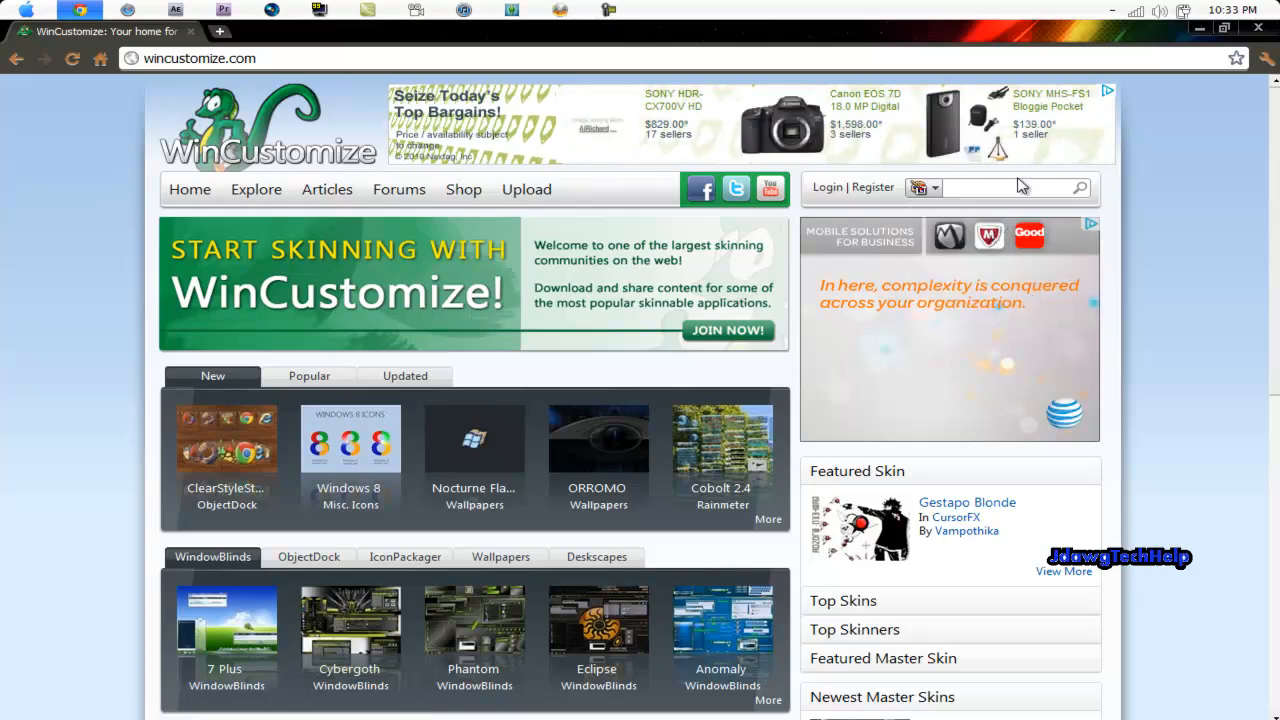
Search WindowBlinds skins for 'Mac' and open the Mac OS X Tiger thumbnail.
click(1010, 187)
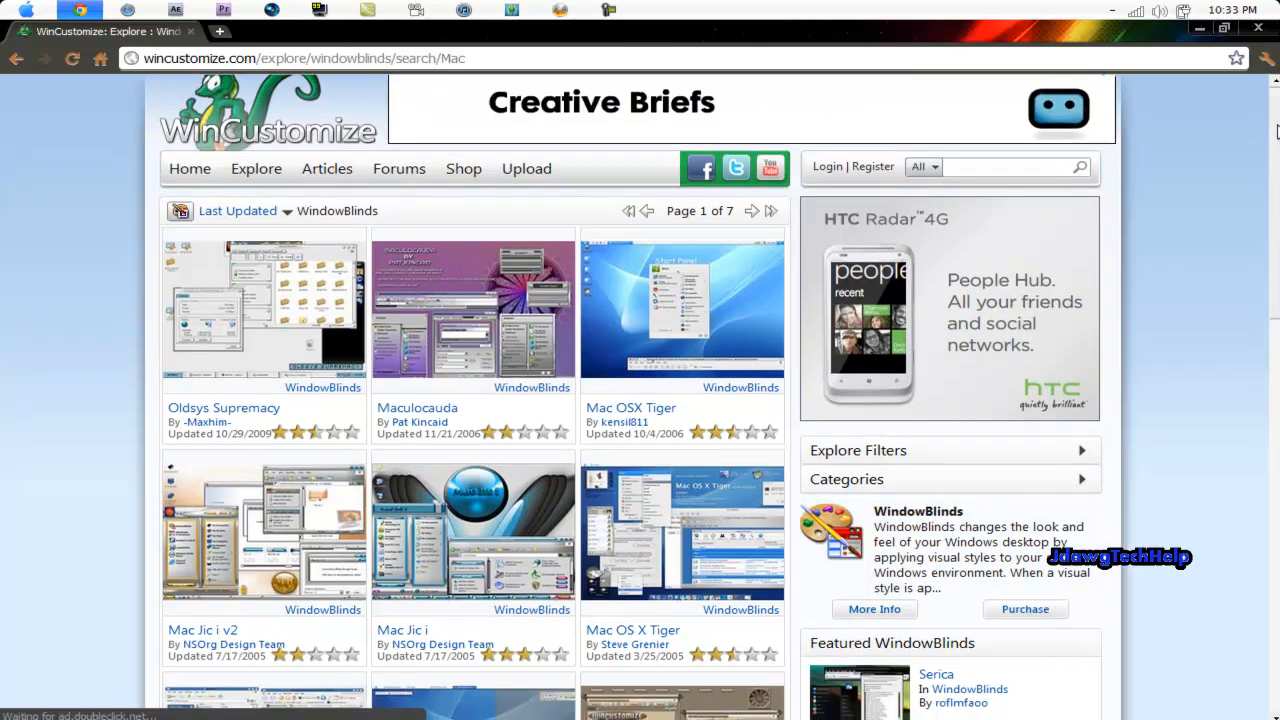
scroll(down, 3)
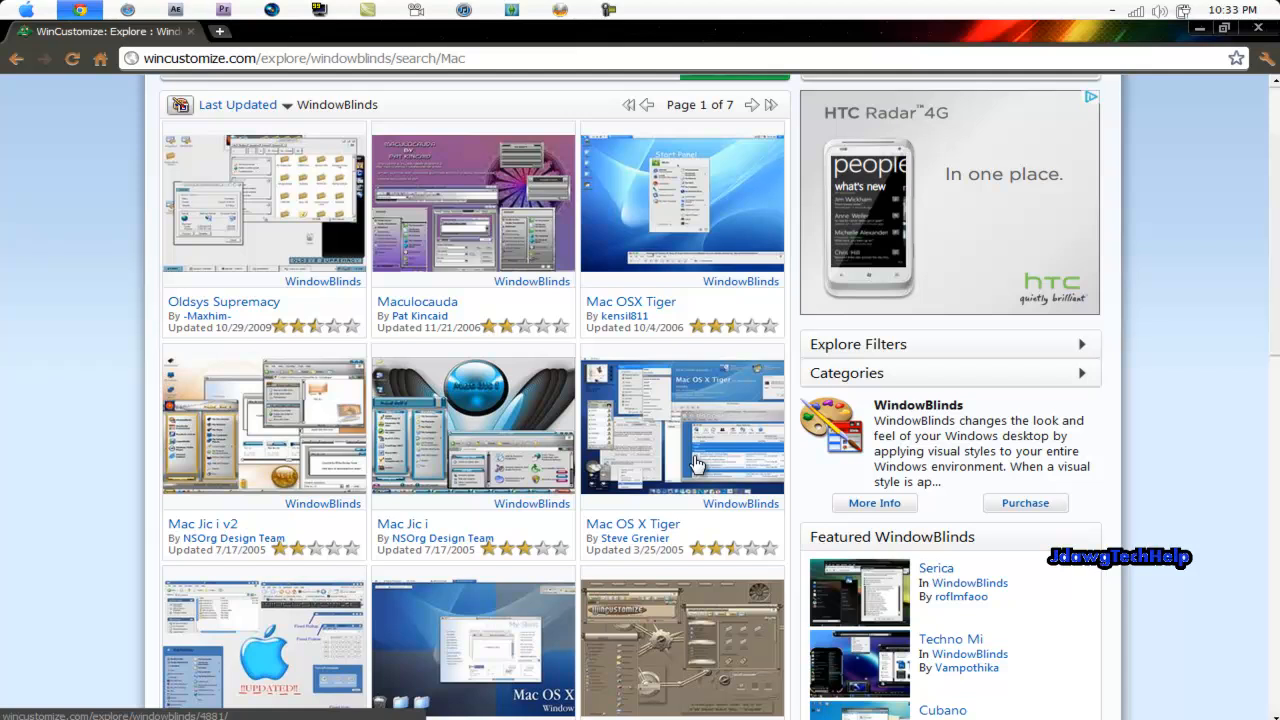
mouse_move(657, 380)
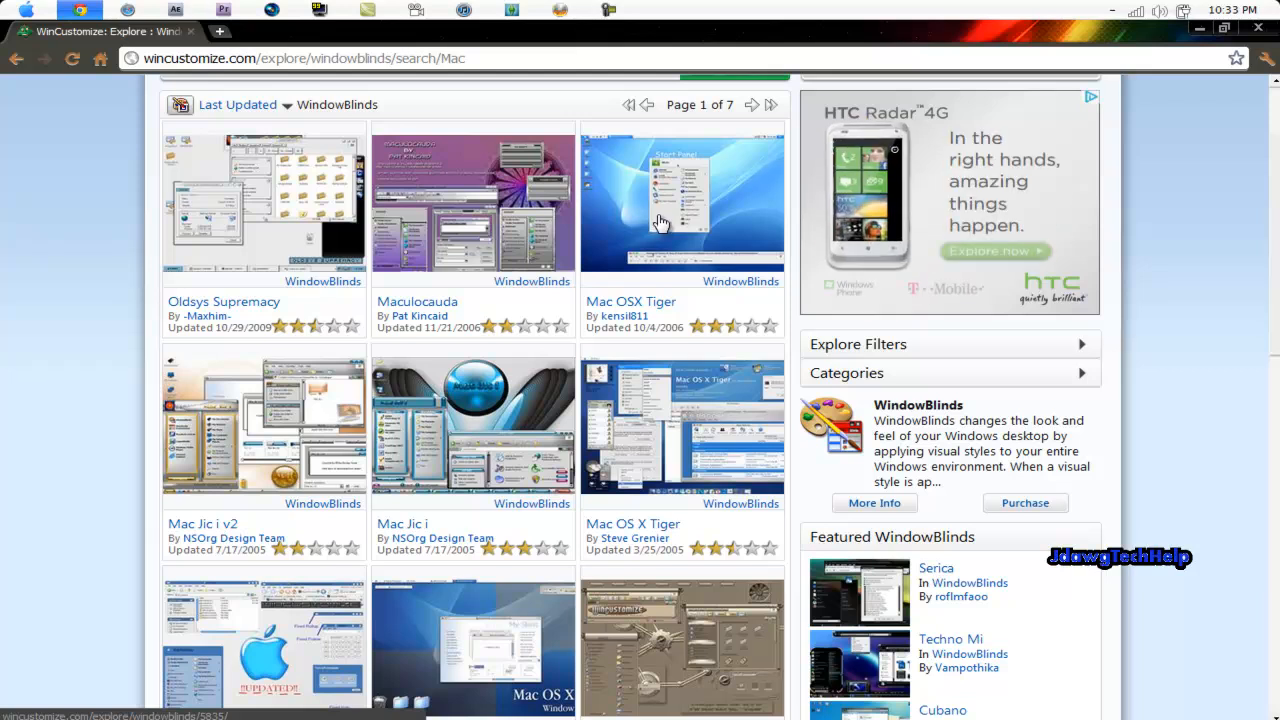
click(681, 203)
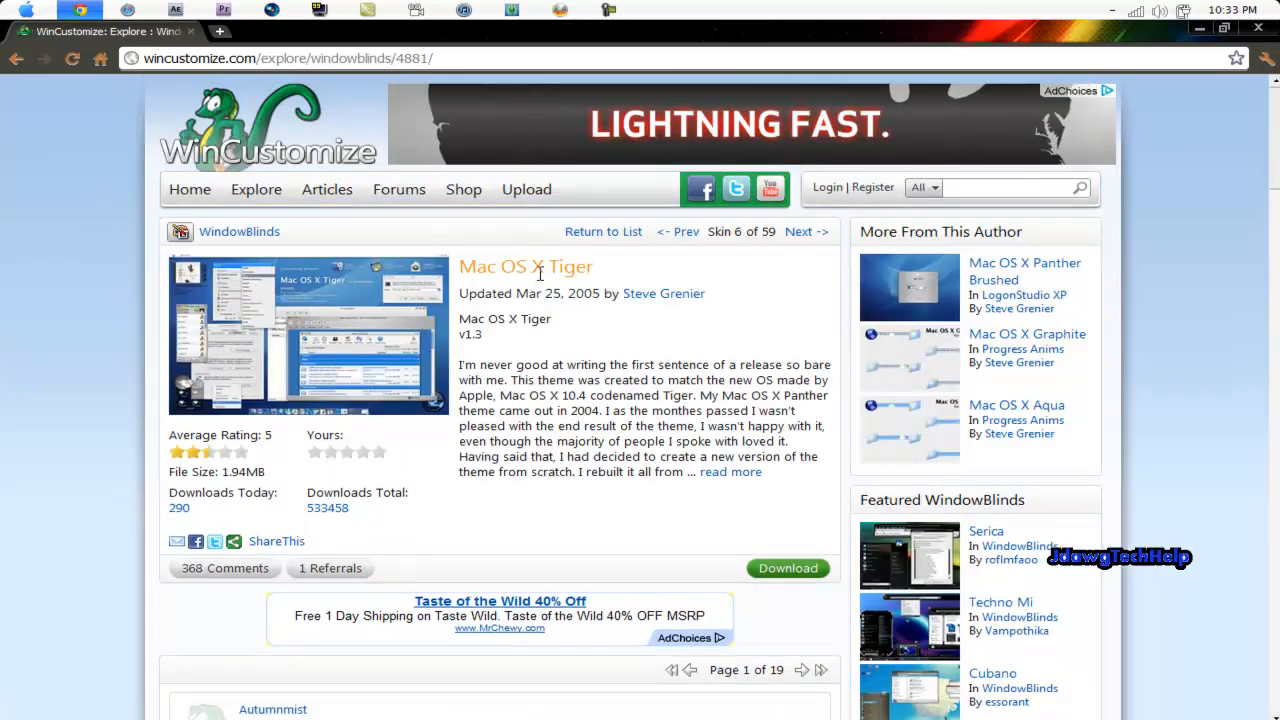
mouse_move(528, 262)
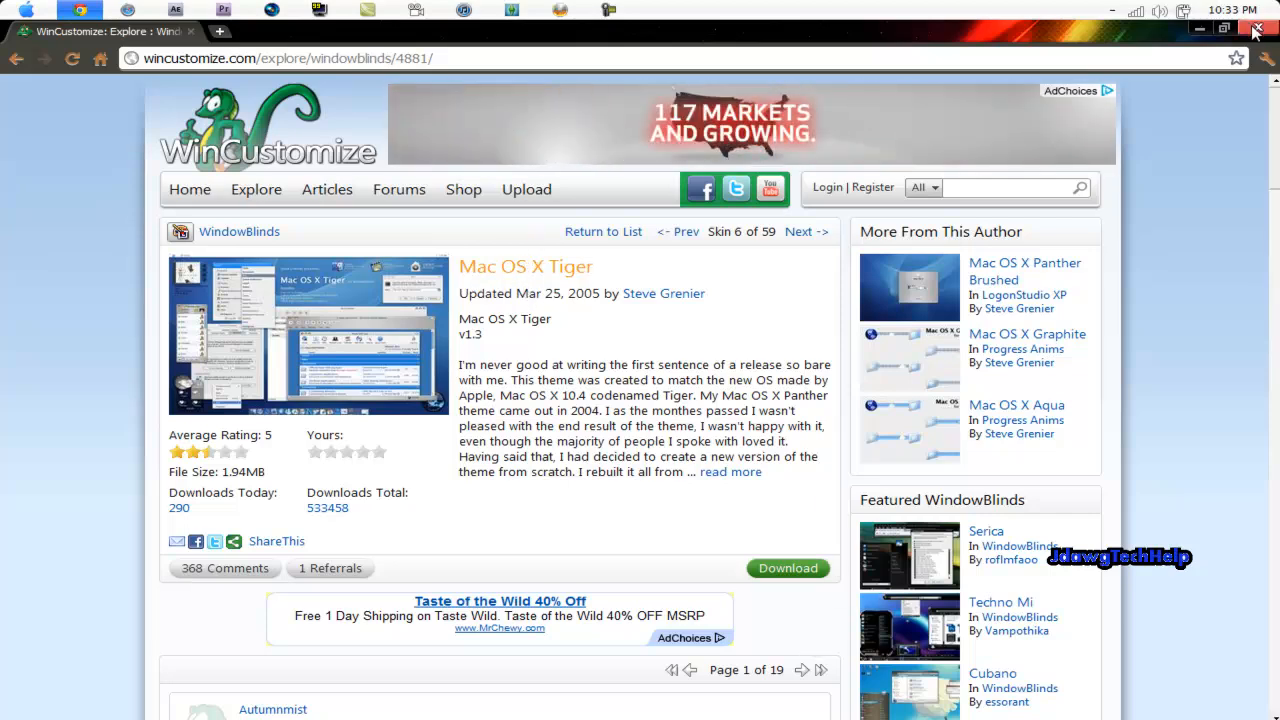
Close Chrome, launch WindowBlinds from Start, then open and scroll through Downloads.
click(1256, 28)
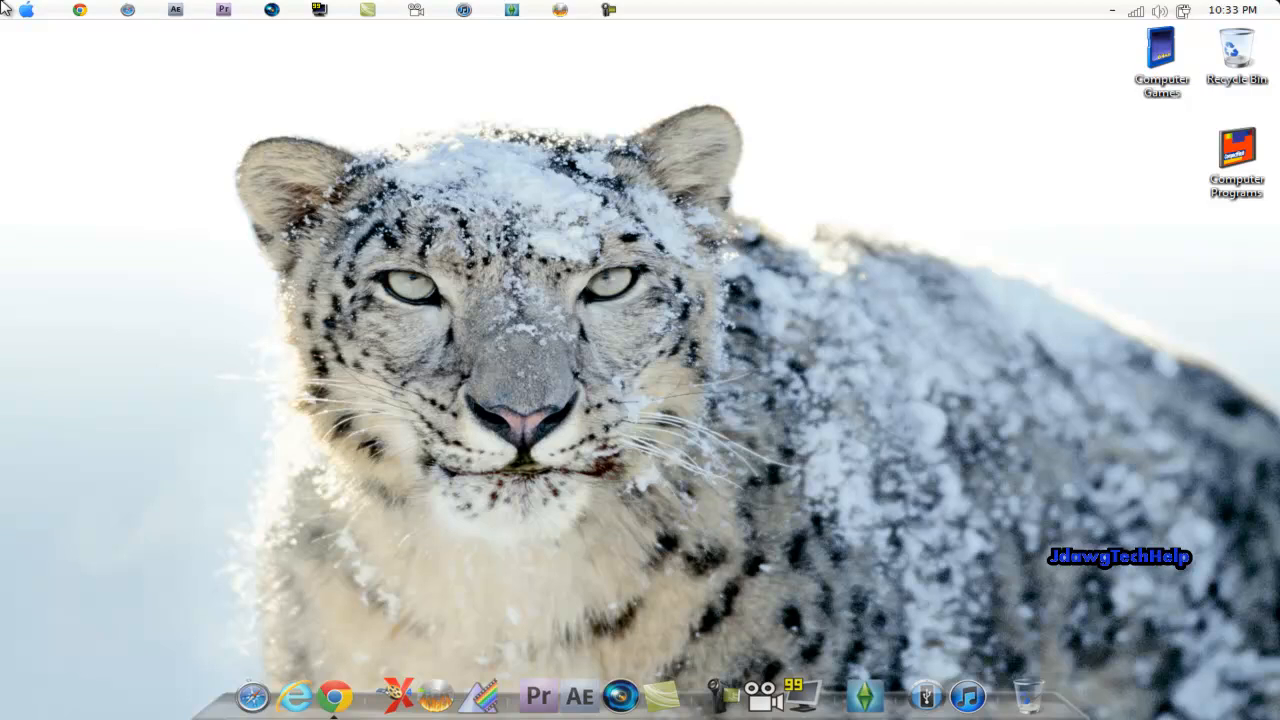
click(18, 11)
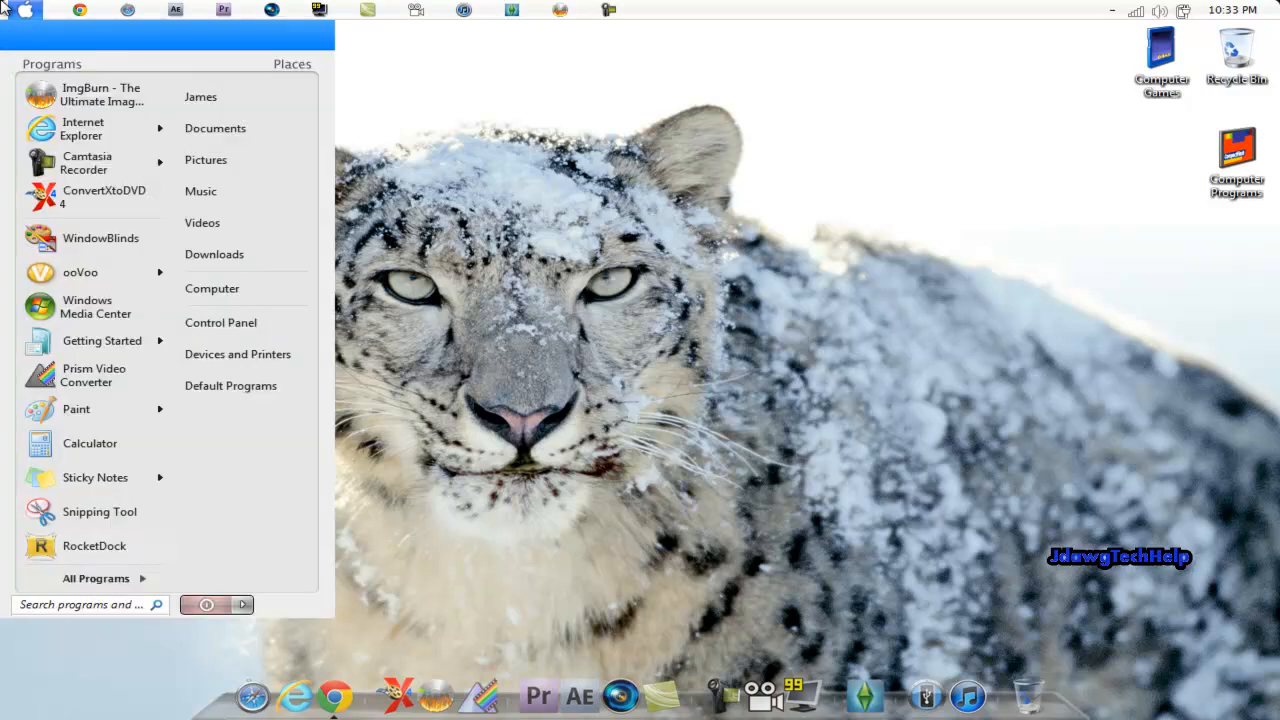
click(160, 250)
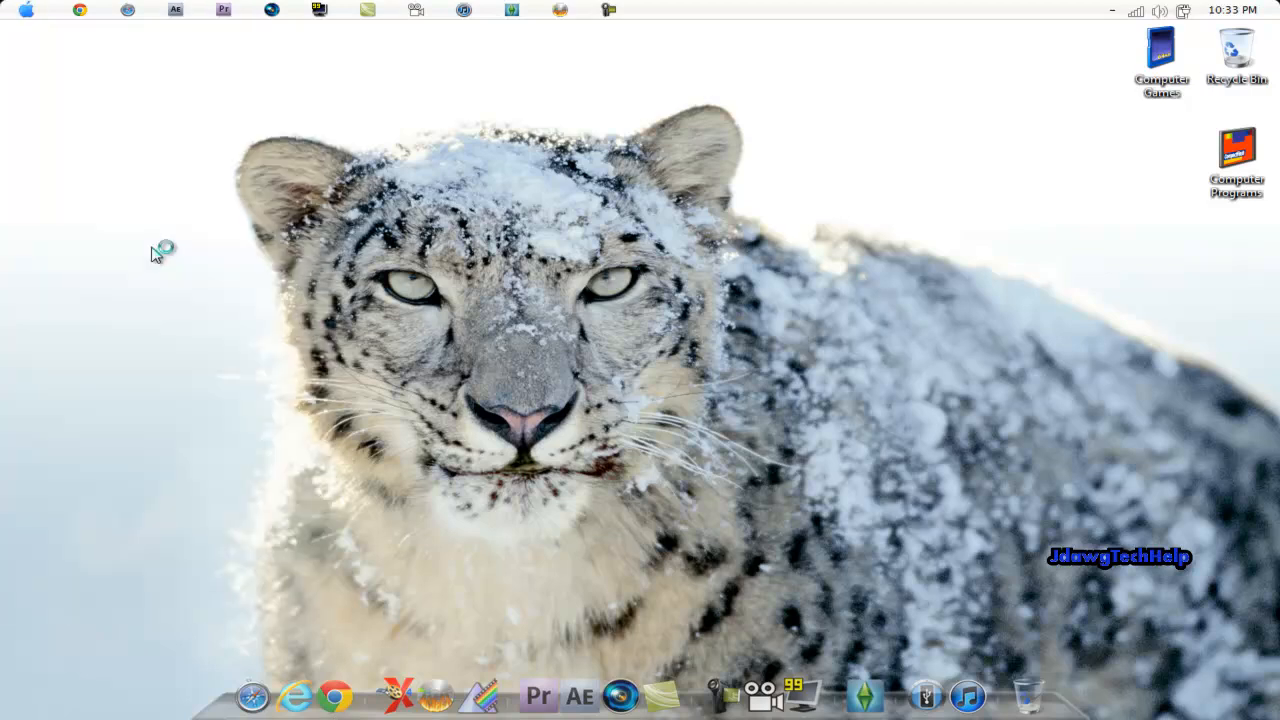
click(655, 9)
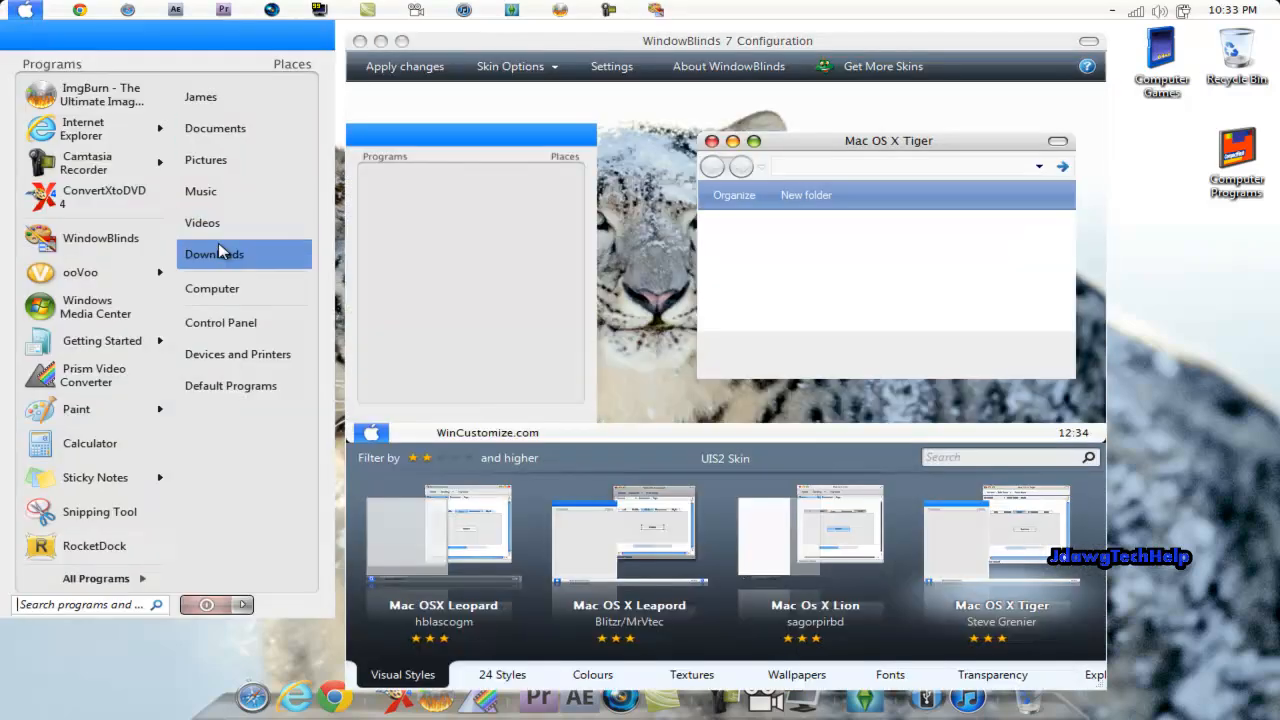
click(213, 253)
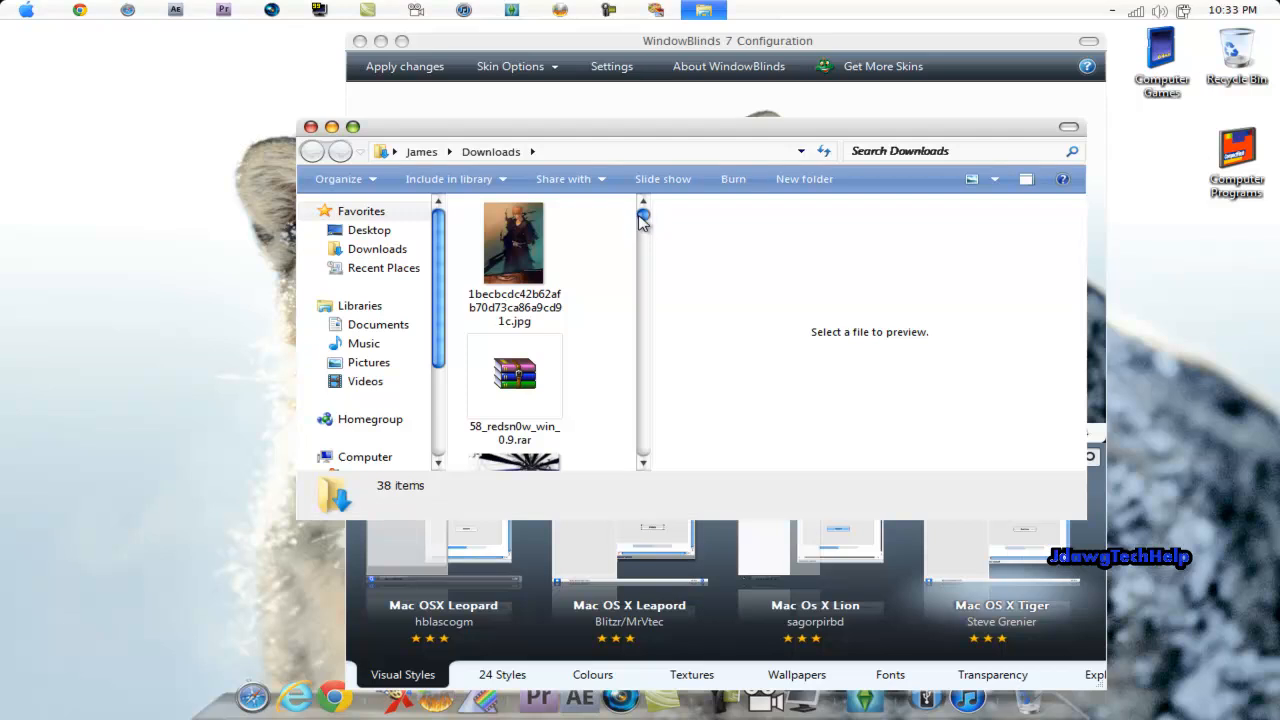
scroll(down, 3)
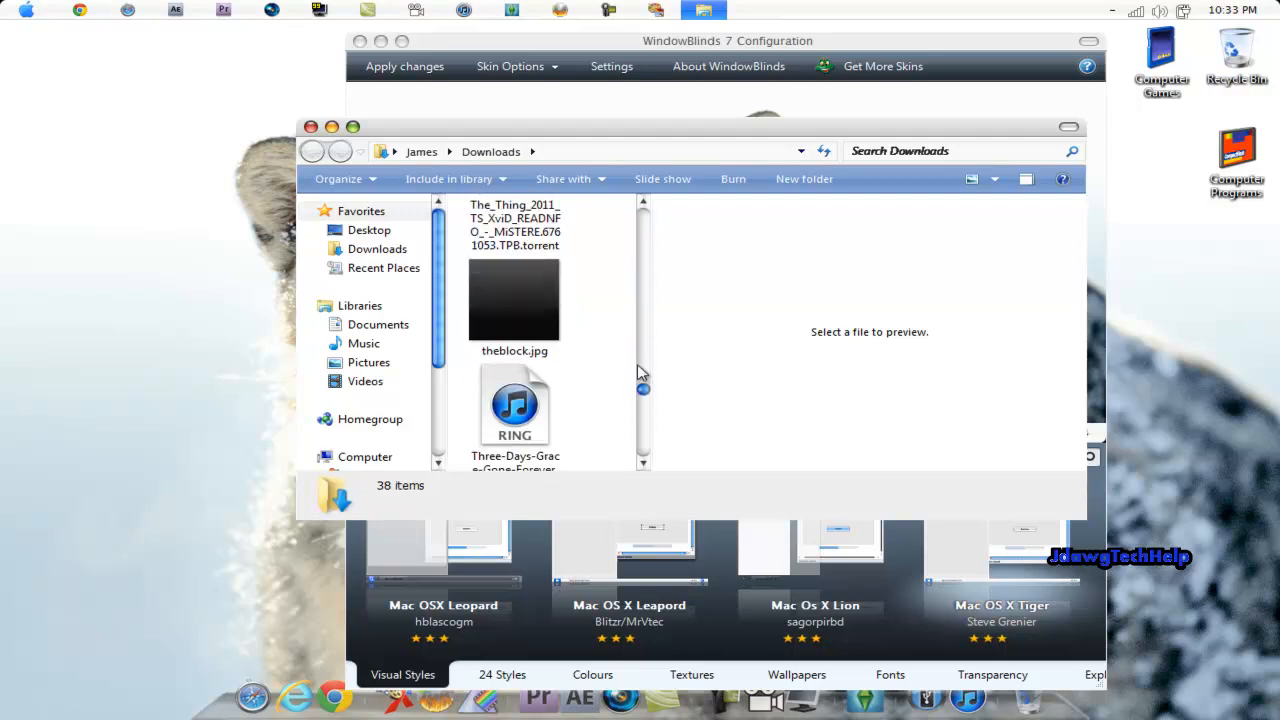
scroll(down, 3)
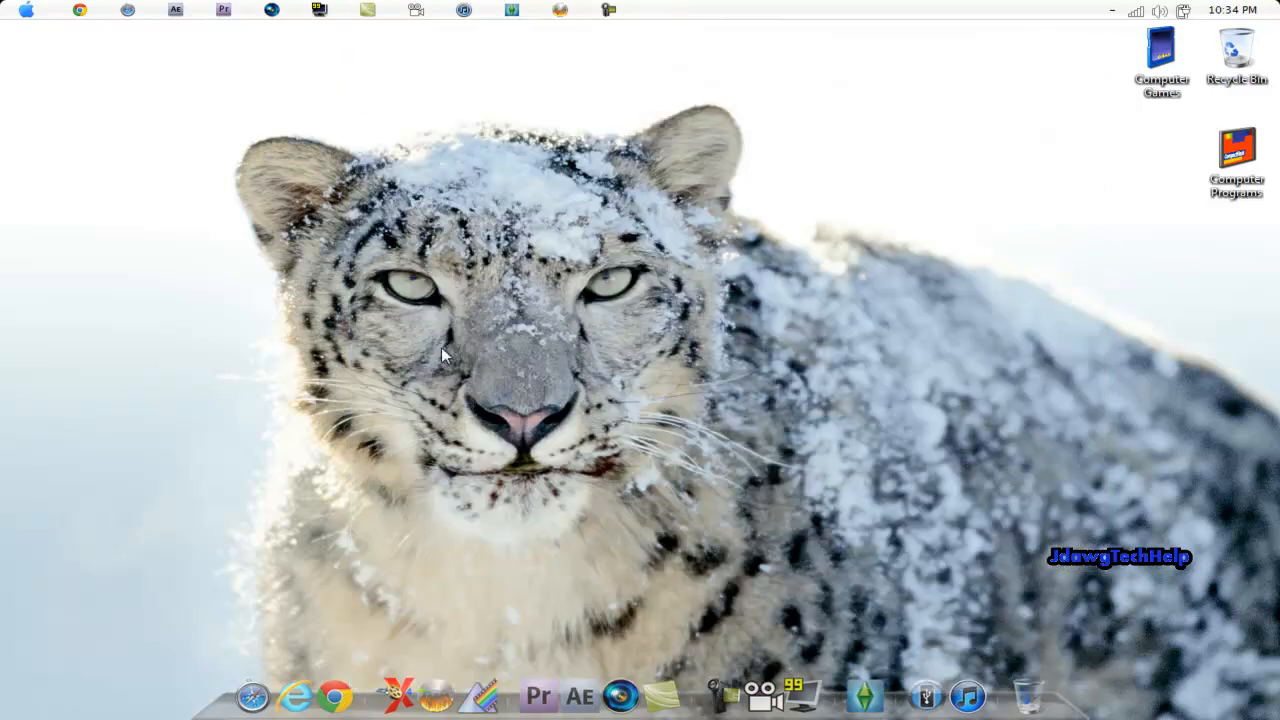
mouse_move(275, 580)
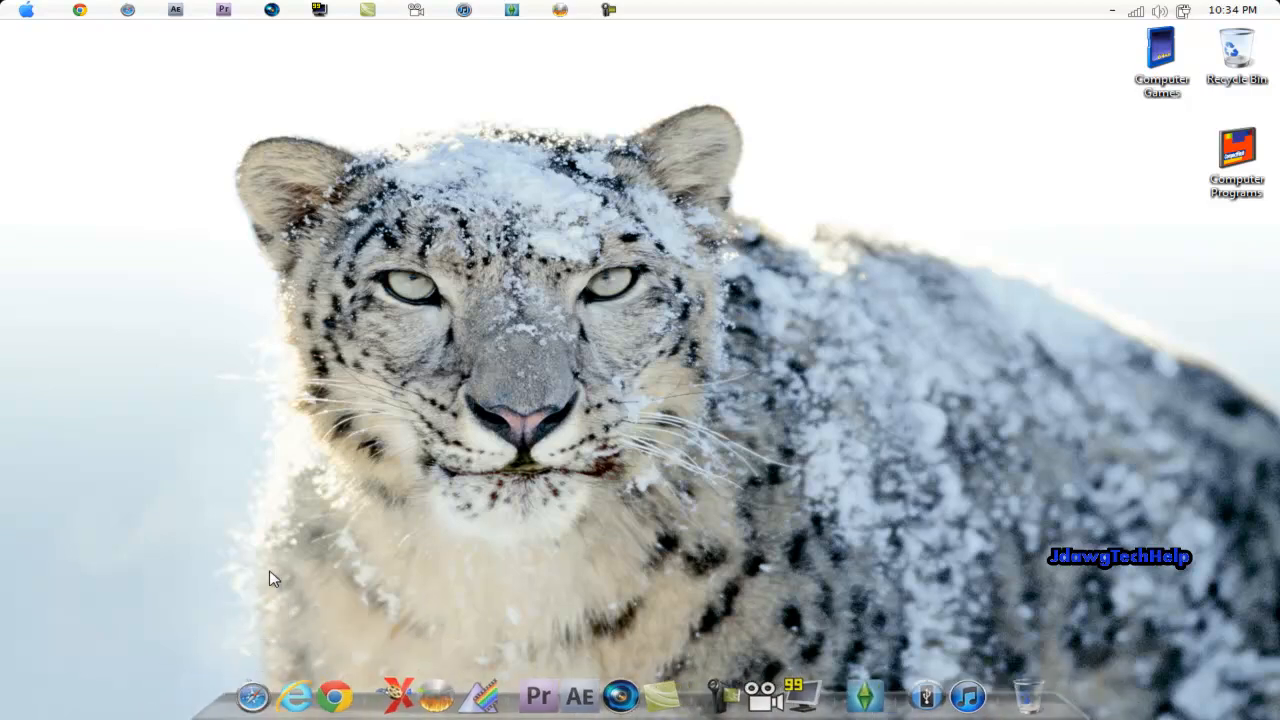
mouse_move(962, 615)
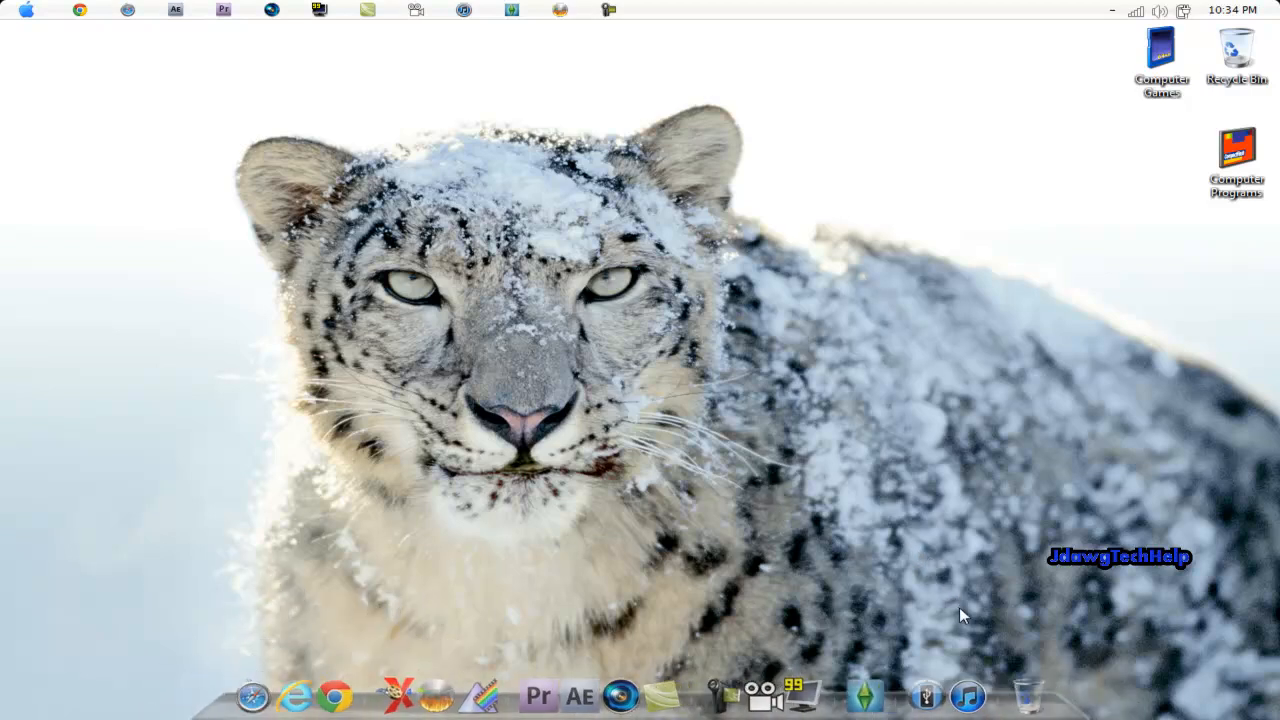
mouse_move(915, 322)
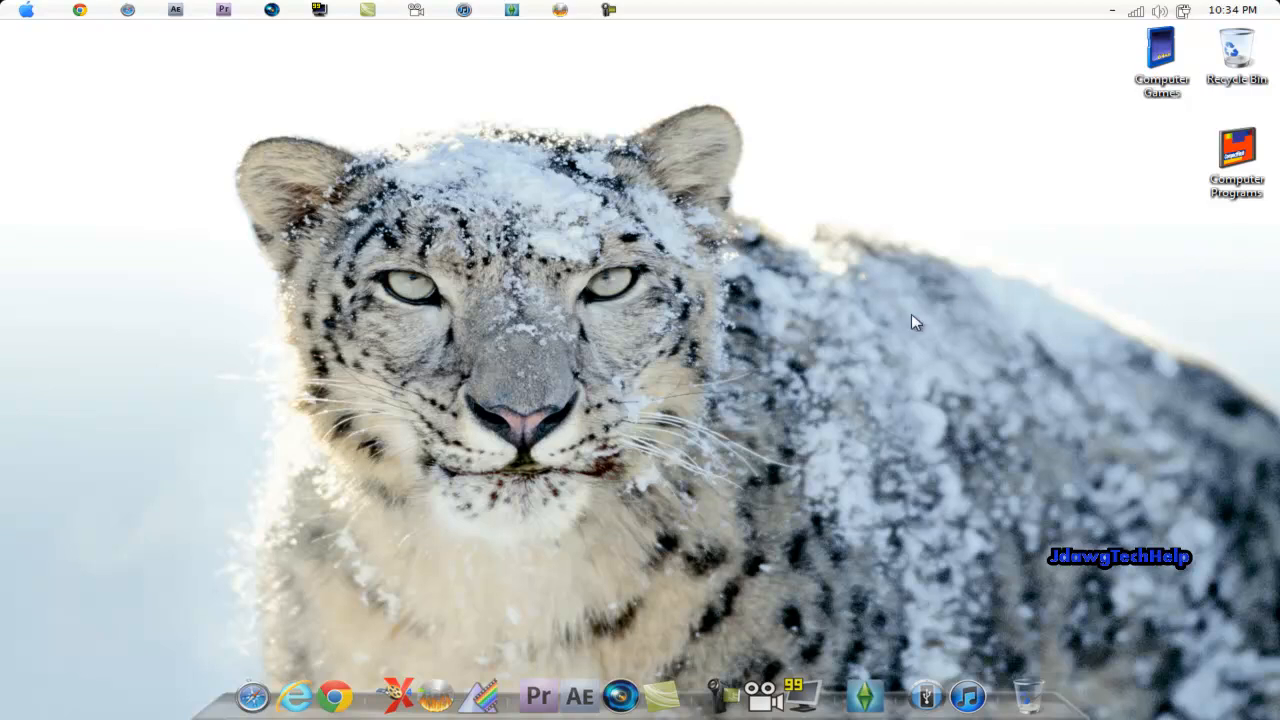
mouse_move(782, 254)
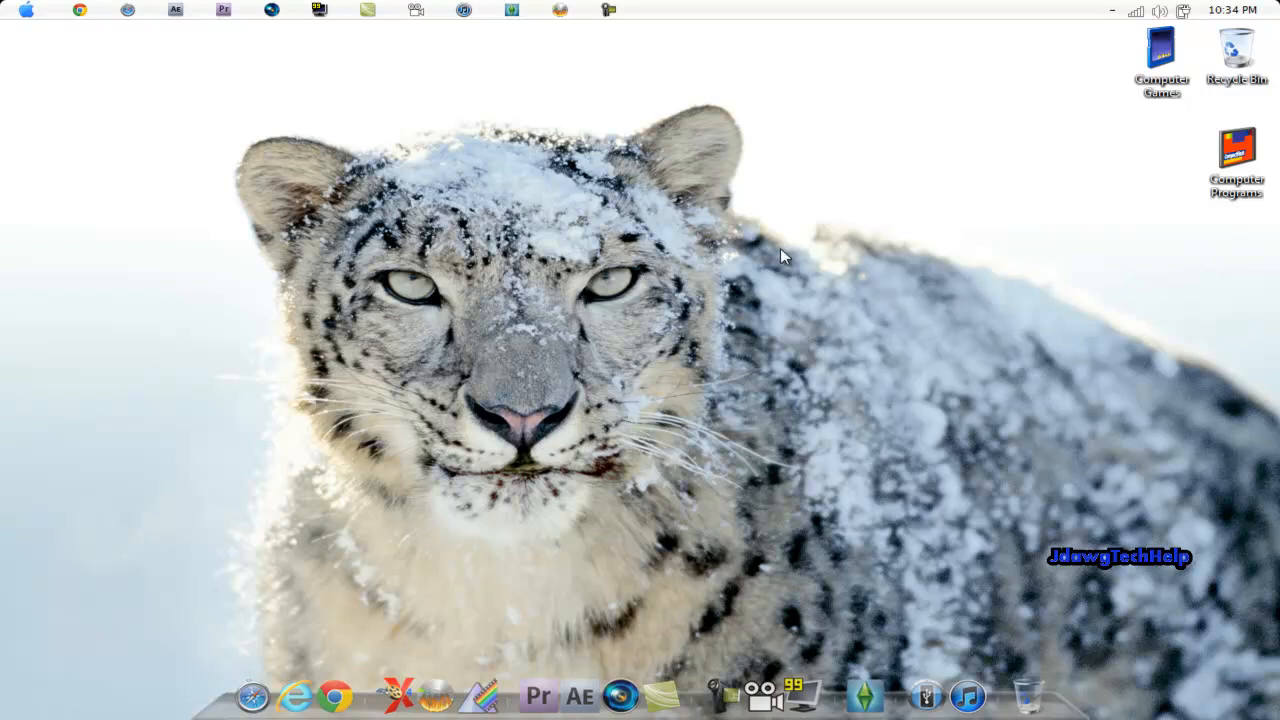